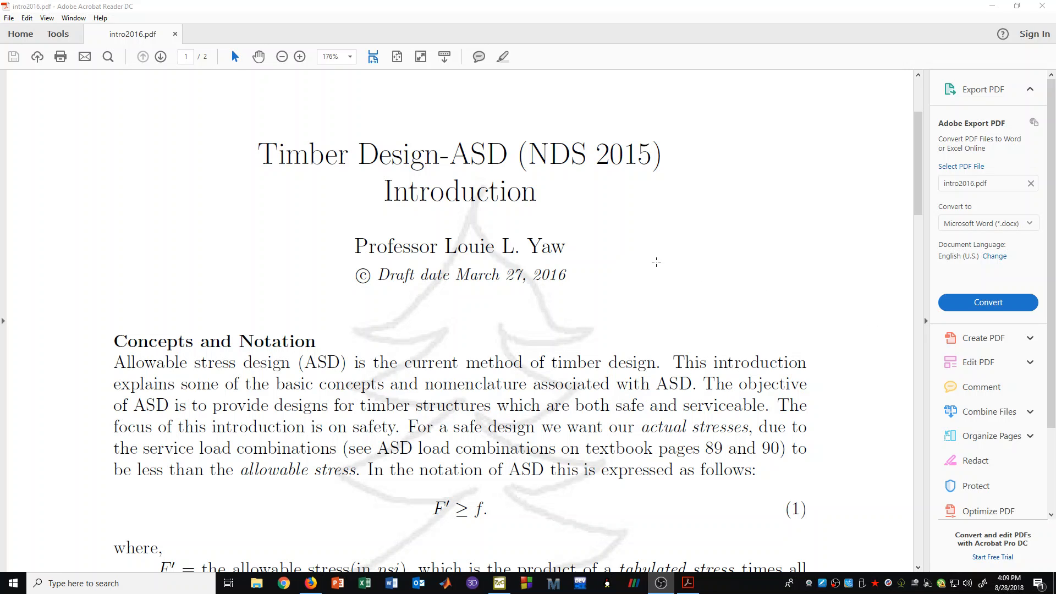
pyautogui.moveTo(580, 209)
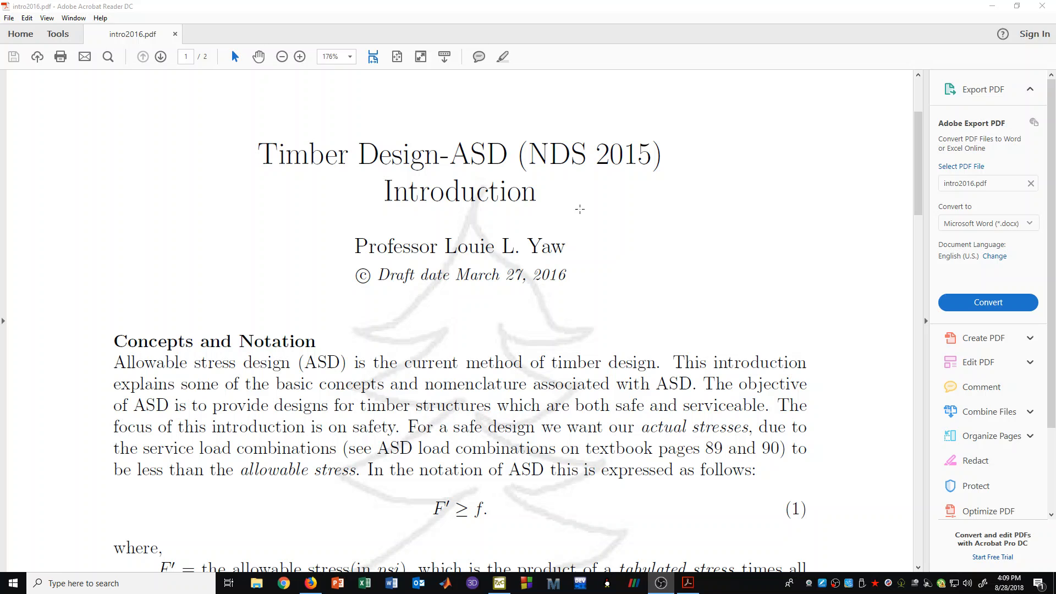
pyautogui.moveTo(572, 200)
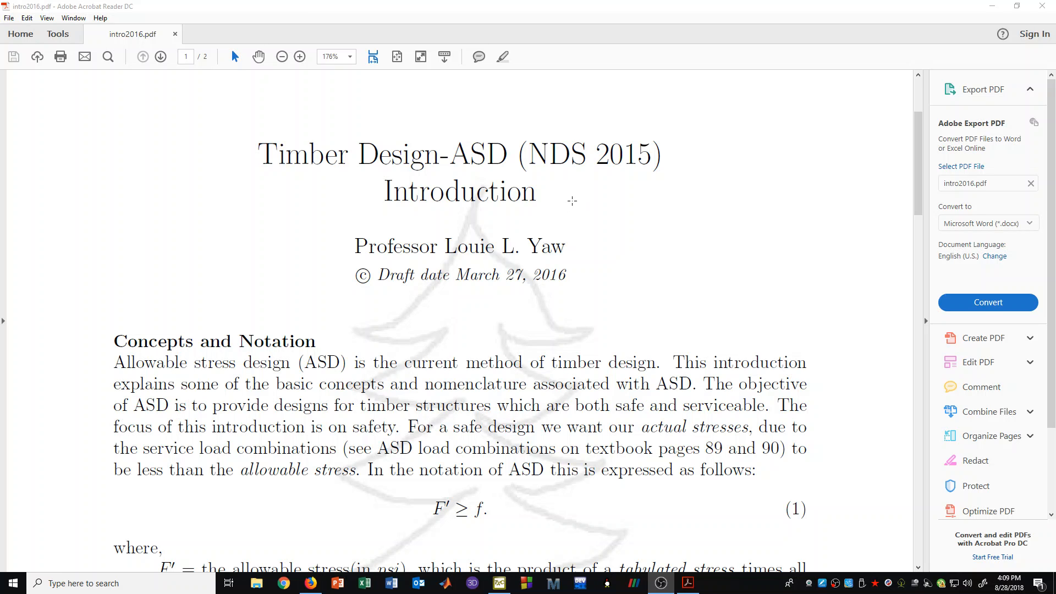
pyautogui.moveTo(564, 169)
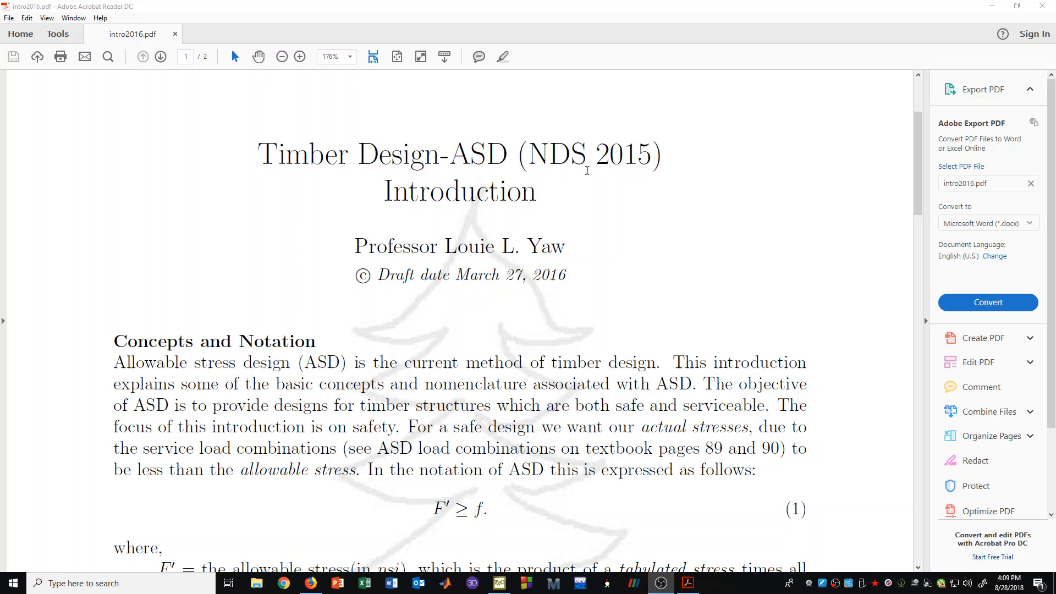
pyautogui.moveTo(611, 174)
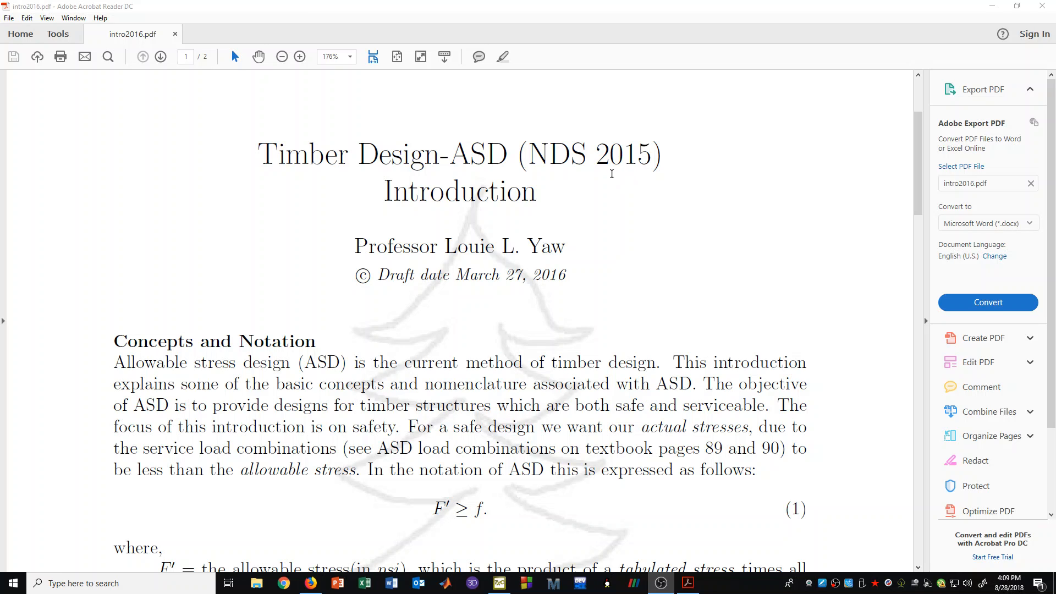
pyautogui.moveTo(662, 180)
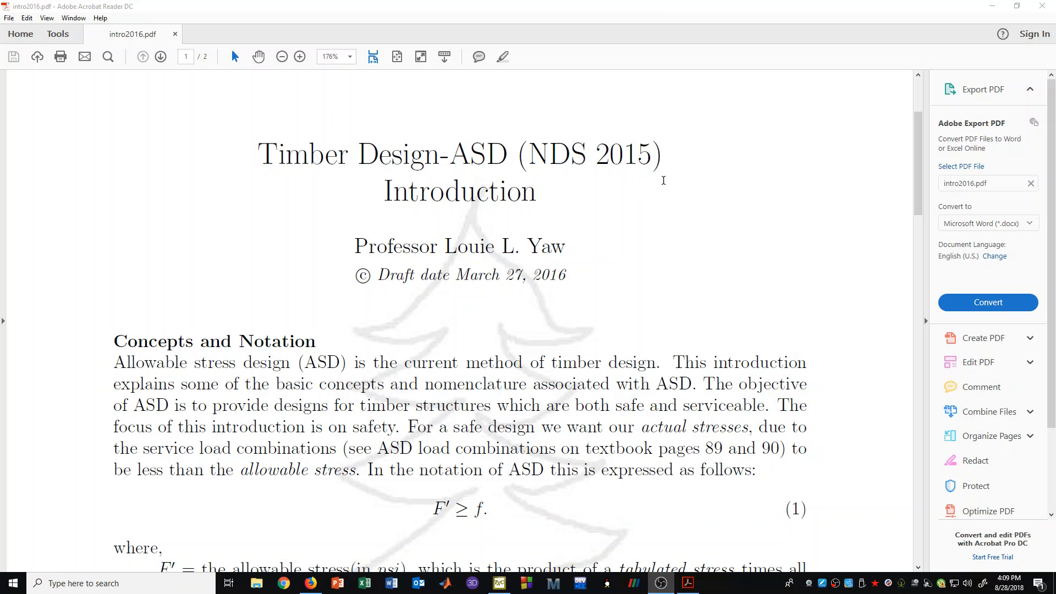
pyautogui.moveTo(599, 177)
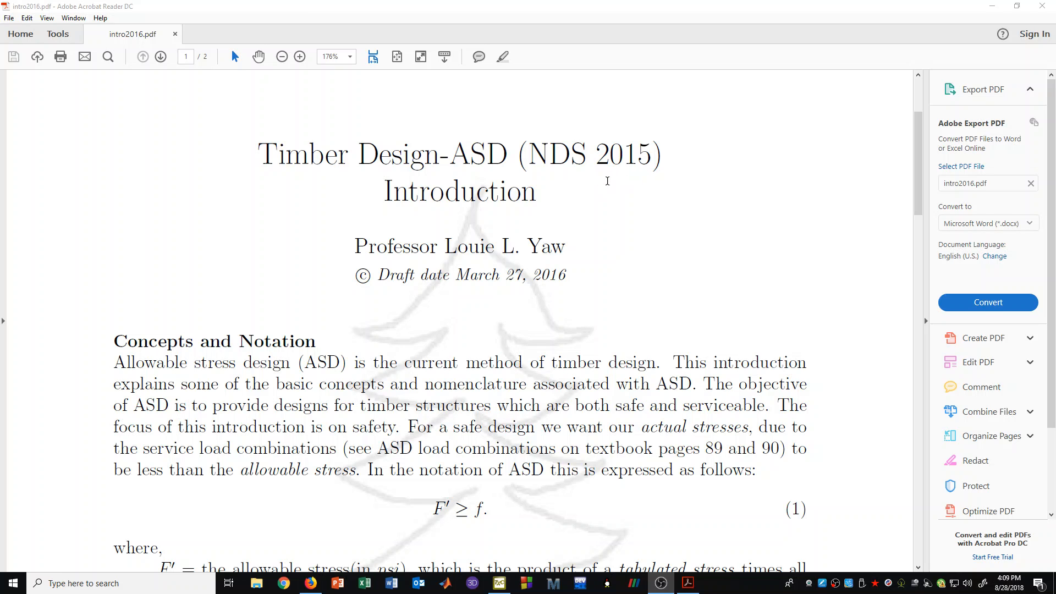
pyautogui.moveTo(619, 182)
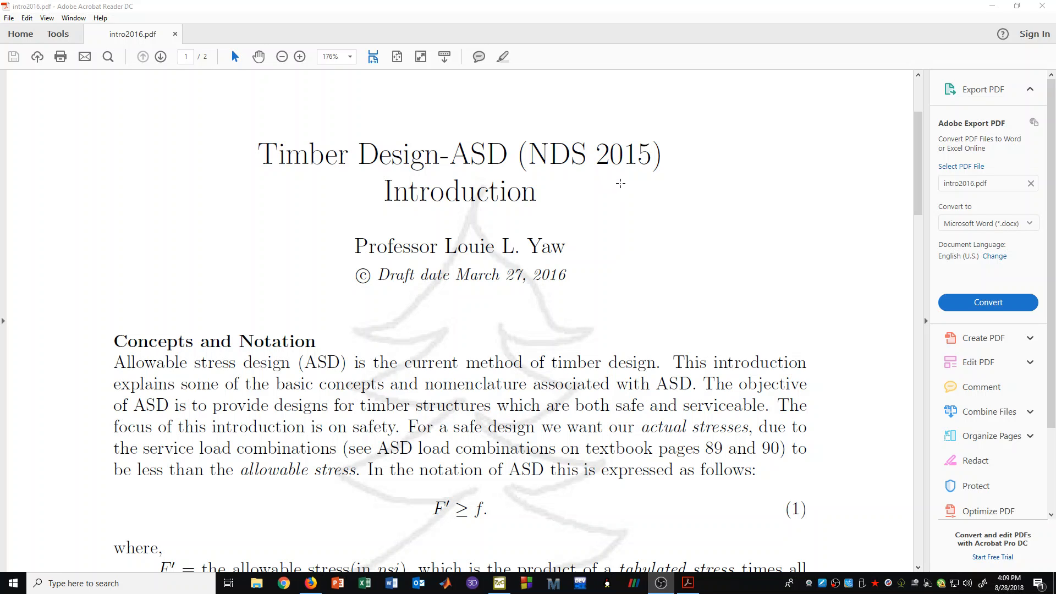
pyautogui.moveTo(637, 175)
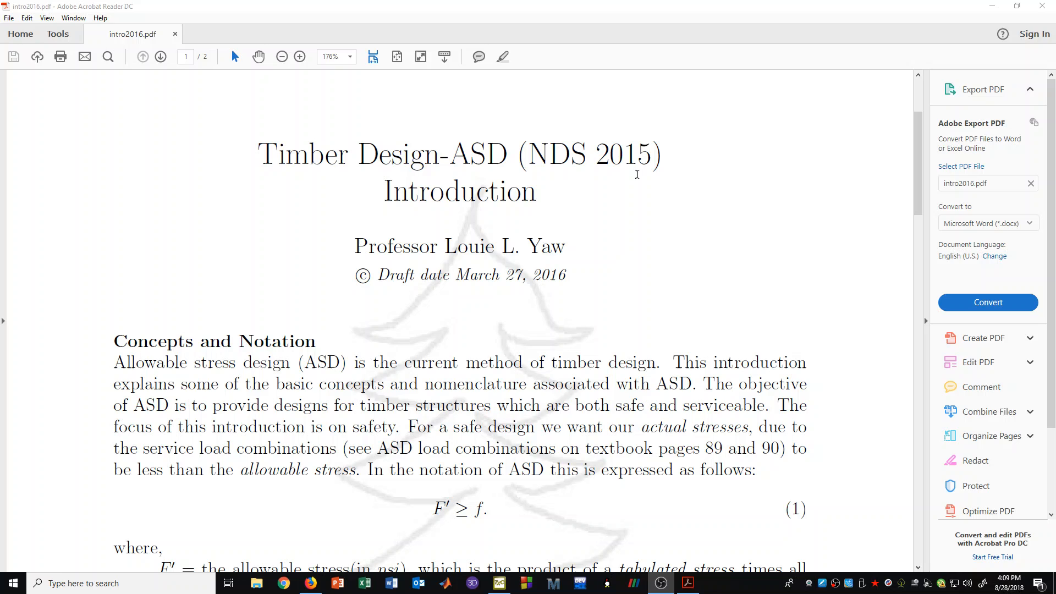
pyautogui.moveTo(674, 167)
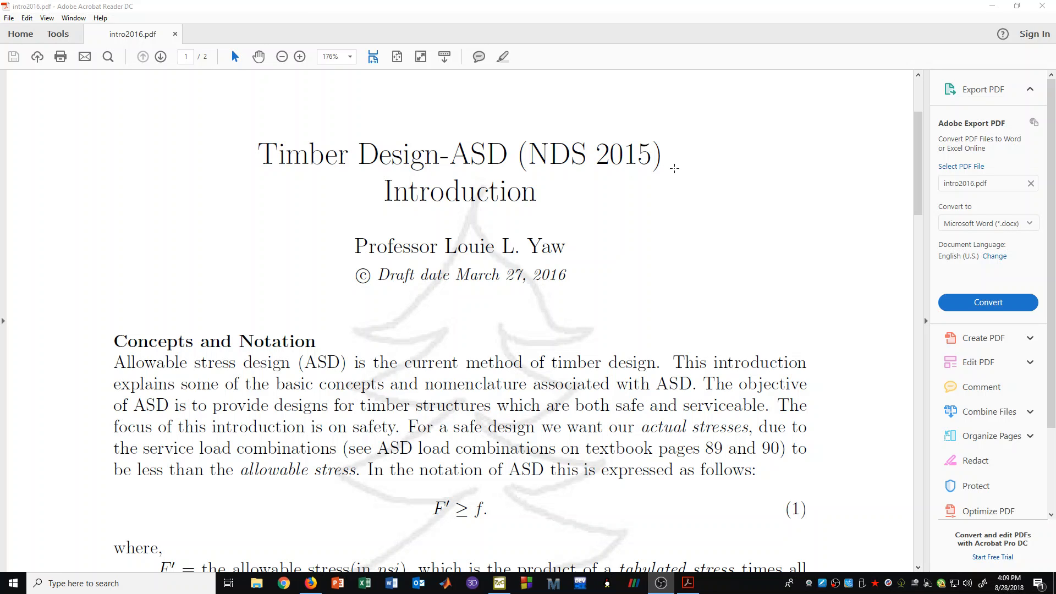
pyautogui.moveTo(638, 191)
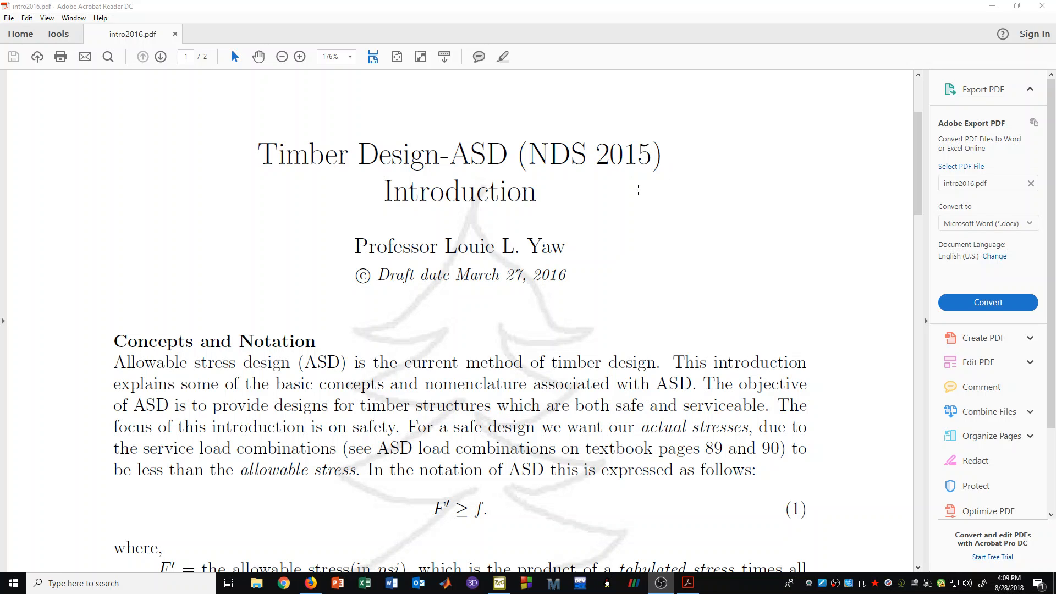
pyautogui.moveTo(250, 305)
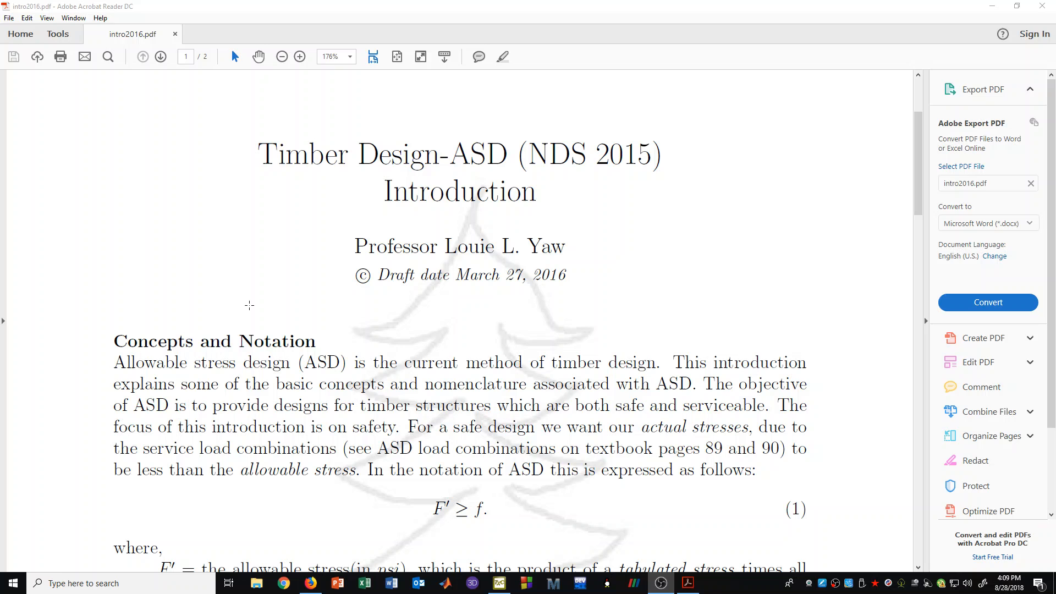
pyautogui.moveTo(417, 301)
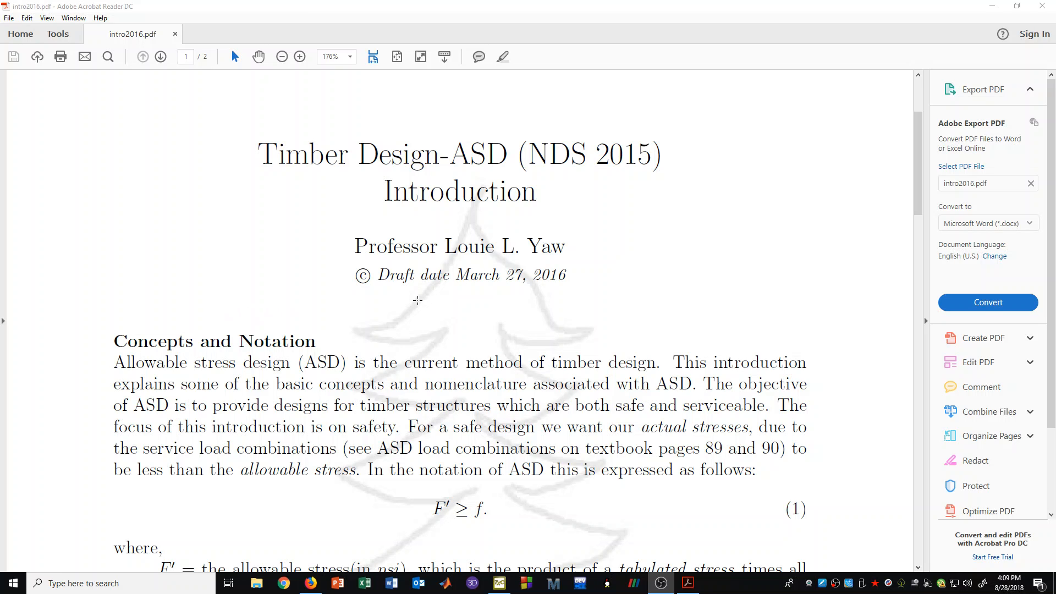
pyautogui.moveTo(472, 180)
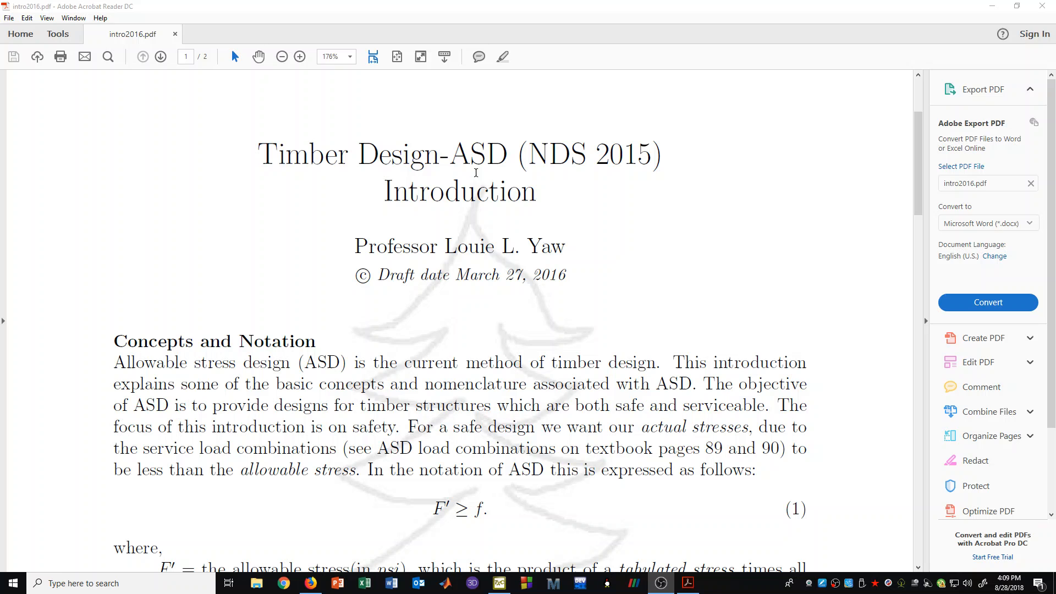
pyautogui.moveTo(508, 173)
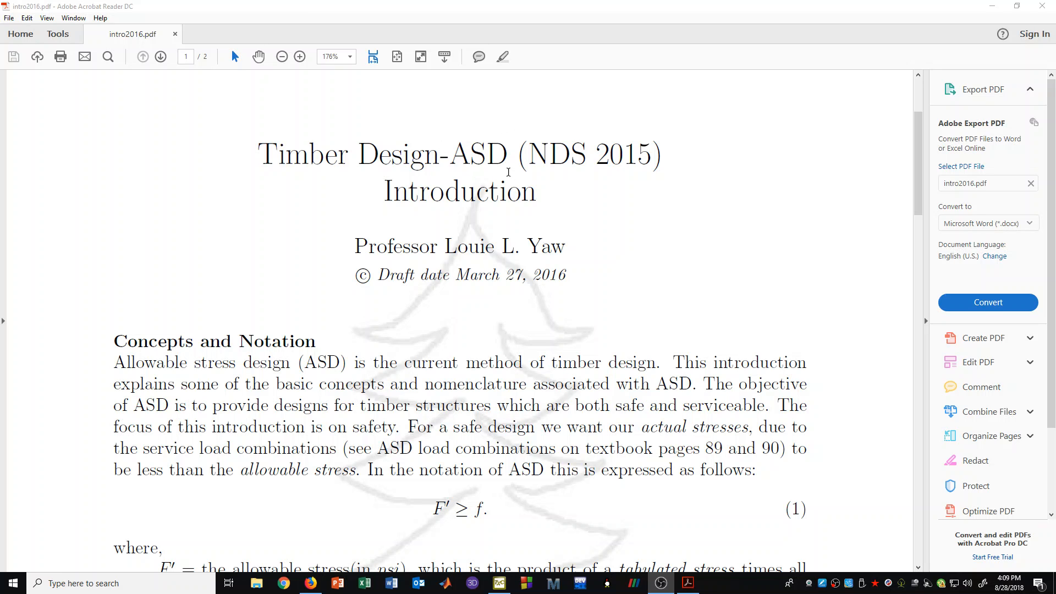
pyautogui.moveTo(512, 142)
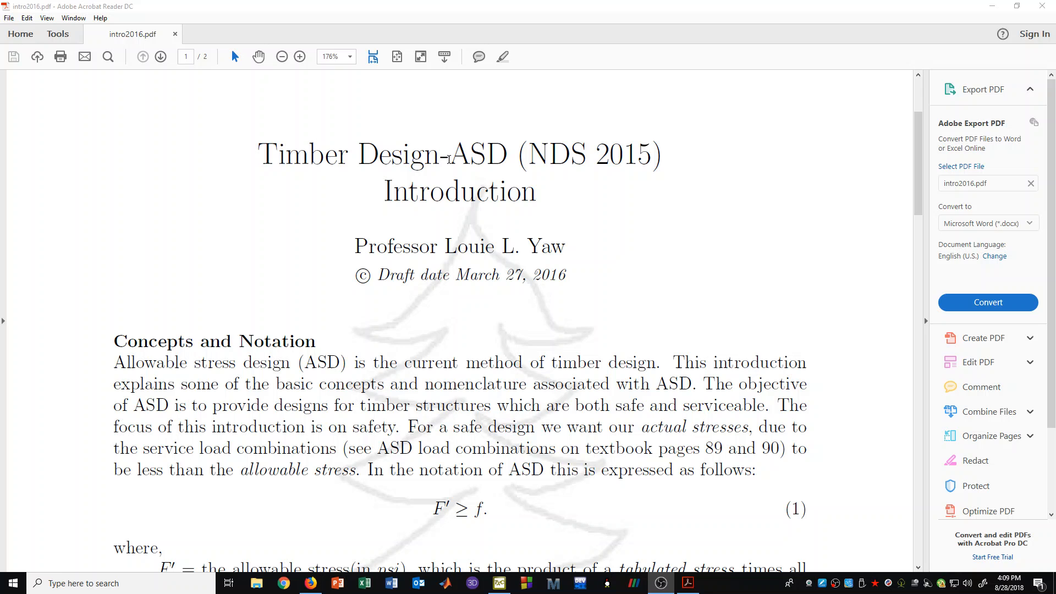
pyautogui.moveTo(593, 216)
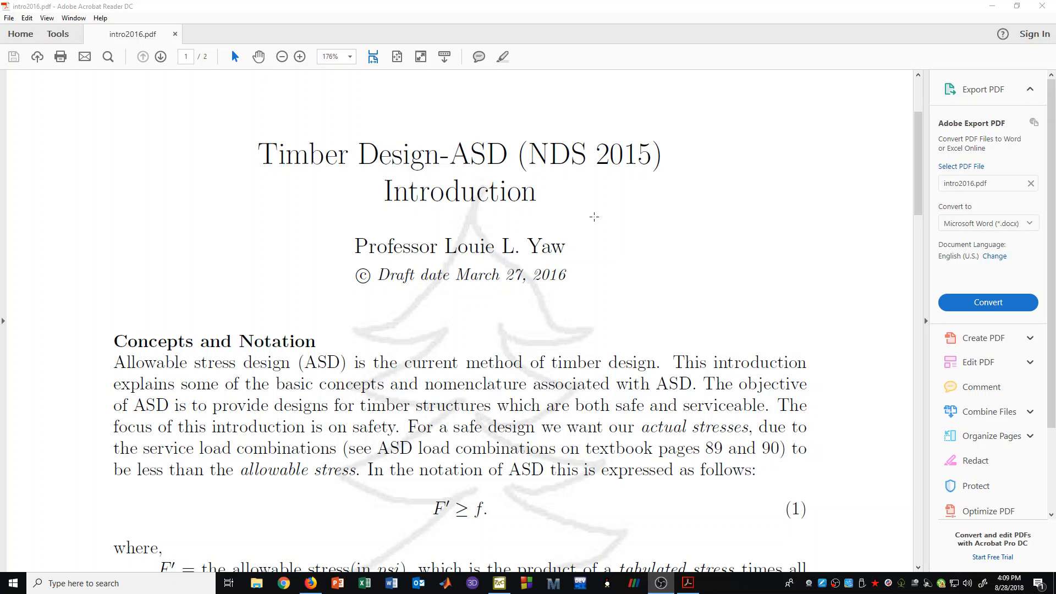
pyautogui.scroll(-3)
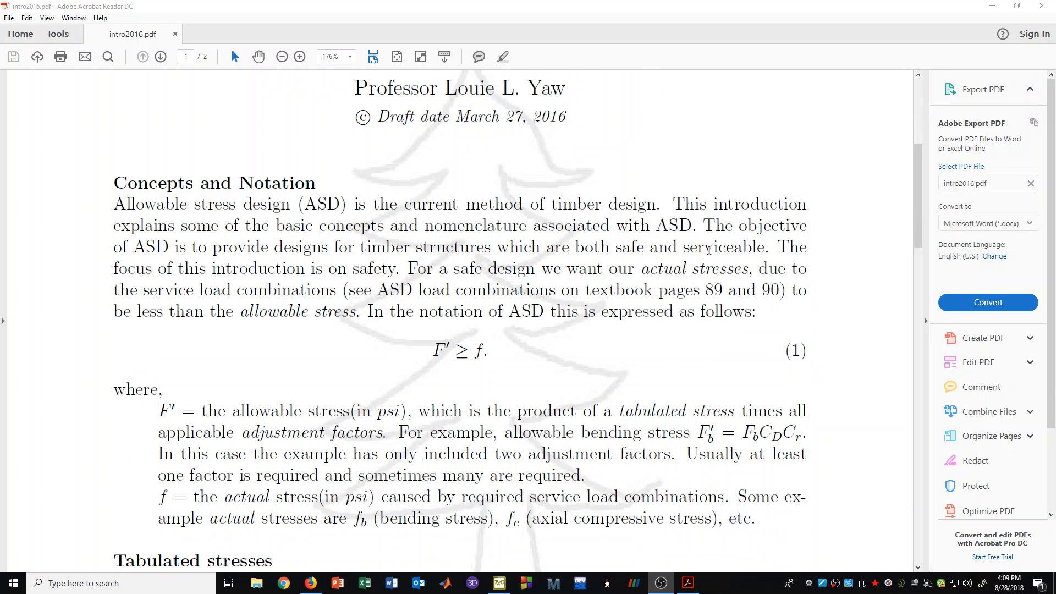
pyautogui.scroll(-3)
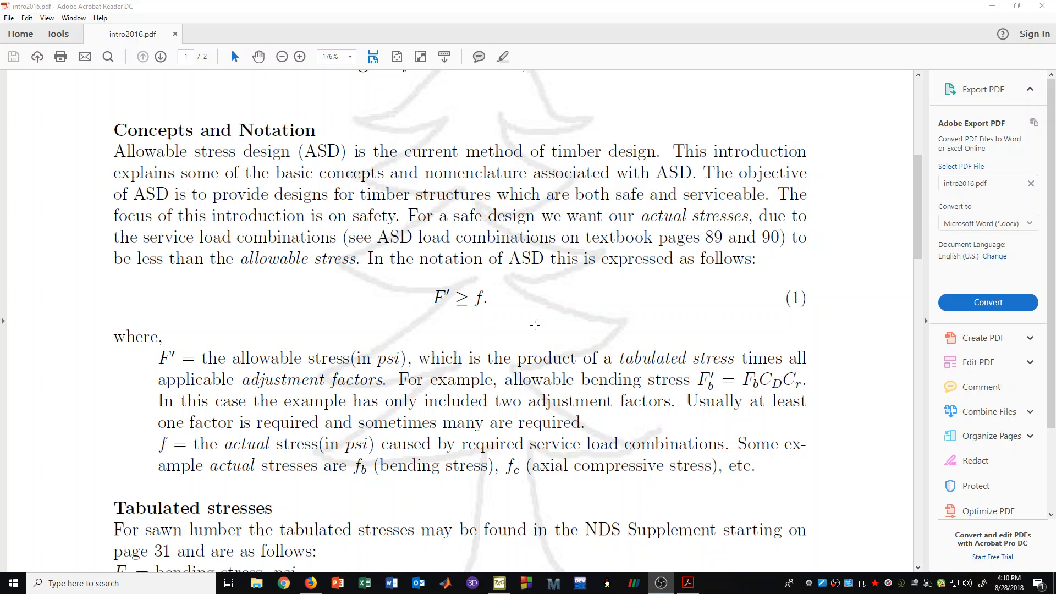
pyautogui.moveTo(530, 328)
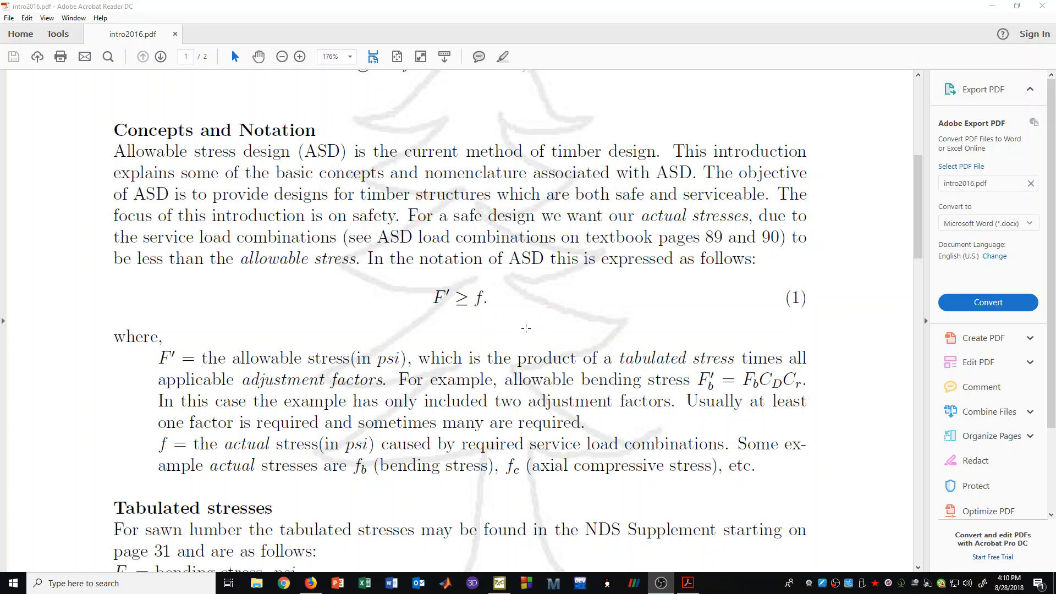
pyautogui.moveTo(519, 329)
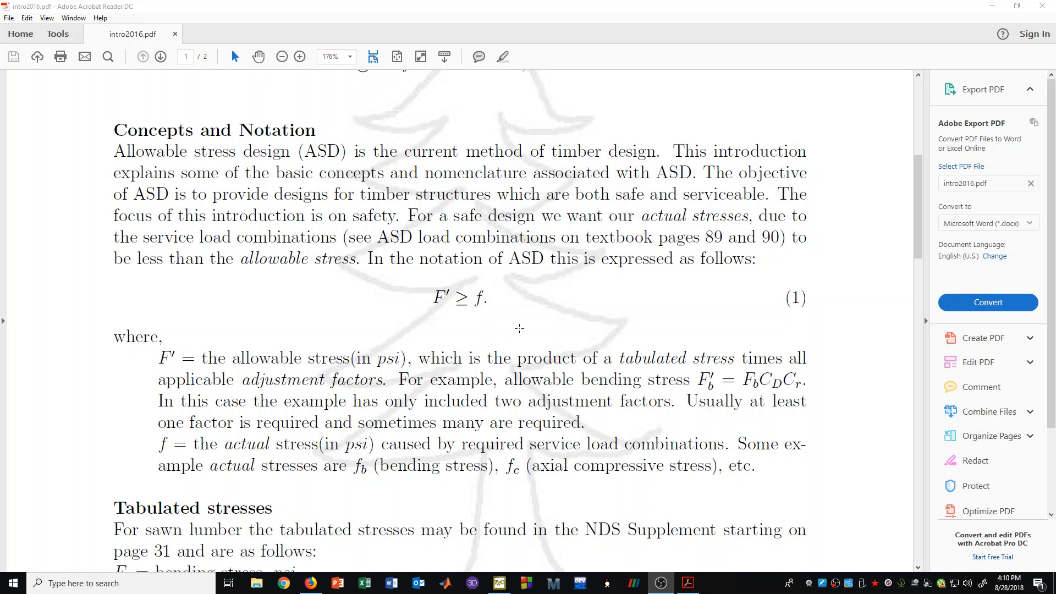
pyautogui.moveTo(441, 326)
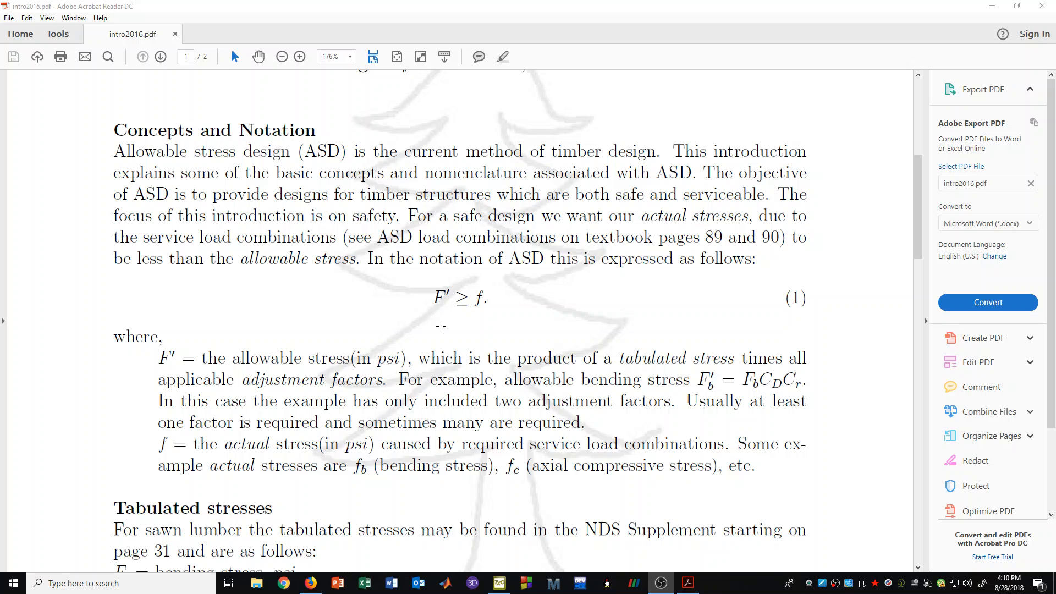
pyautogui.moveTo(436, 308)
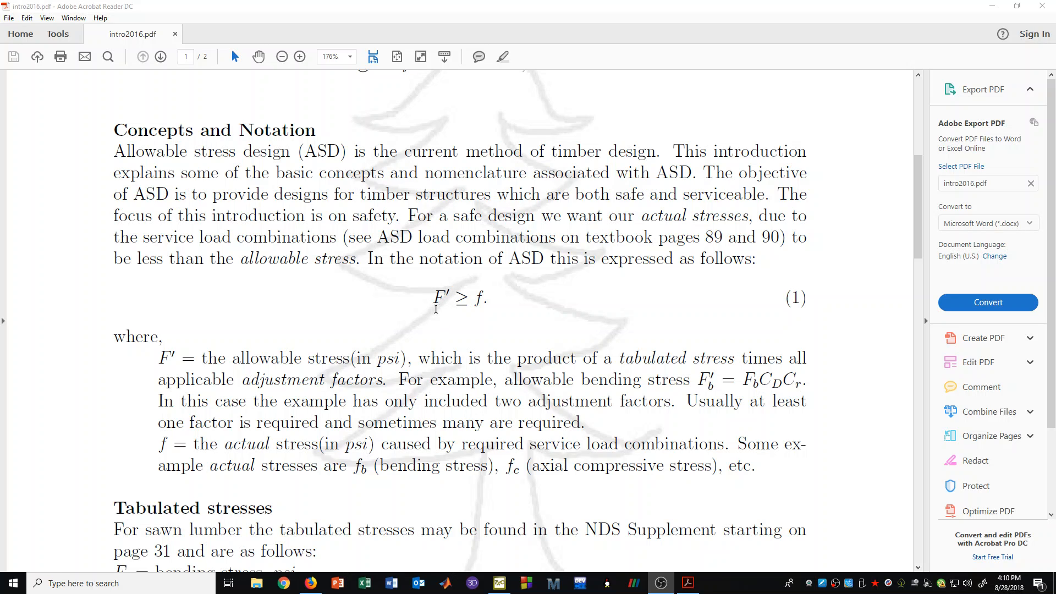
pyautogui.moveTo(450, 289)
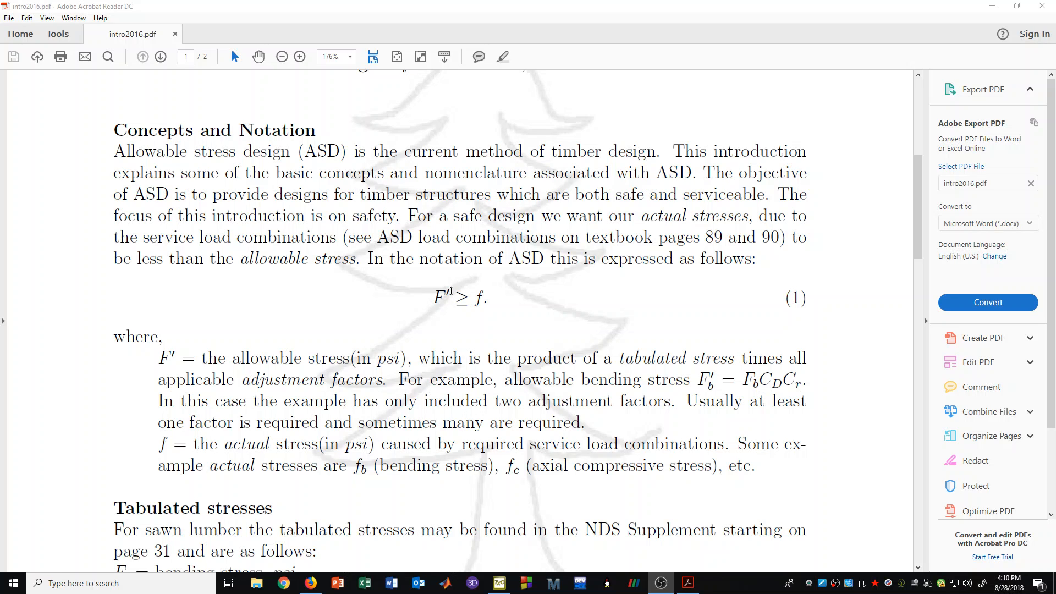
pyautogui.moveTo(498, 308)
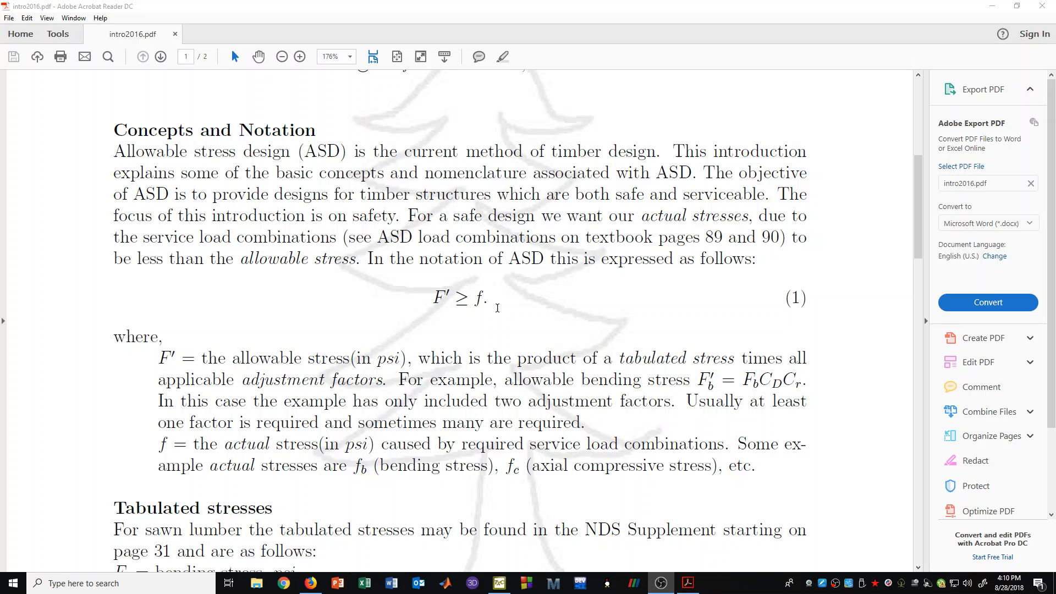
pyautogui.moveTo(478, 283)
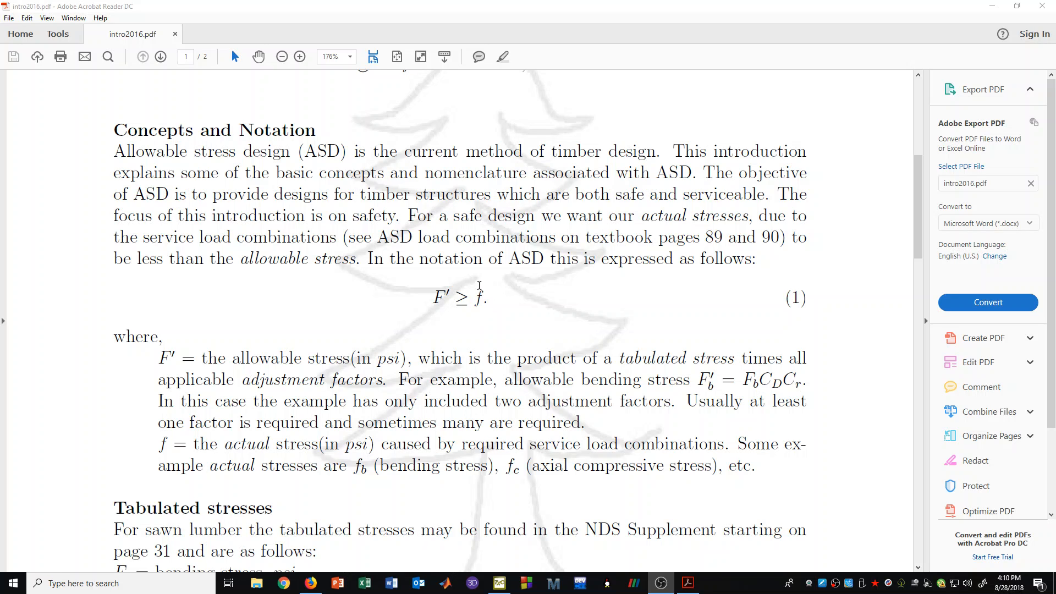
pyautogui.moveTo(416, 314)
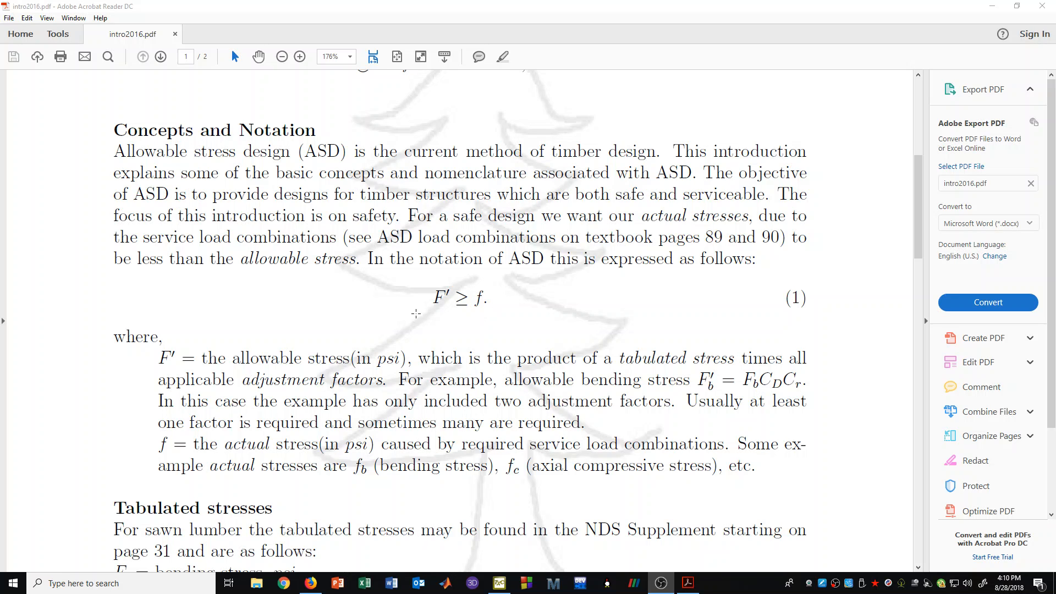
pyautogui.moveTo(537, 292)
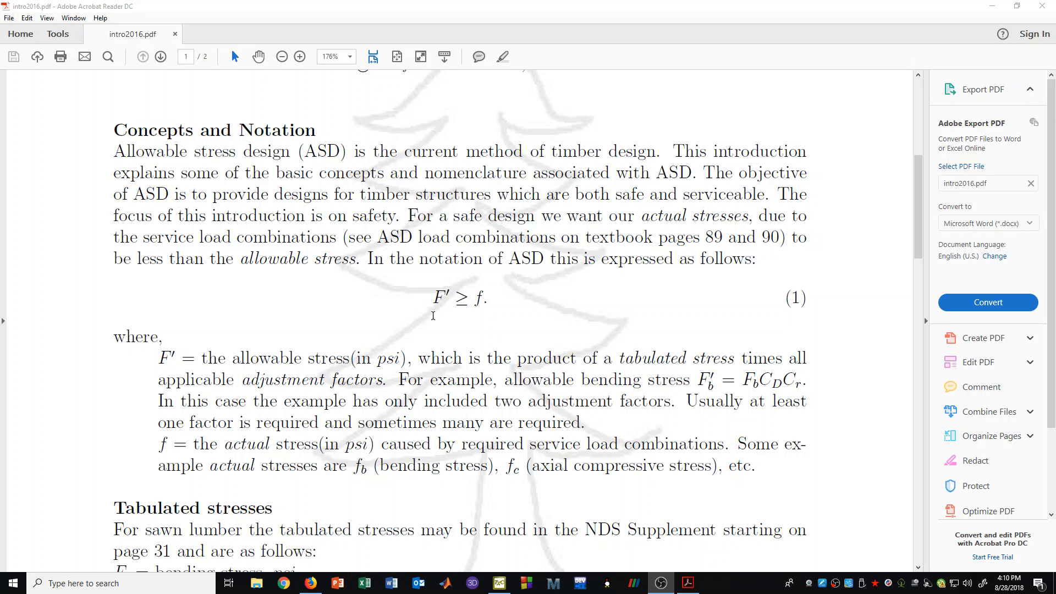
pyautogui.moveTo(426, 303)
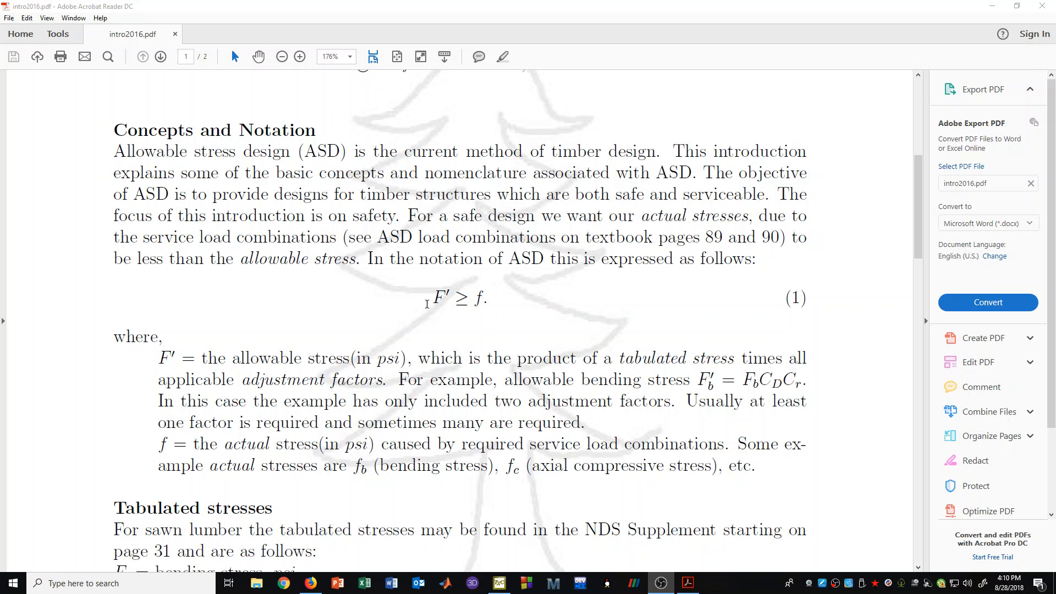
pyautogui.moveTo(437, 313)
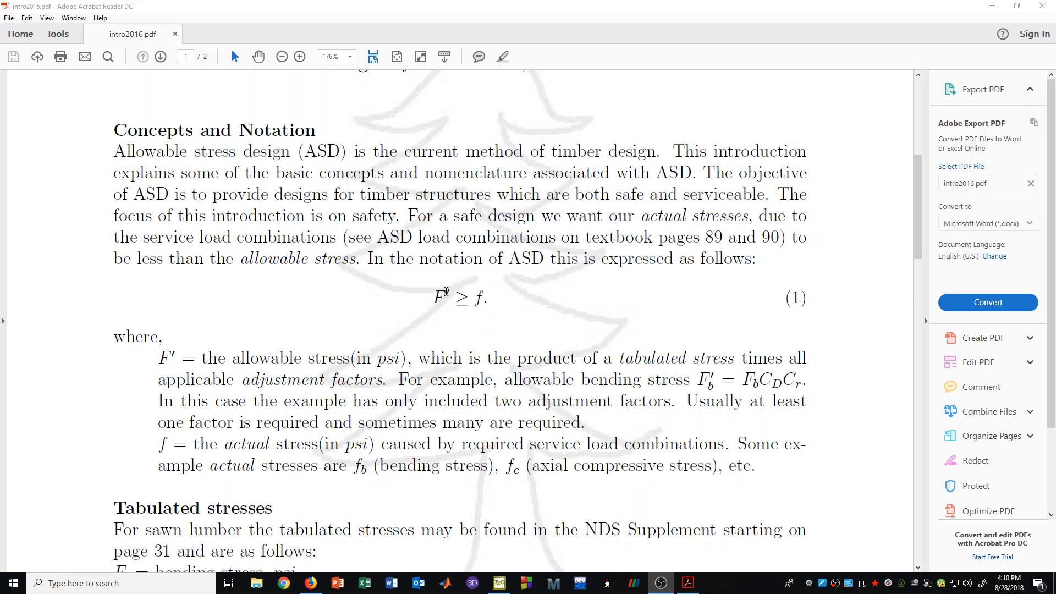
pyautogui.moveTo(269, 362)
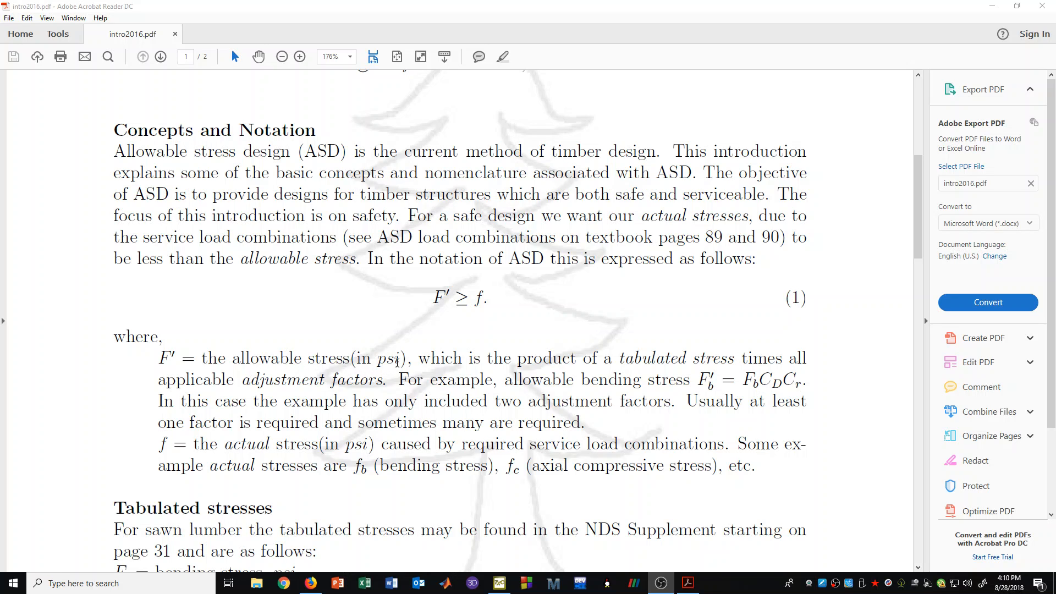
pyautogui.moveTo(485, 344)
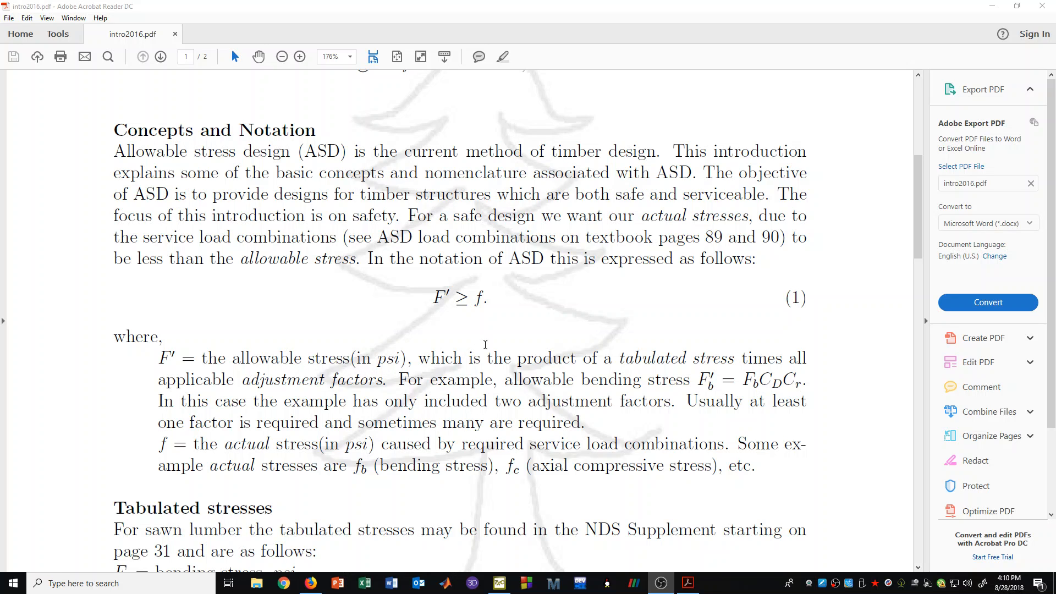
pyautogui.moveTo(490, 296)
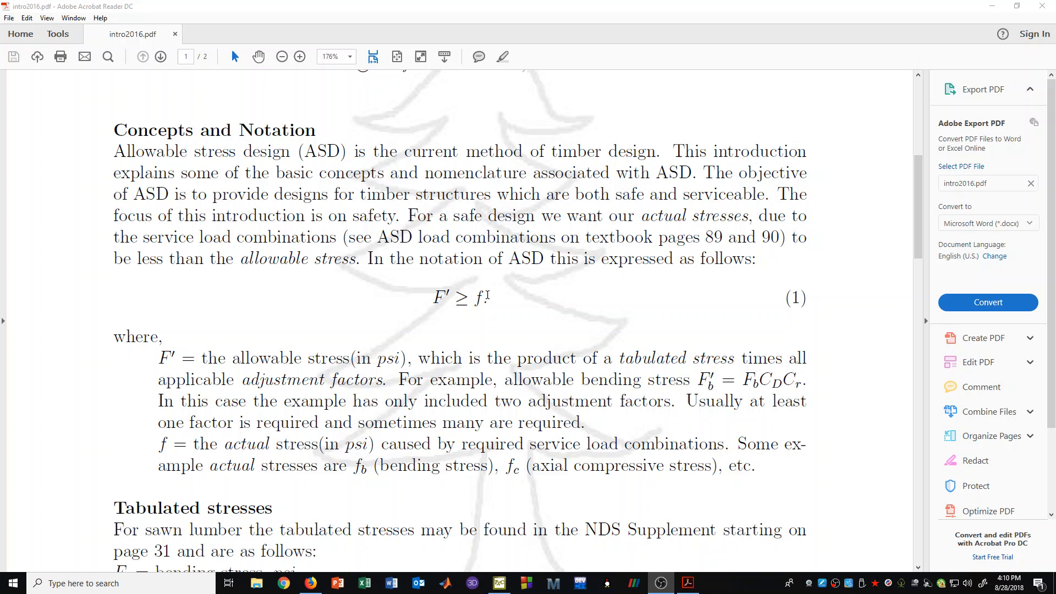
pyautogui.moveTo(416, 332)
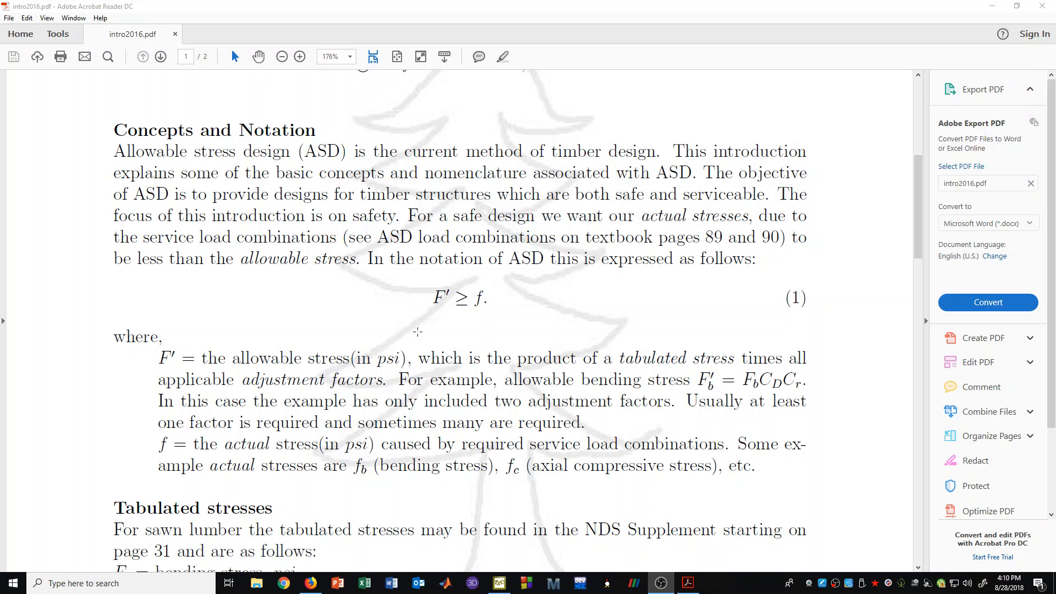
pyautogui.moveTo(337, 451)
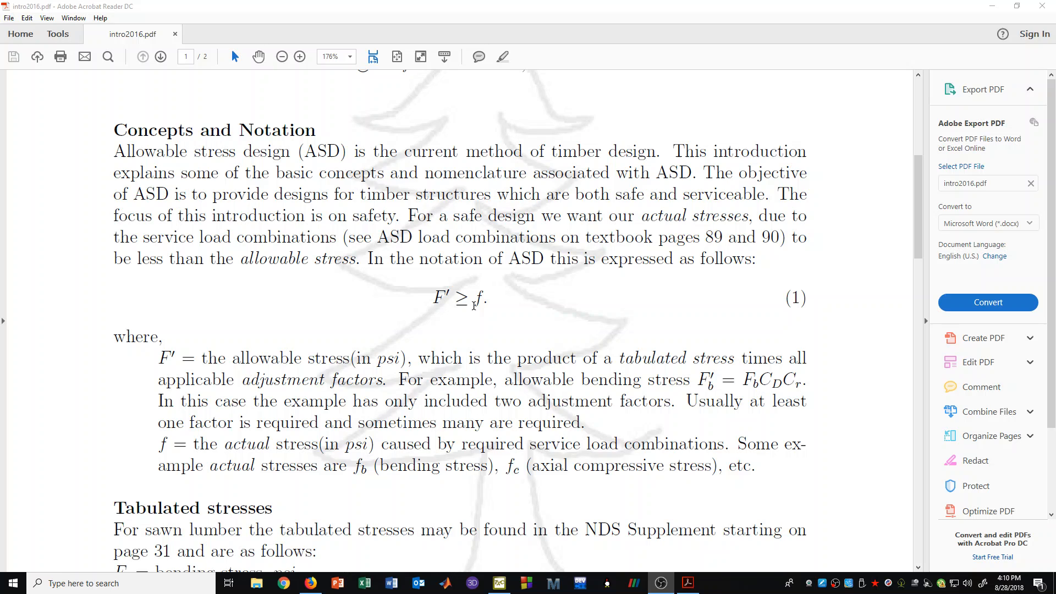
pyautogui.moveTo(422, 288)
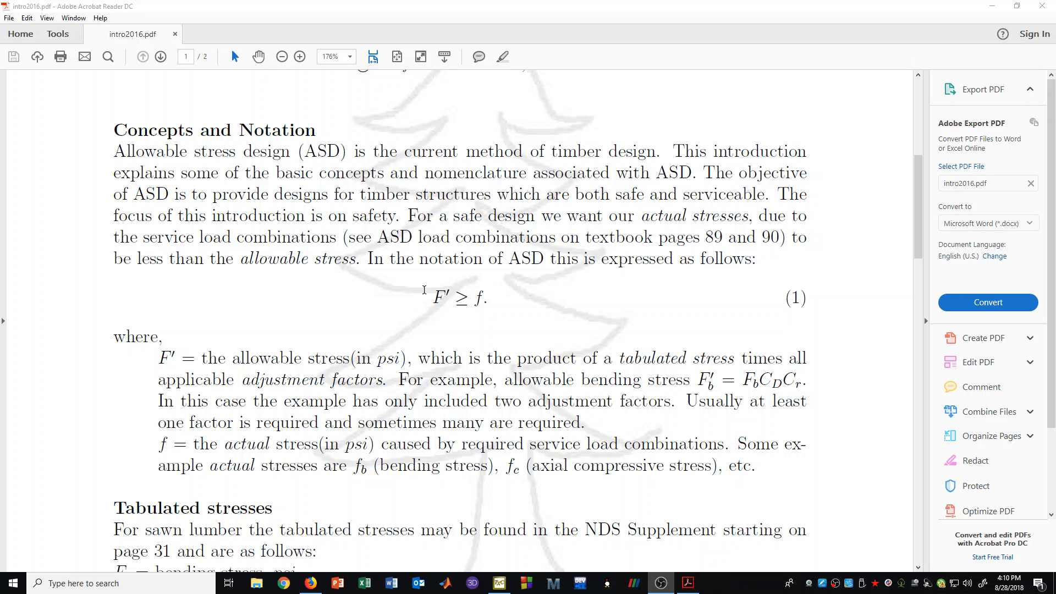
pyautogui.moveTo(507, 319)
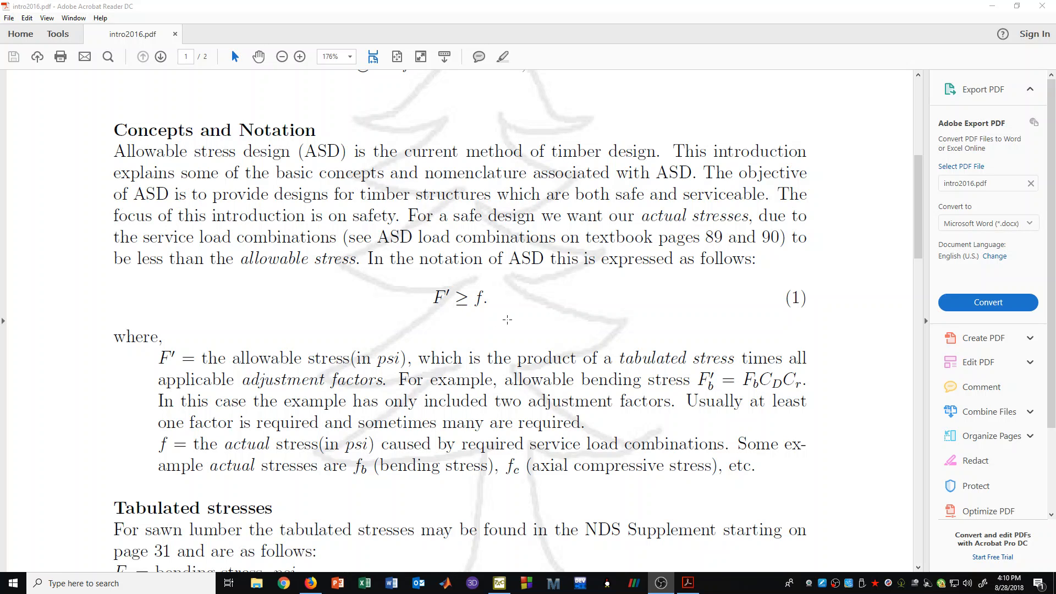
pyautogui.moveTo(502, 321)
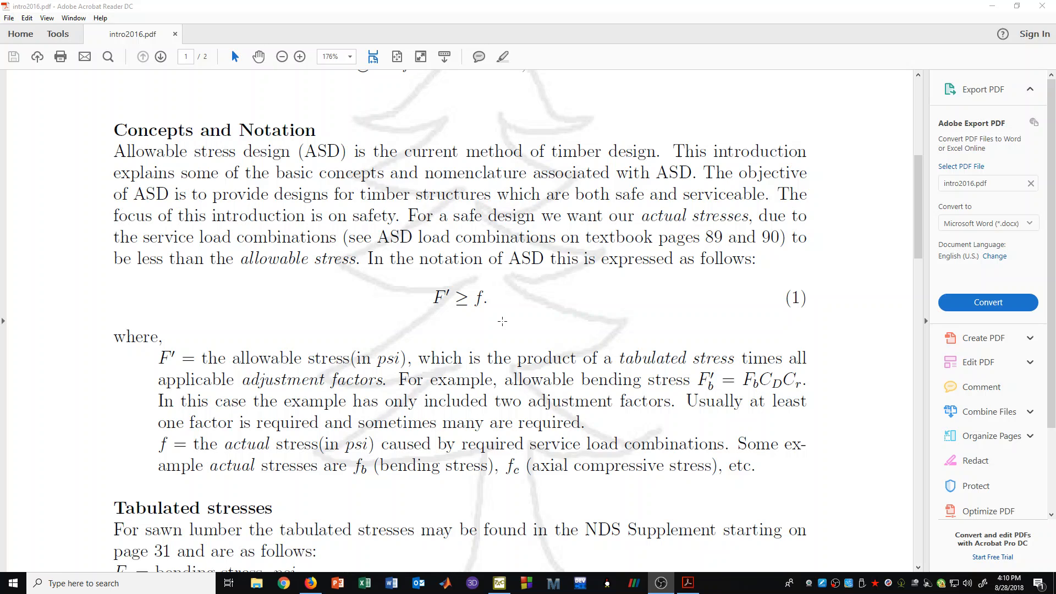
pyautogui.moveTo(441, 334)
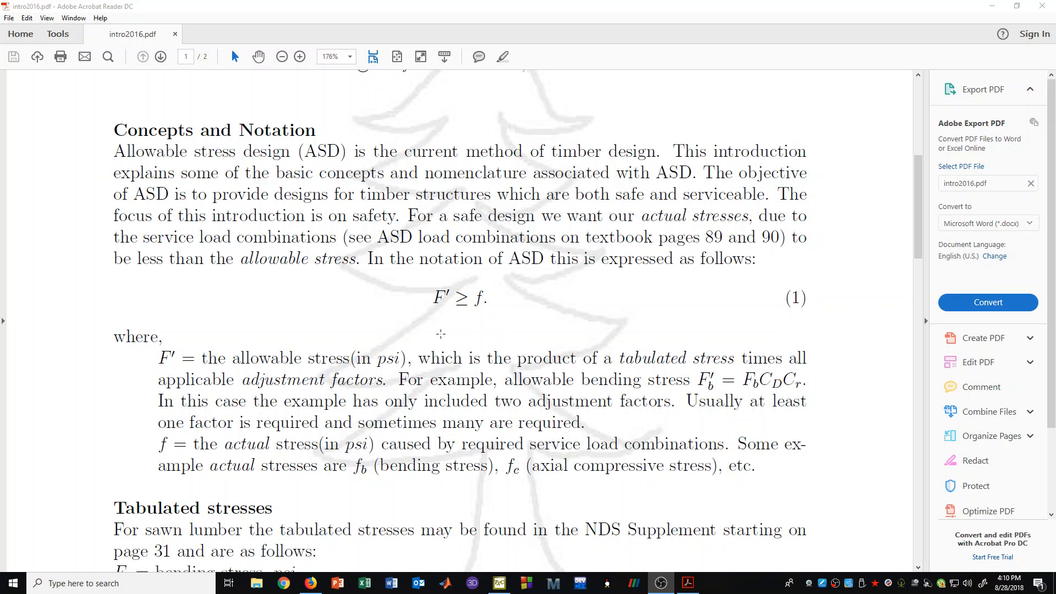
pyautogui.moveTo(469, 278)
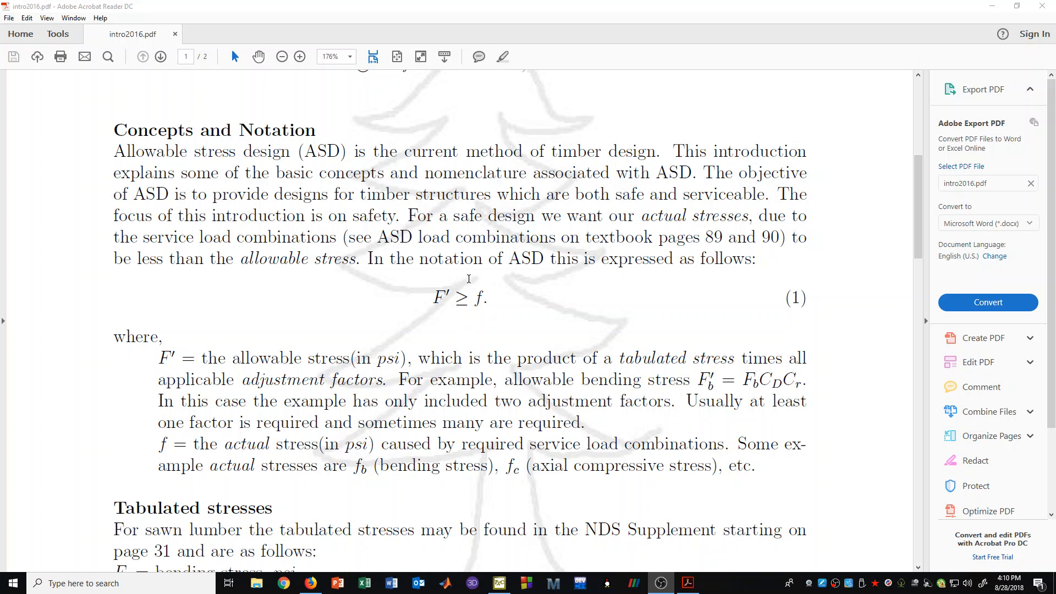
pyautogui.moveTo(423, 310)
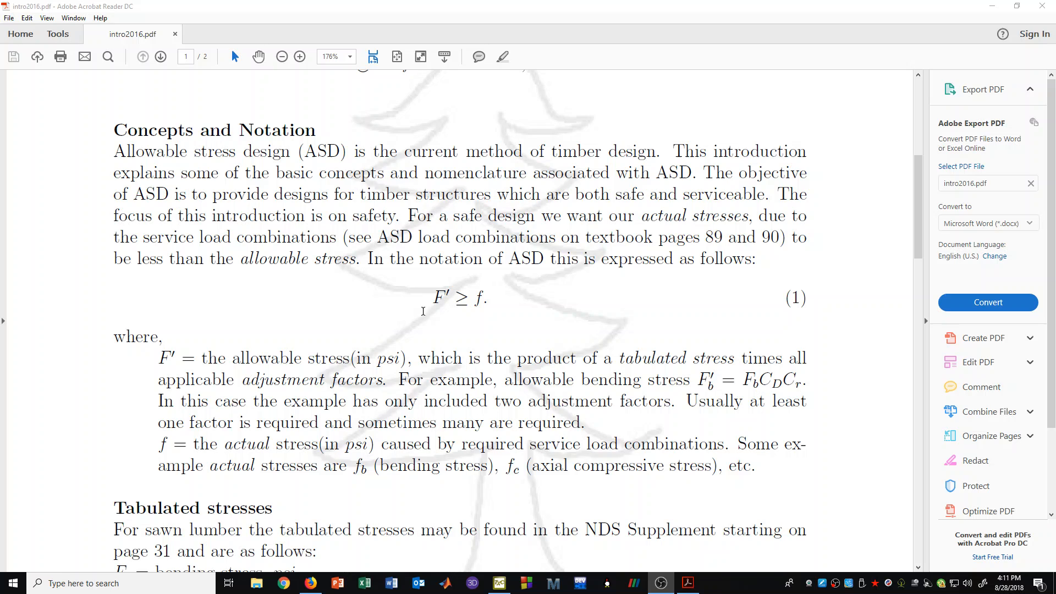
pyautogui.moveTo(442, 319)
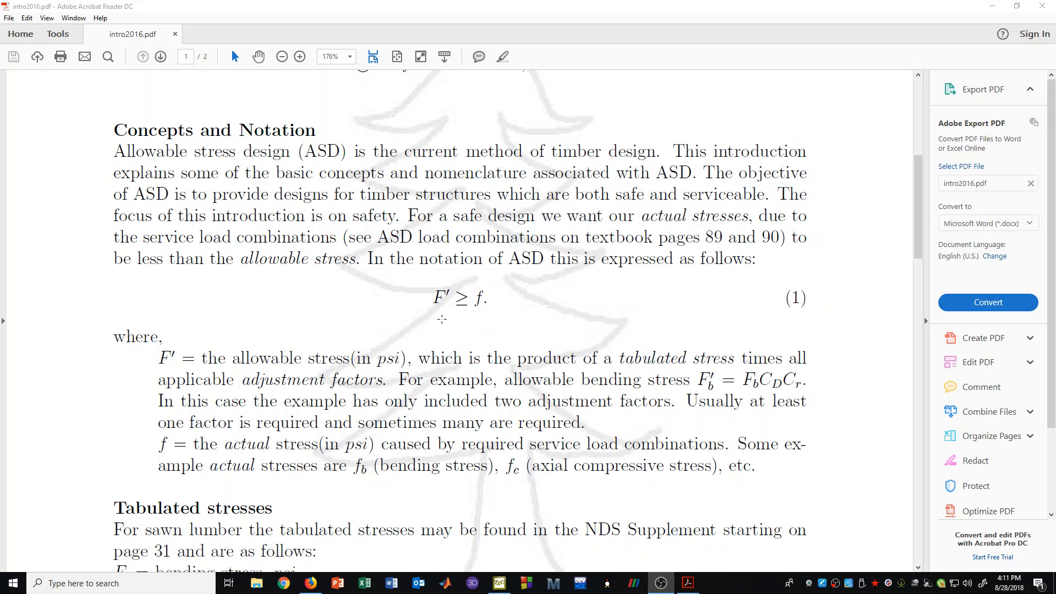
pyautogui.moveTo(491, 314)
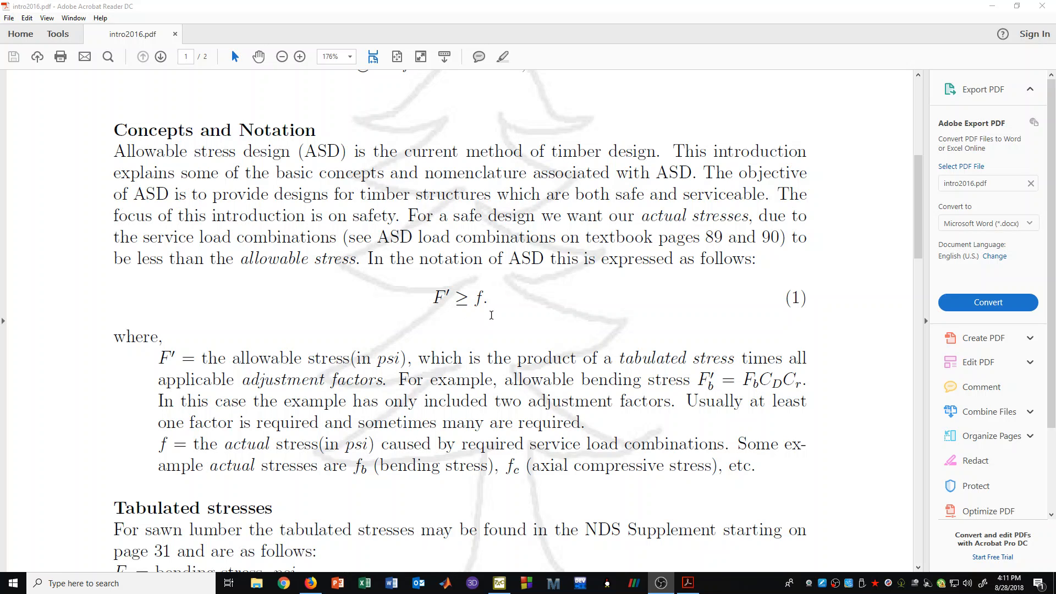
pyautogui.moveTo(425, 305)
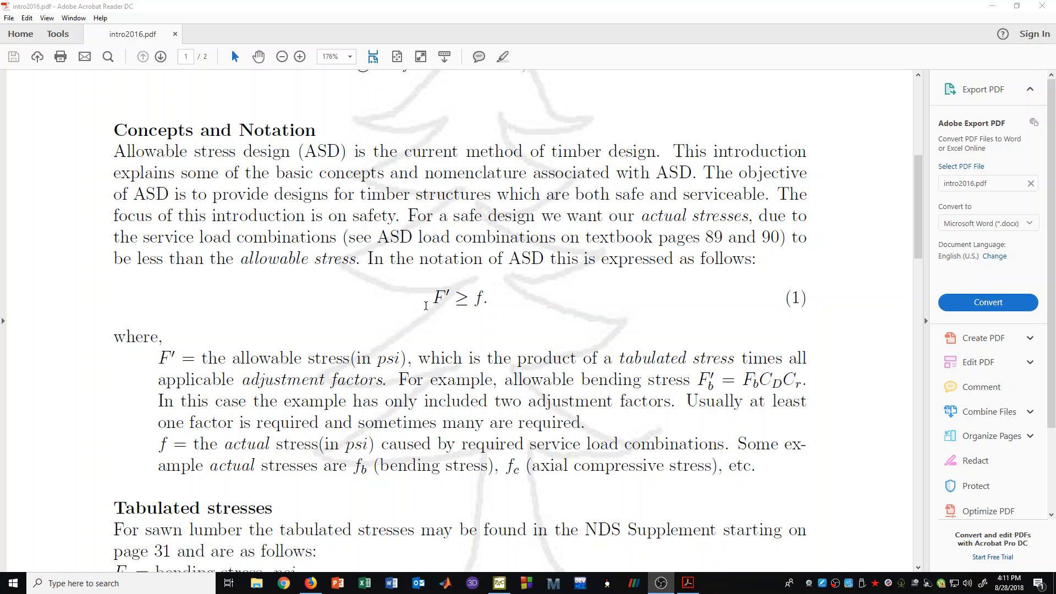
pyautogui.moveTo(486, 318)
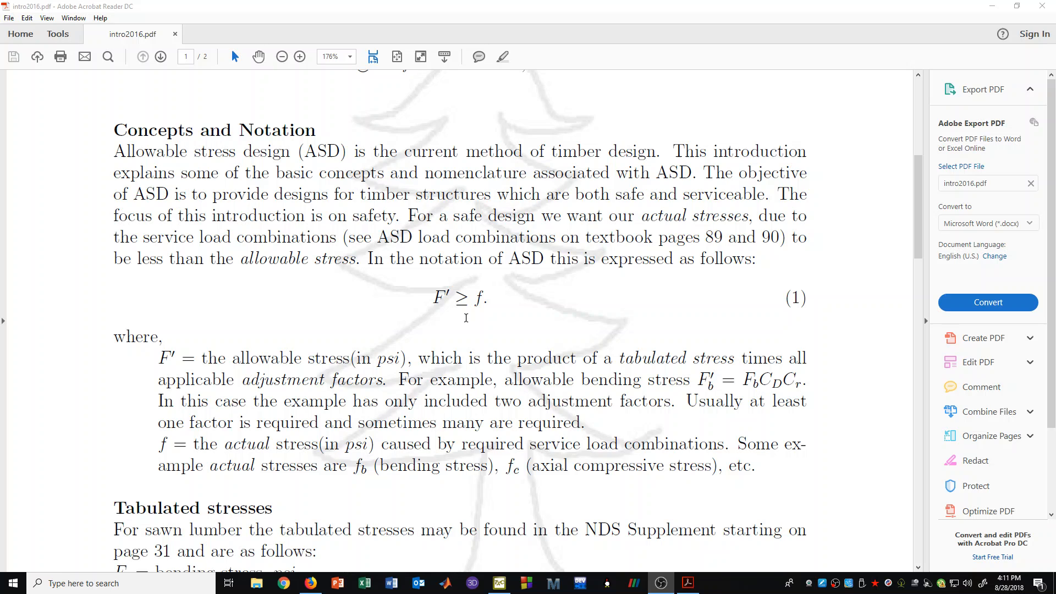
pyautogui.moveTo(441, 310)
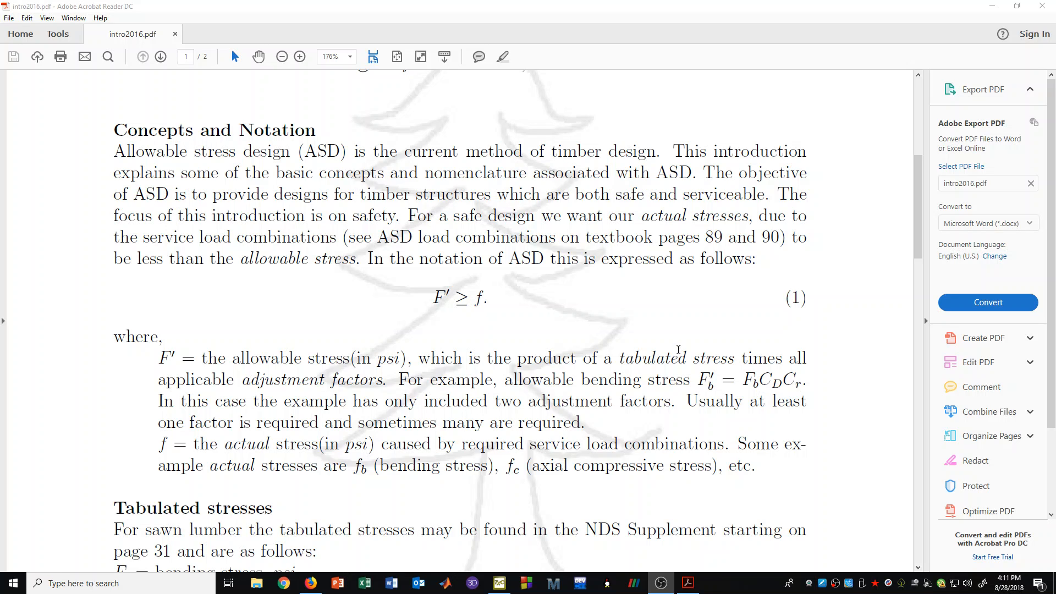
pyautogui.moveTo(453, 310)
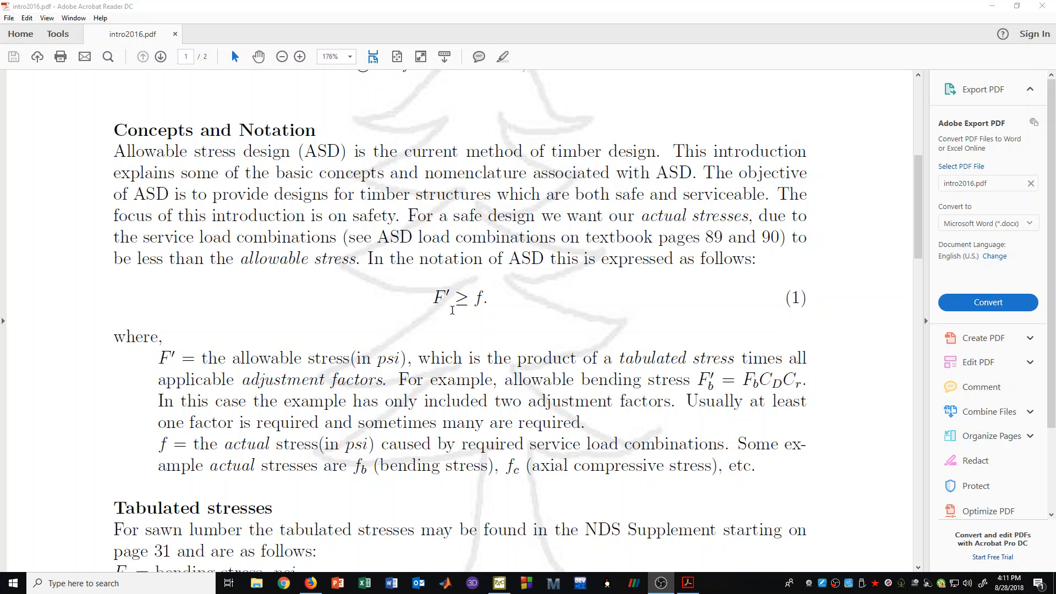
pyautogui.moveTo(472, 310)
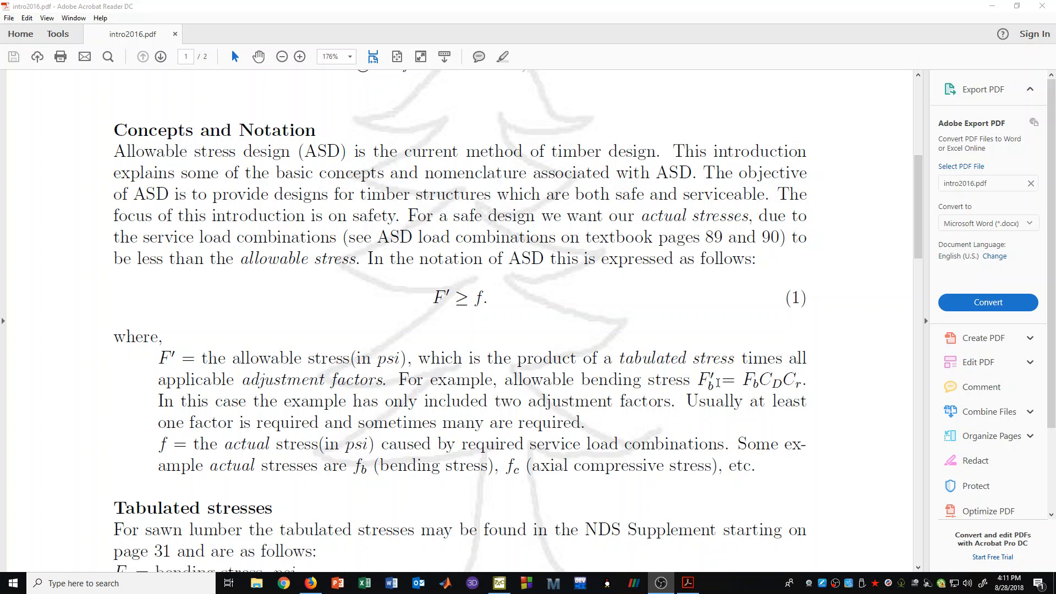
pyautogui.moveTo(696, 397)
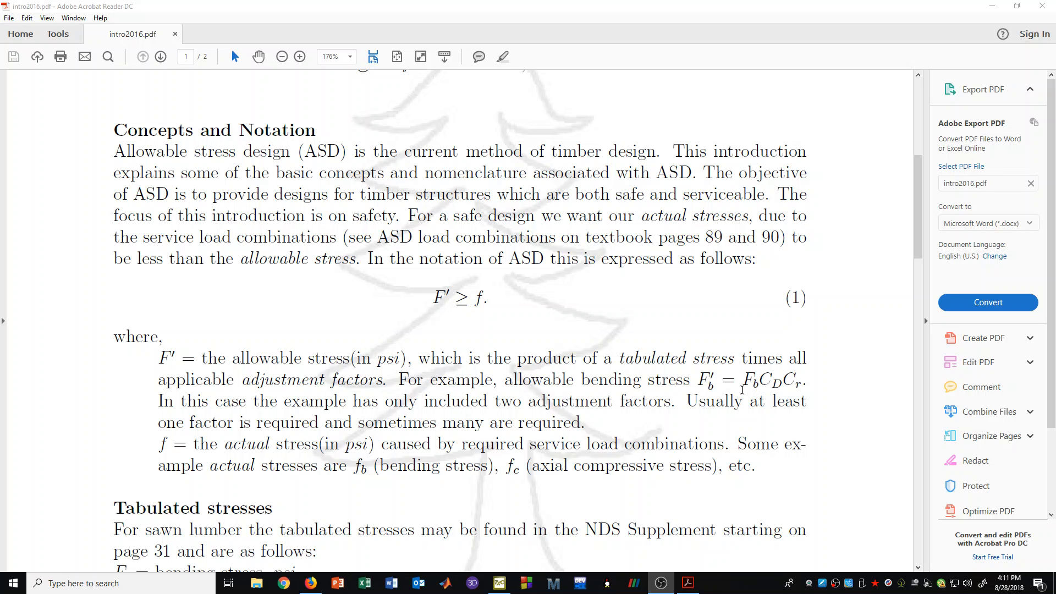
pyautogui.moveTo(814, 391)
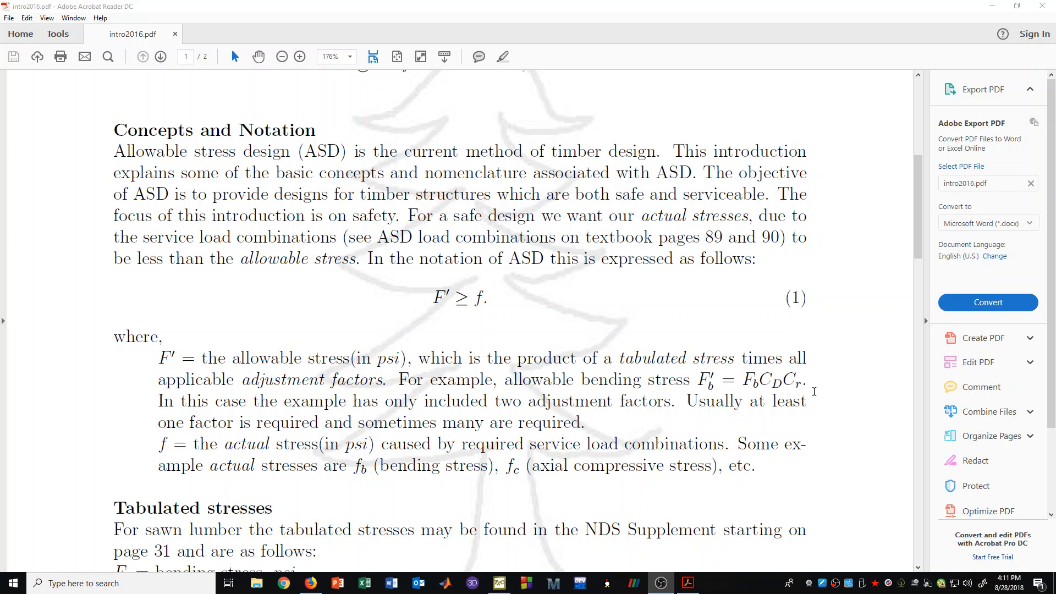
pyautogui.moveTo(487, 436)
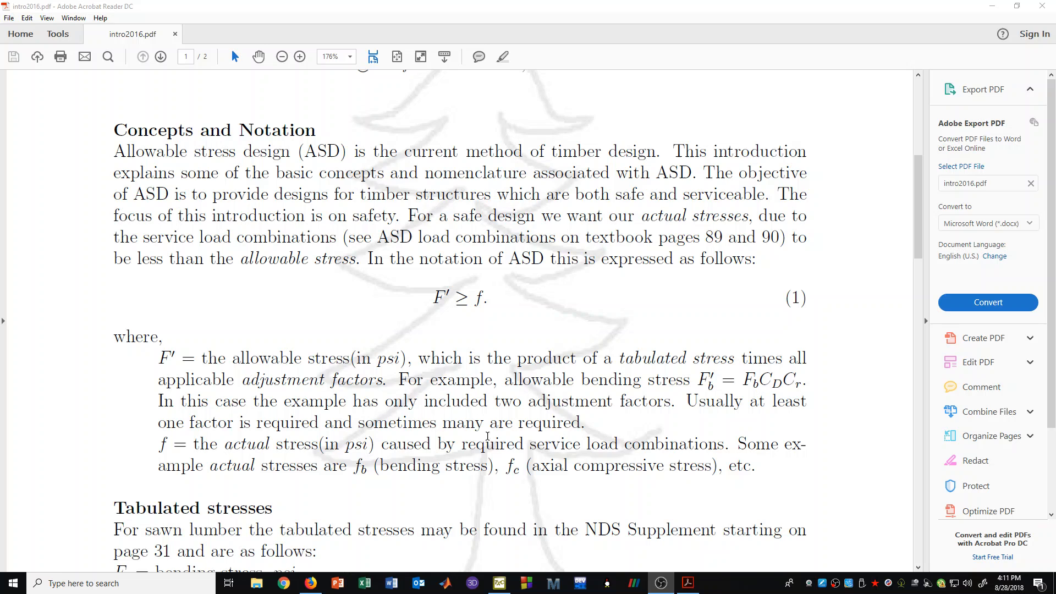
pyautogui.moveTo(376, 474)
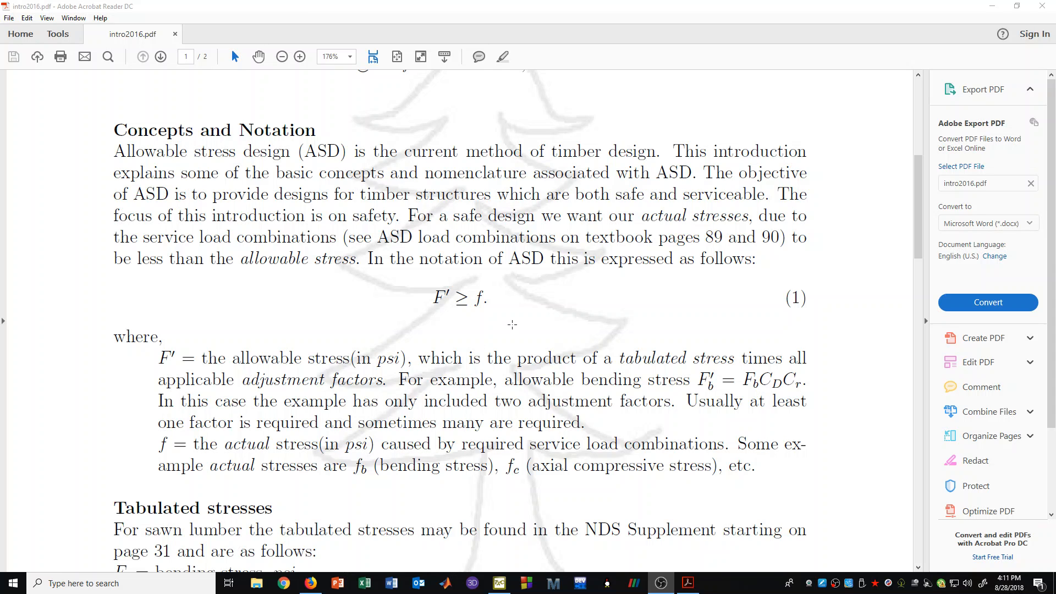
pyautogui.scroll(-3)
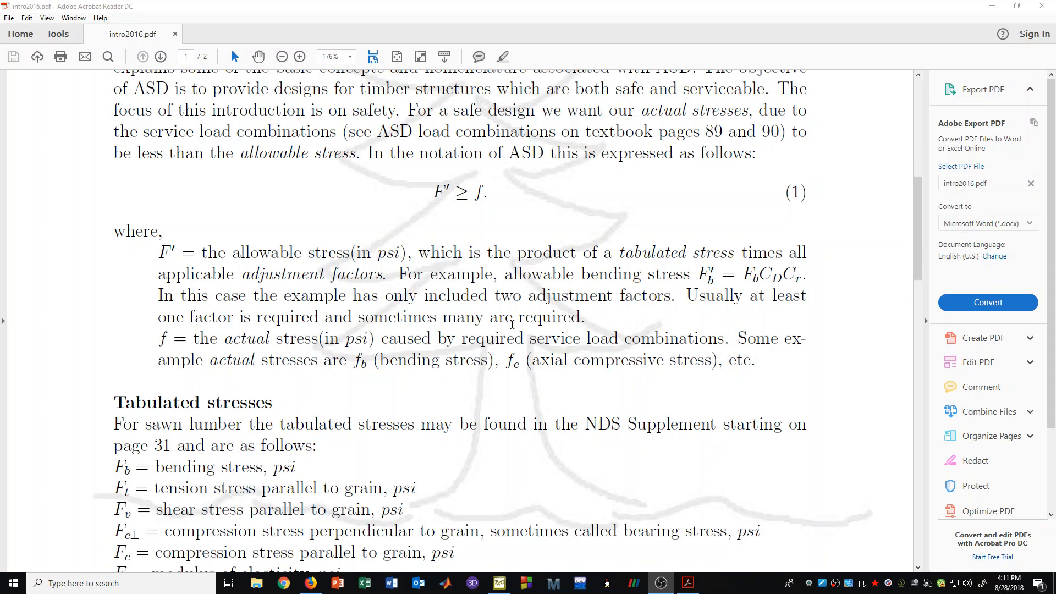
pyautogui.moveTo(382, 382)
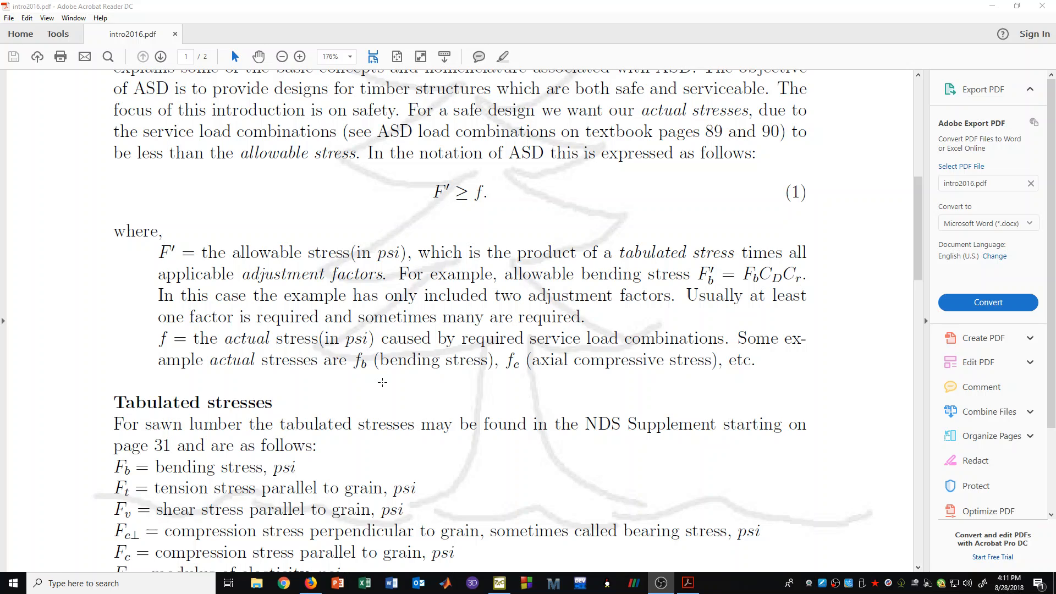
pyautogui.moveTo(470, 231)
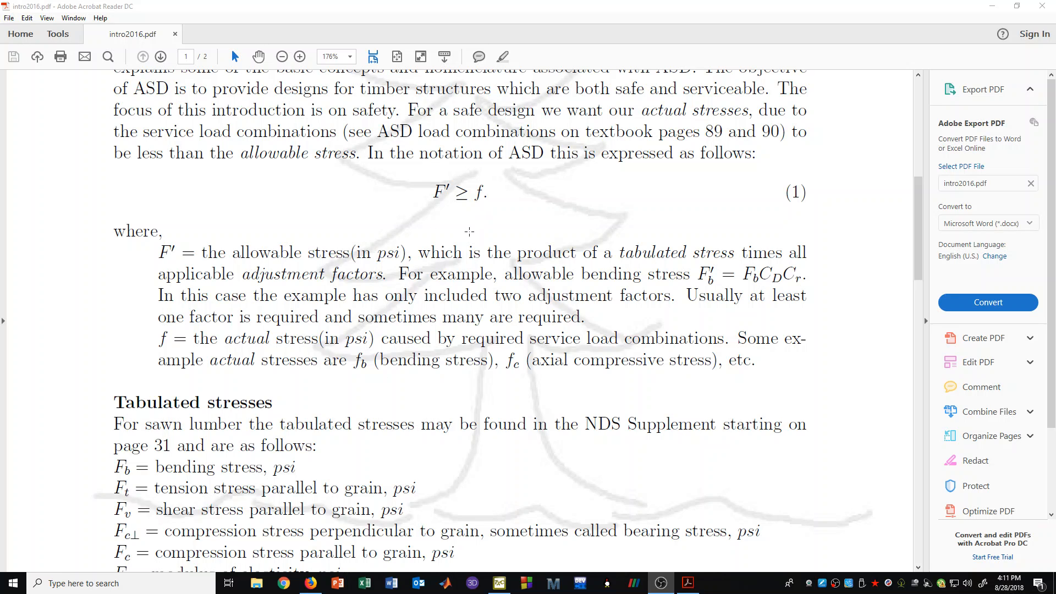
pyautogui.moveTo(439, 165)
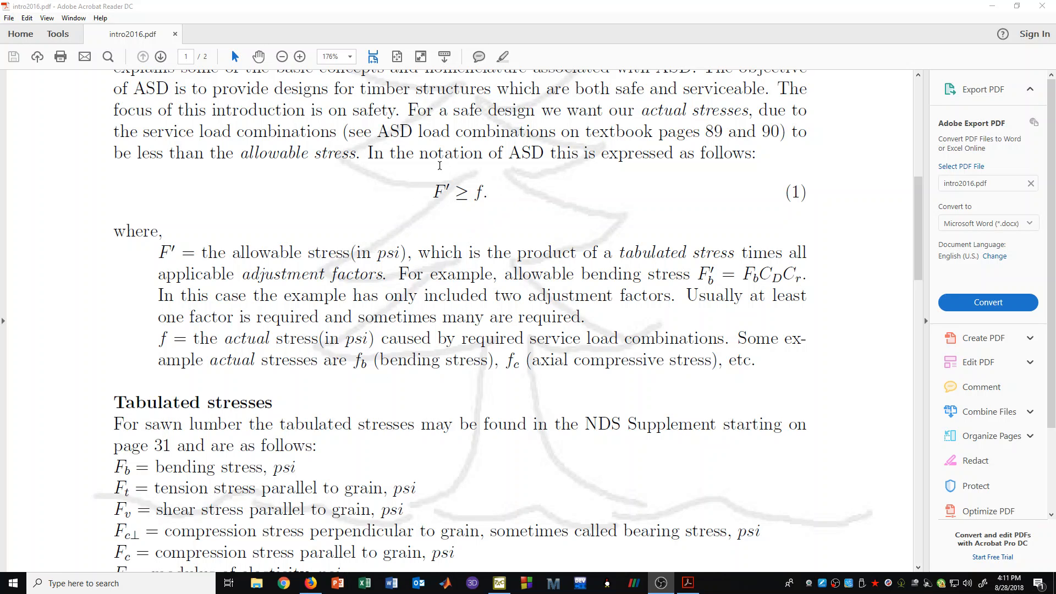
pyautogui.moveTo(499, 190)
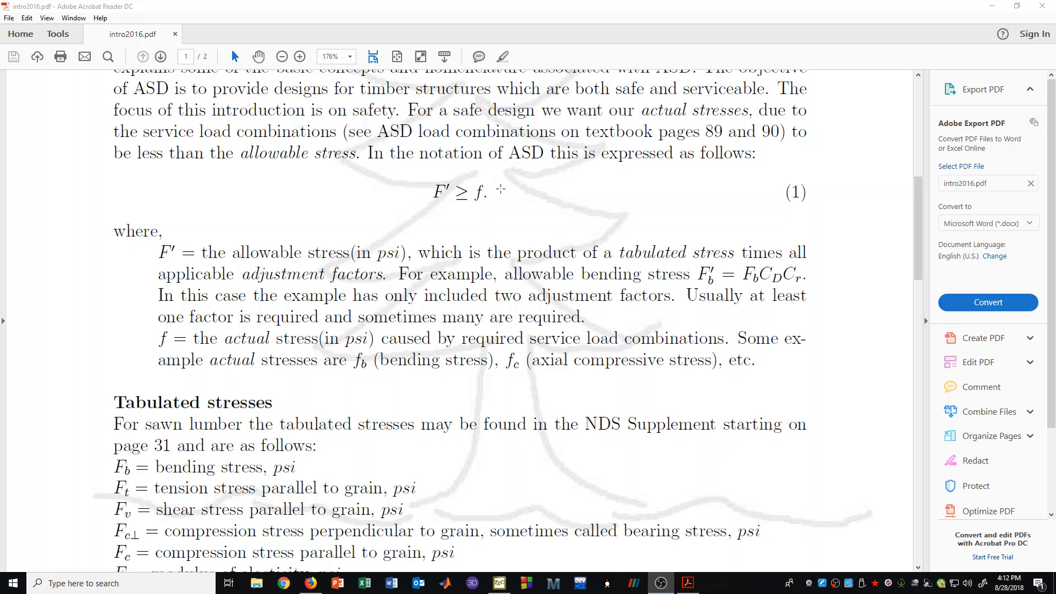
pyautogui.scroll(-3)
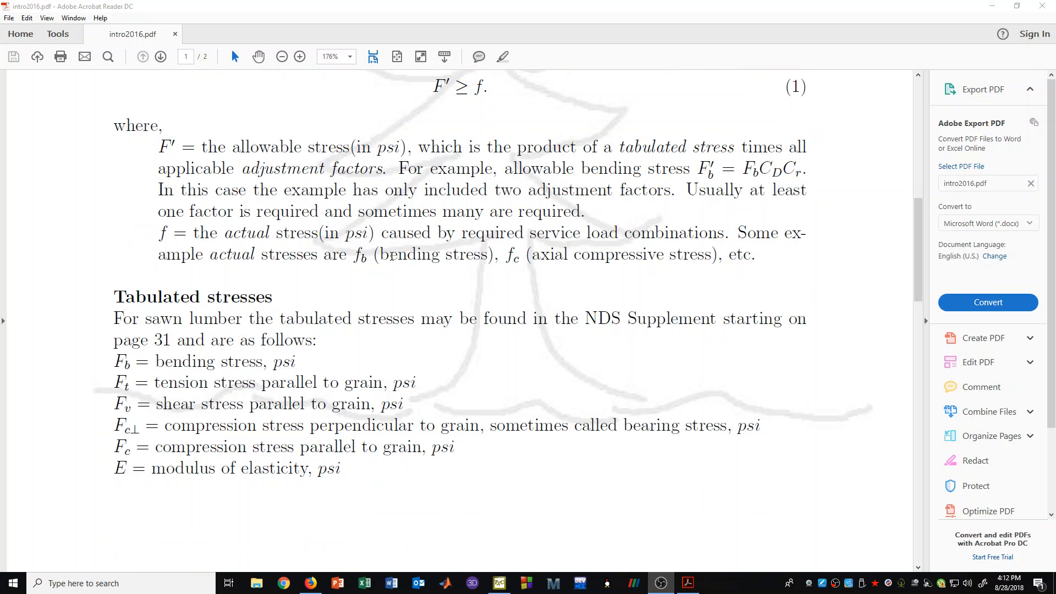
pyautogui.scroll(3)
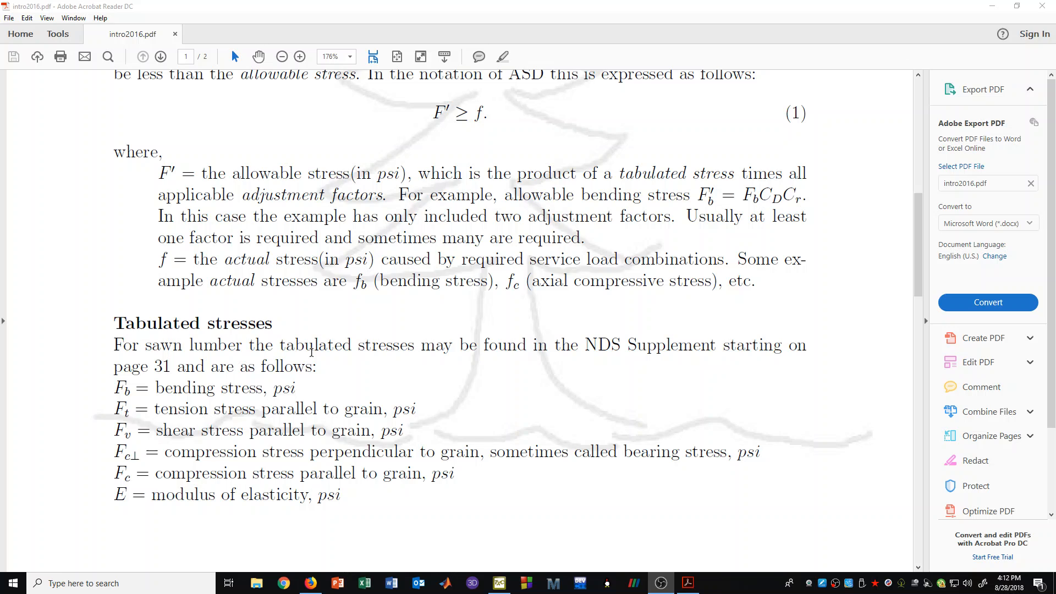
pyautogui.moveTo(616, 343)
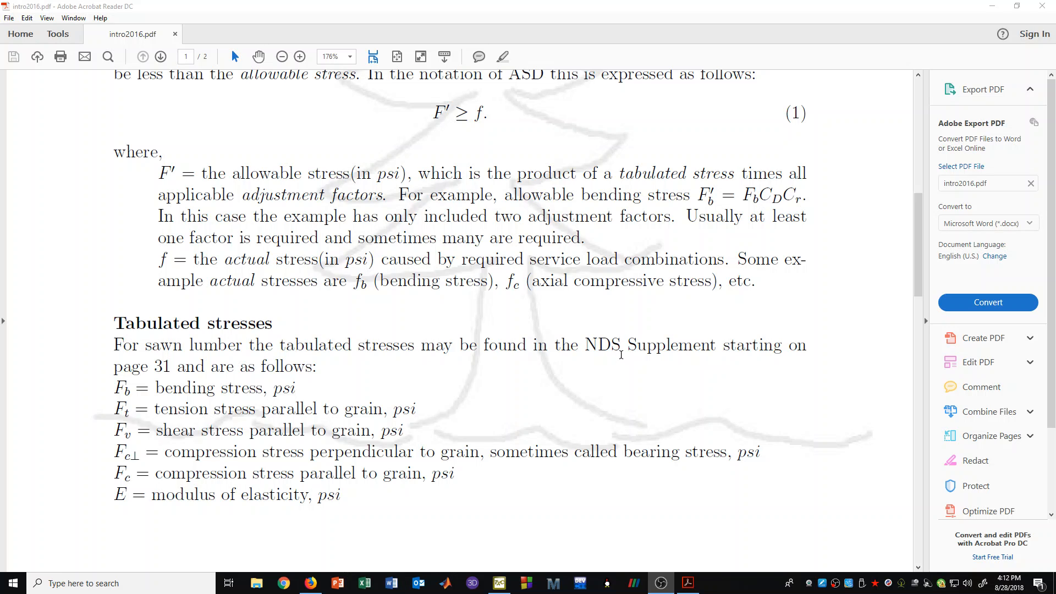
pyautogui.moveTo(703, 356)
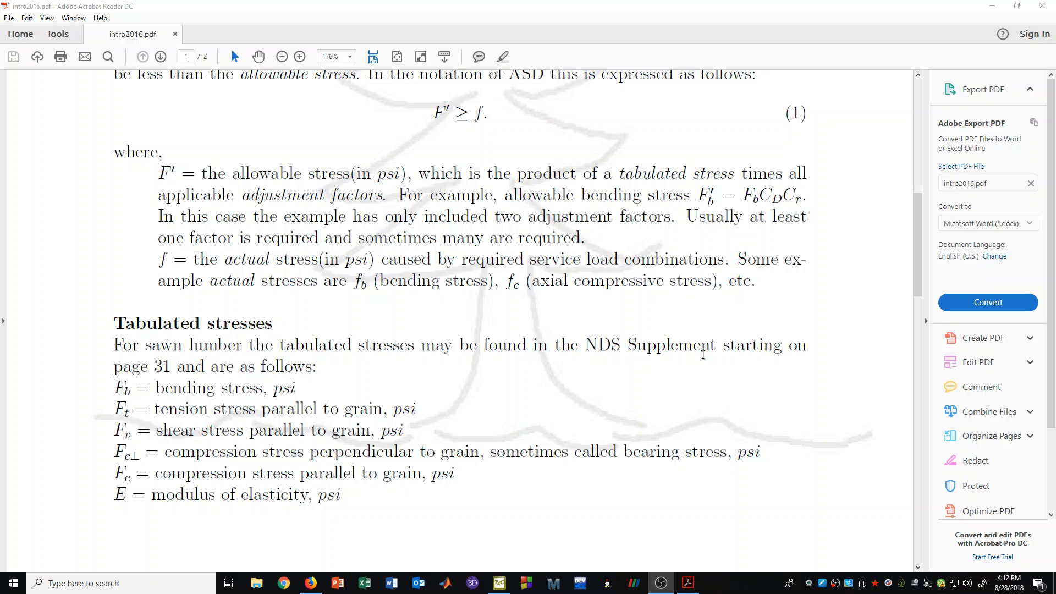
pyautogui.moveTo(696, 360)
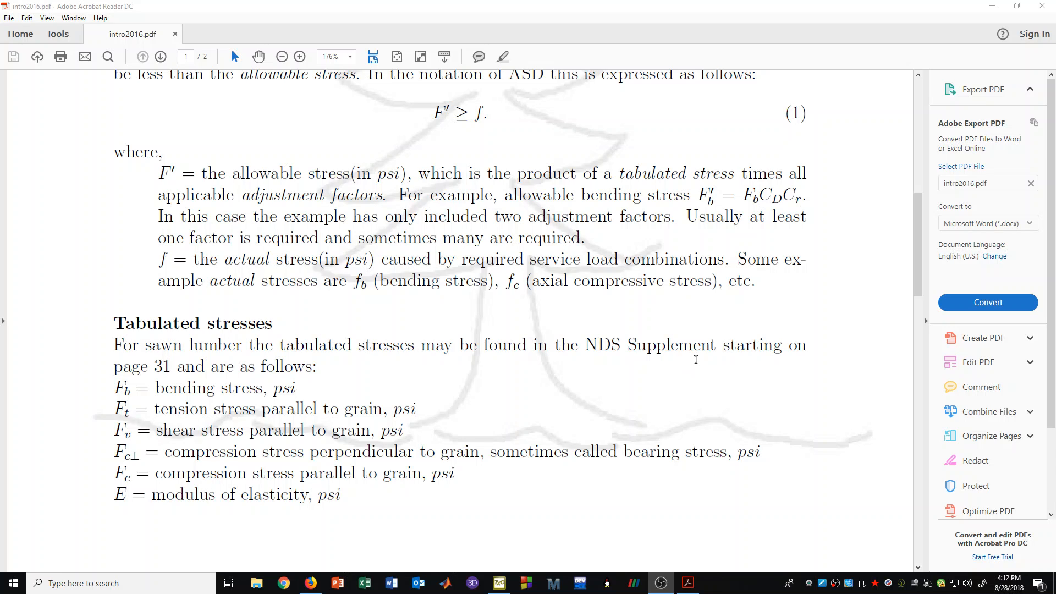
pyautogui.moveTo(134, 404)
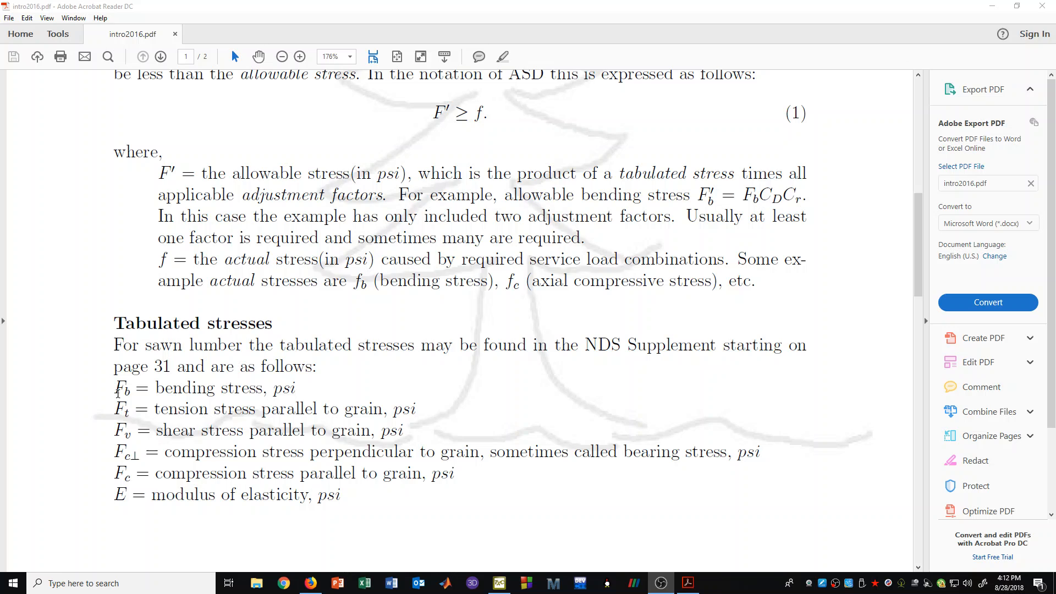
pyautogui.moveTo(131, 425)
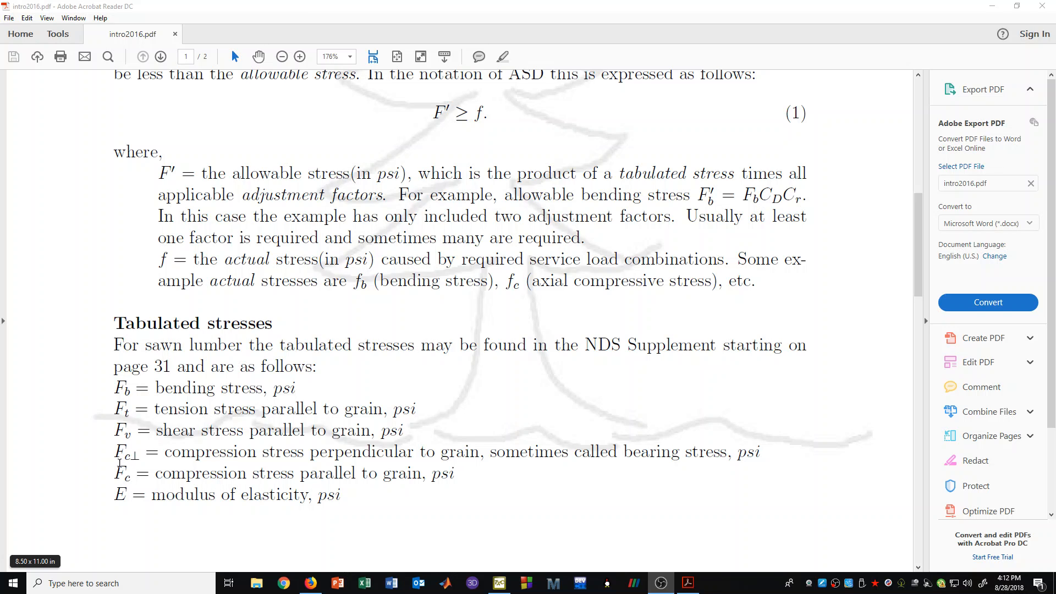
pyautogui.moveTo(109, 491)
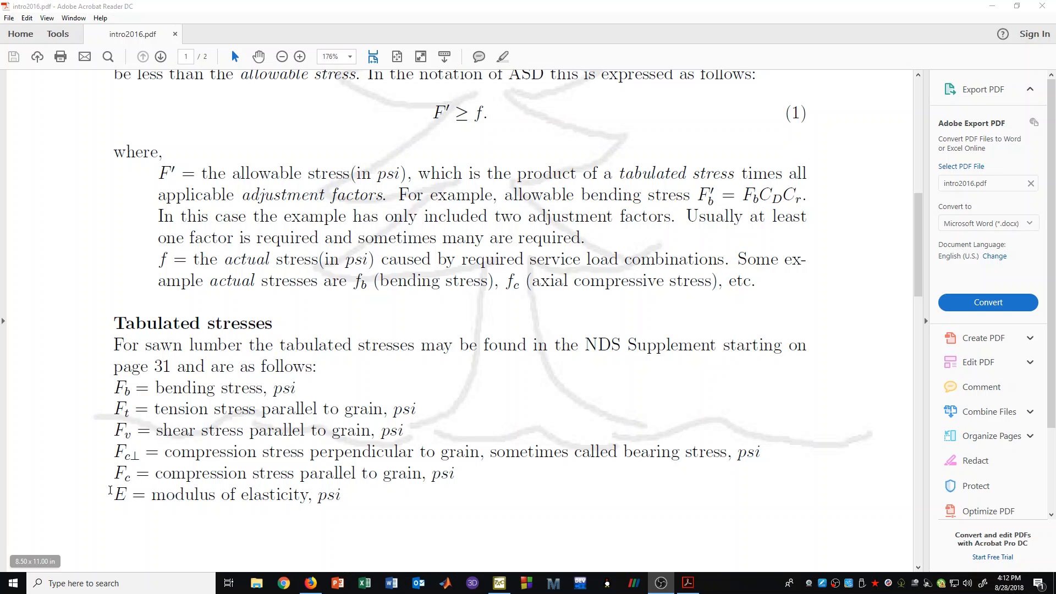
pyautogui.moveTo(126, 505)
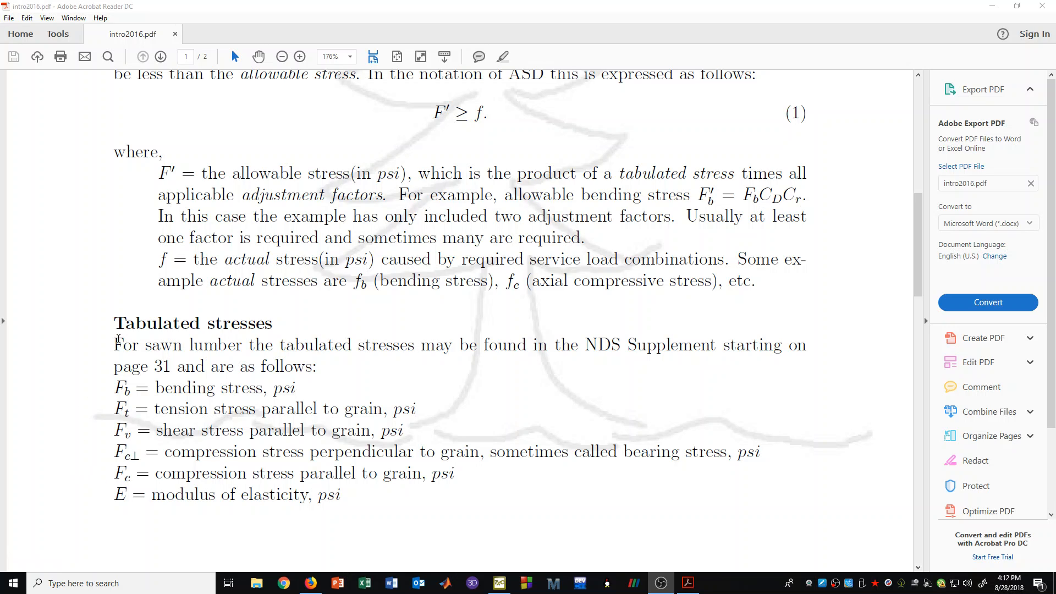
pyautogui.moveTo(99, 335)
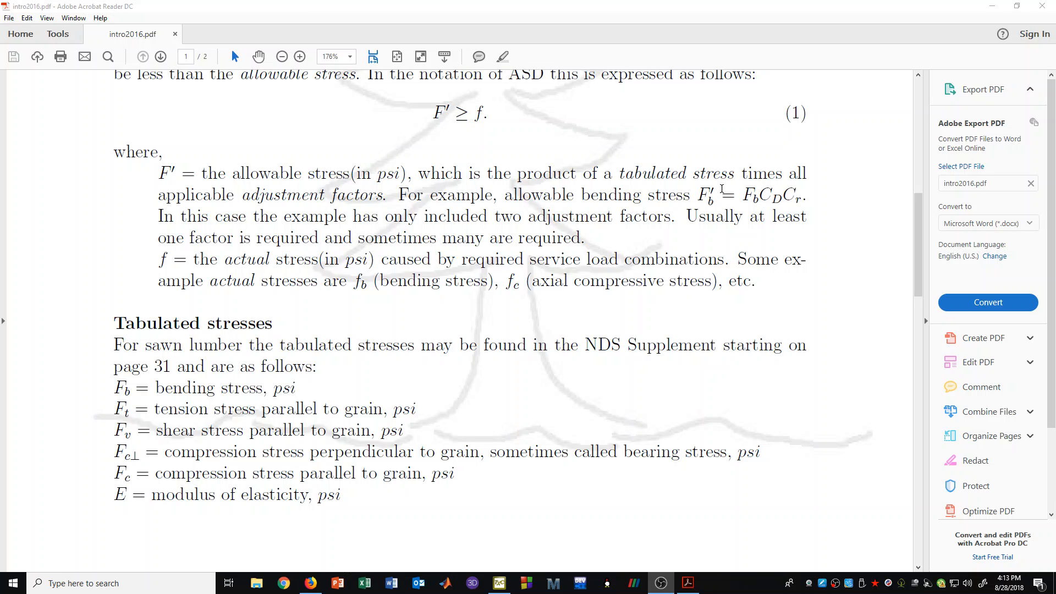
pyautogui.moveTo(760, 203)
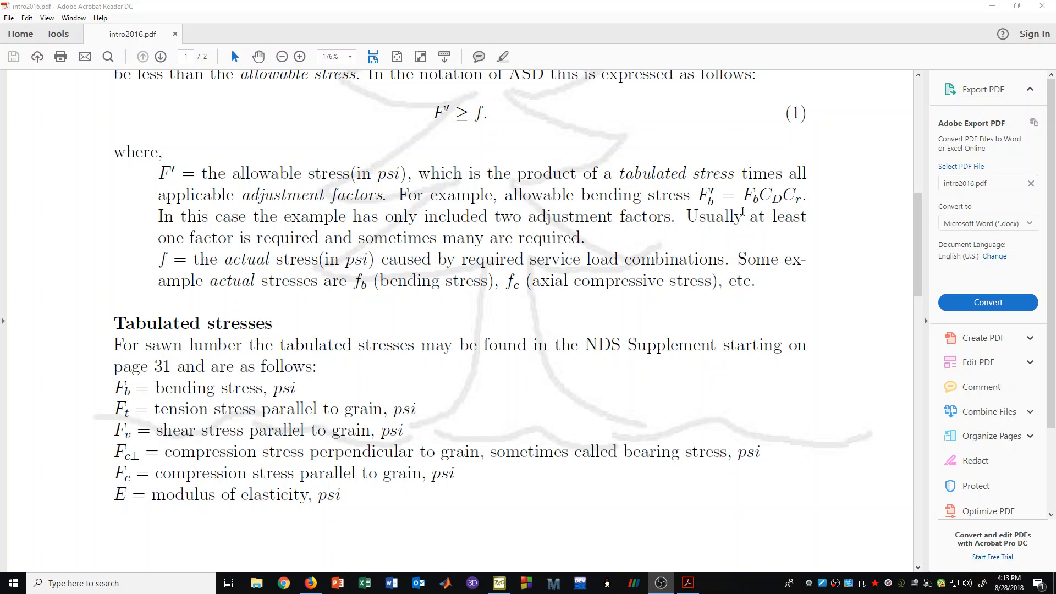
pyautogui.moveTo(717, 189)
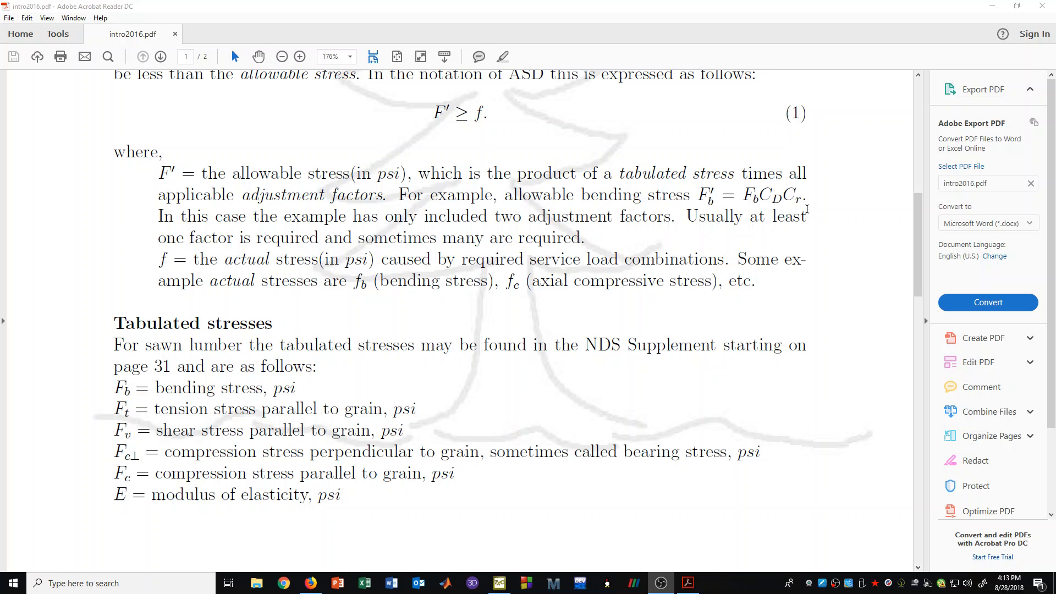
pyautogui.moveTo(583, 366)
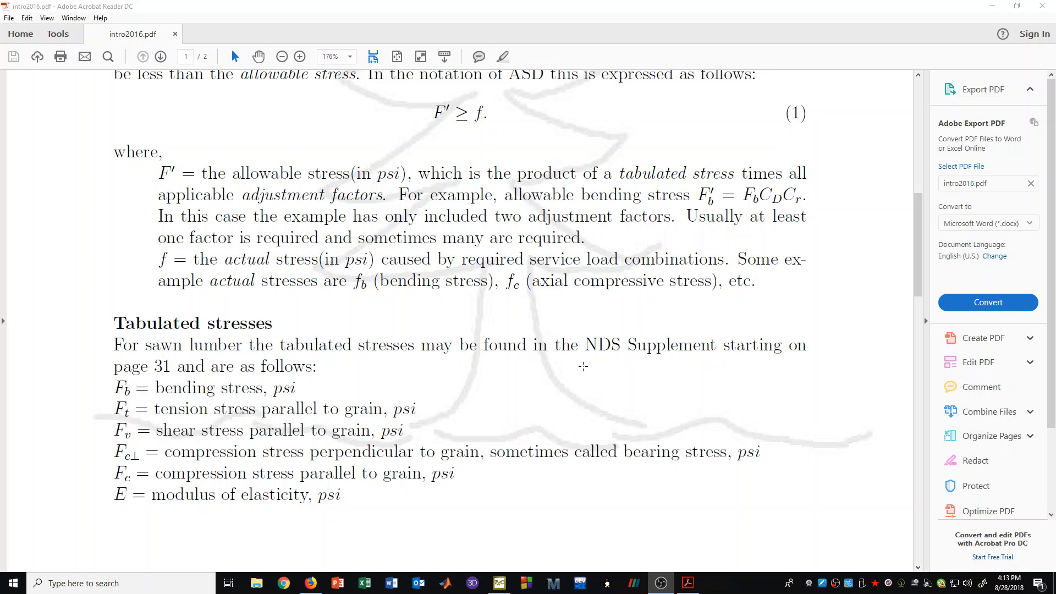
pyautogui.scroll(-3)
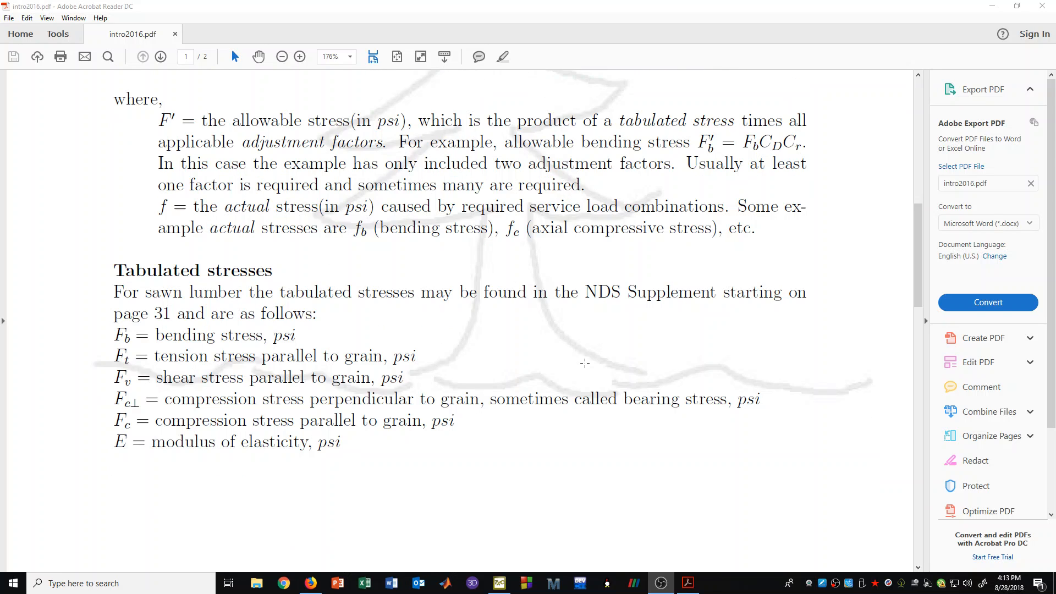
pyautogui.scroll(3)
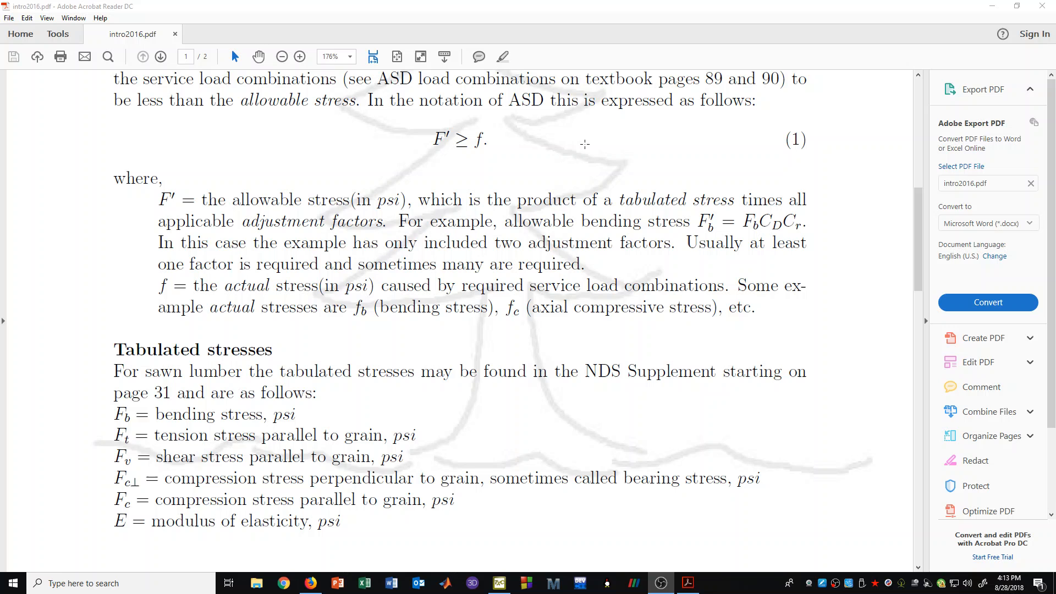
pyautogui.moveTo(850, 223)
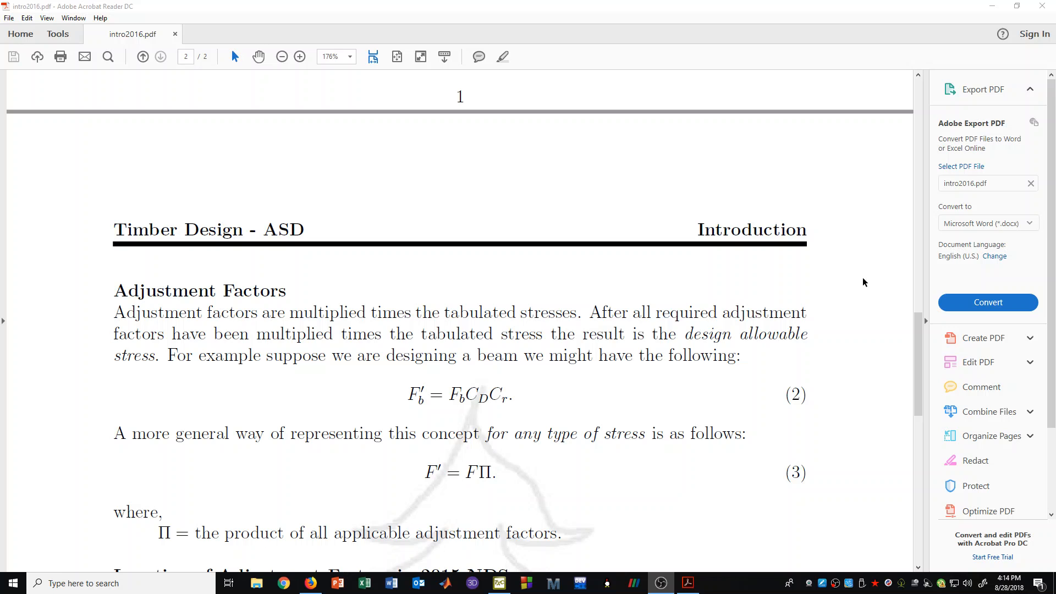
pyautogui.scroll(-3)
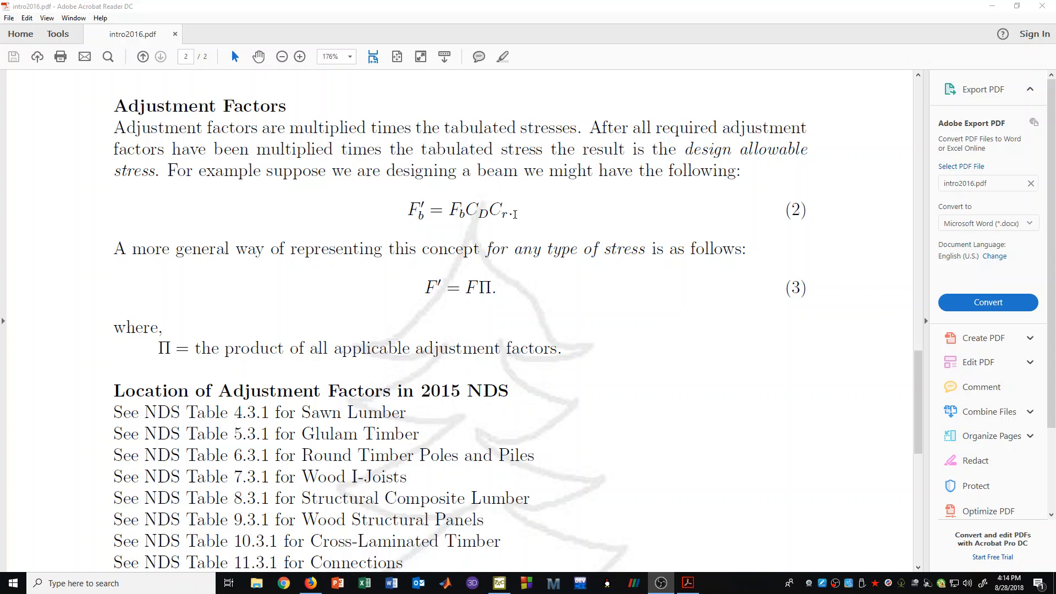
pyautogui.moveTo(459, 227)
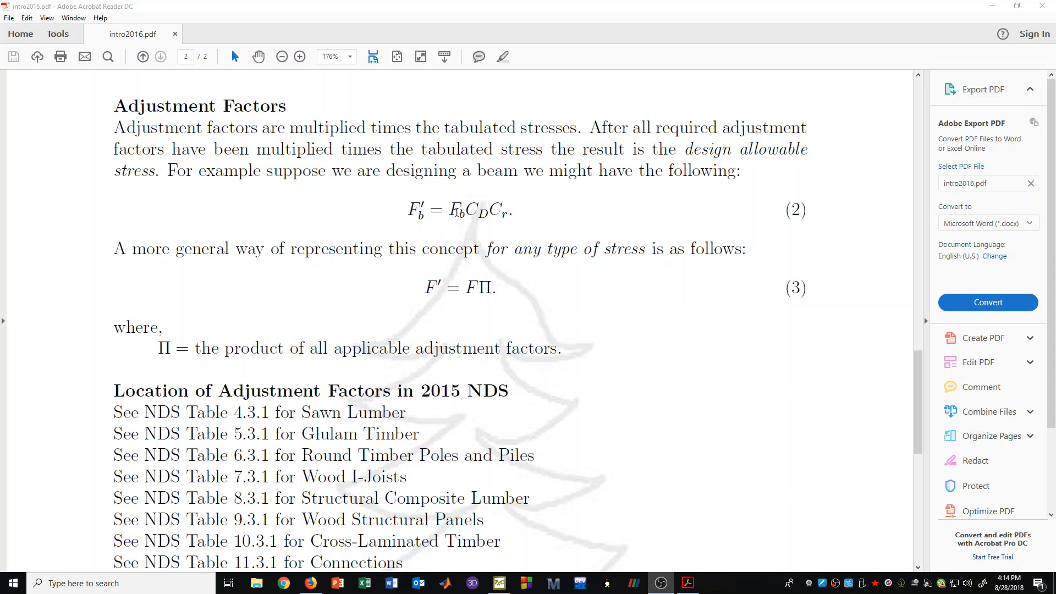
pyautogui.moveTo(649, 226)
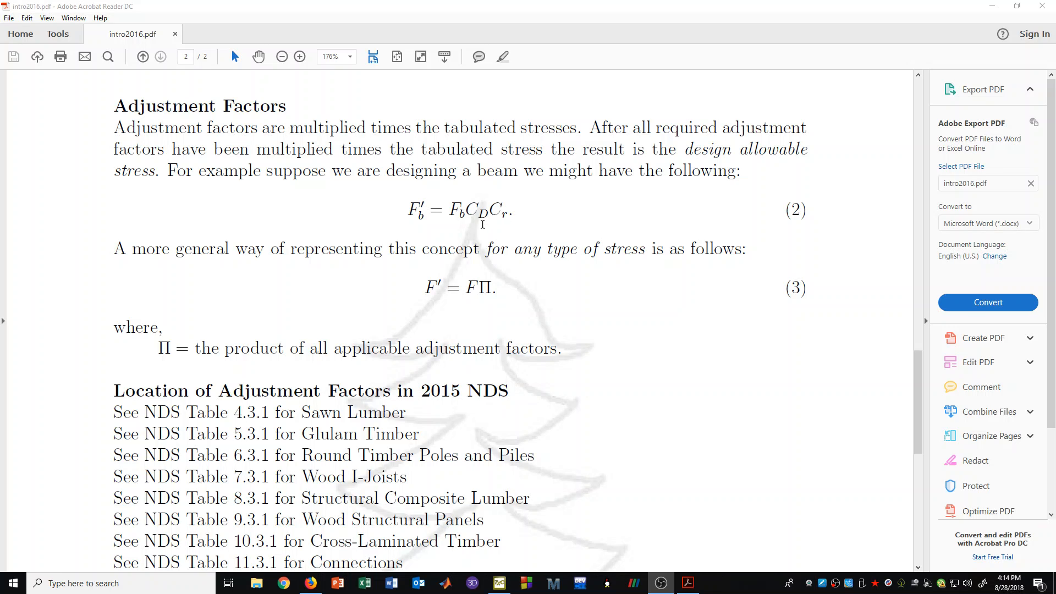
pyautogui.moveTo(512, 226)
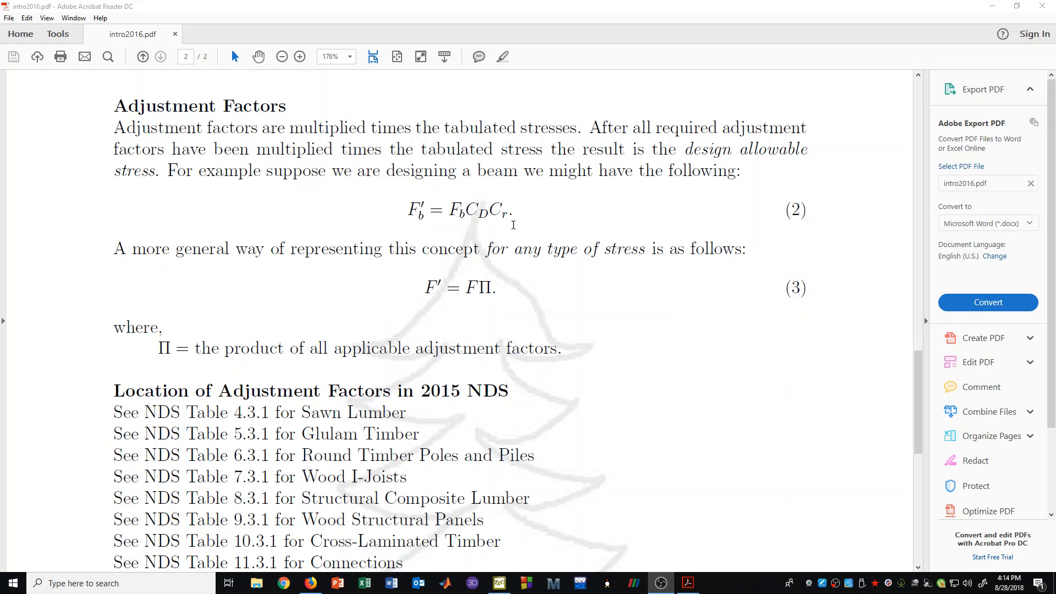
pyautogui.moveTo(488, 224)
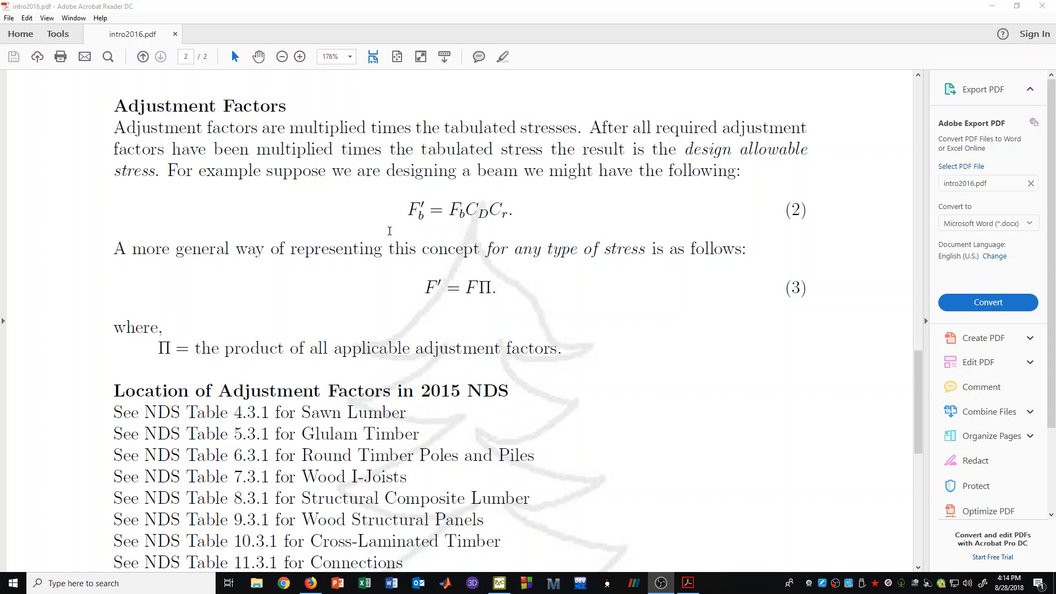
pyautogui.moveTo(432, 263)
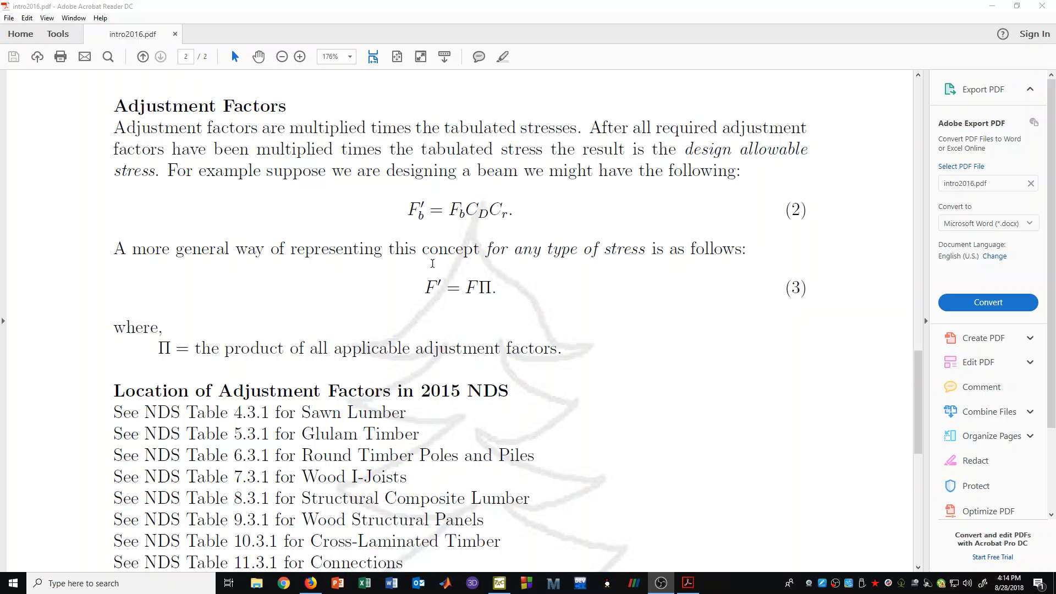
pyautogui.moveTo(448, 278)
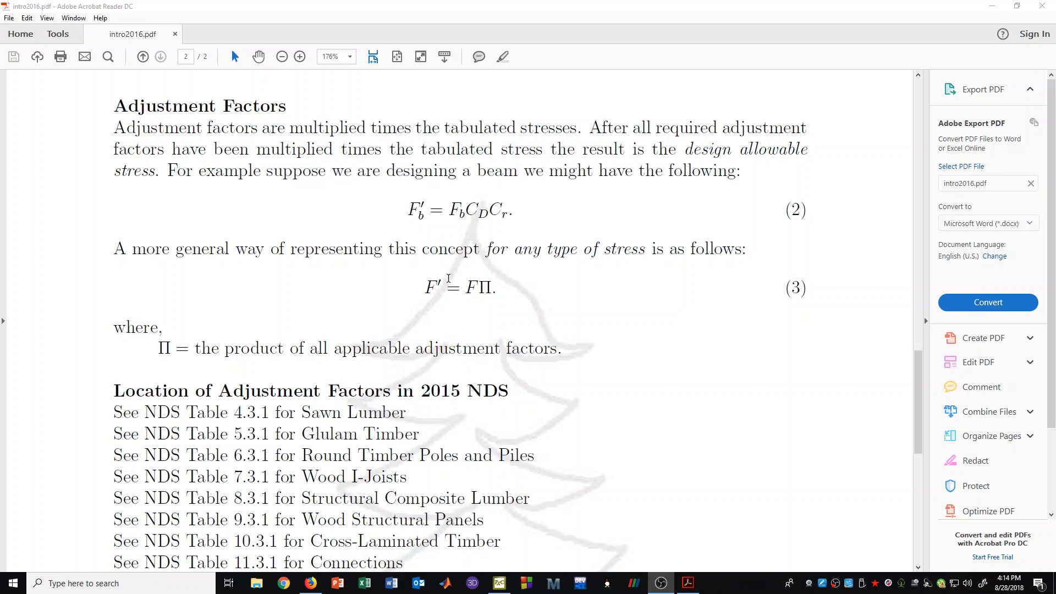
pyautogui.moveTo(431, 270)
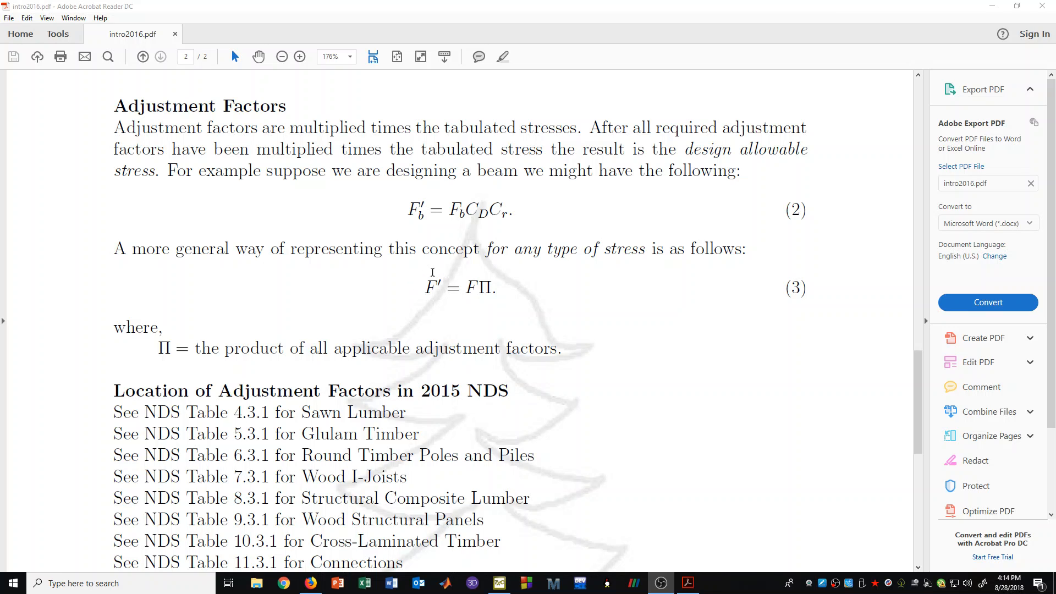
pyautogui.moveTo(439, 296)
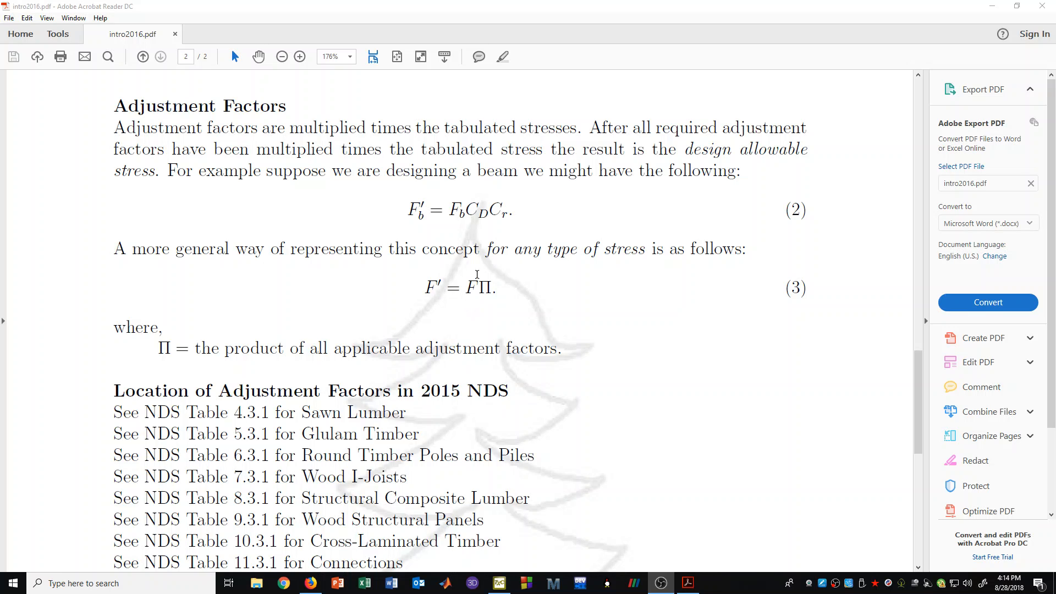
pyautogui.moveTo(464, 293)
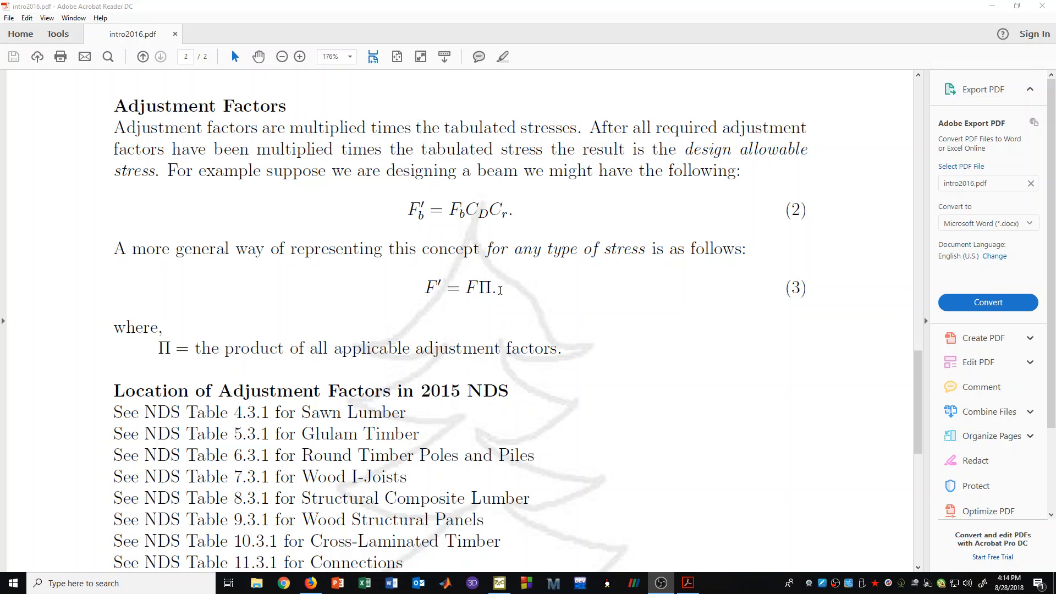
pyautogui.moveTo(478, 289)
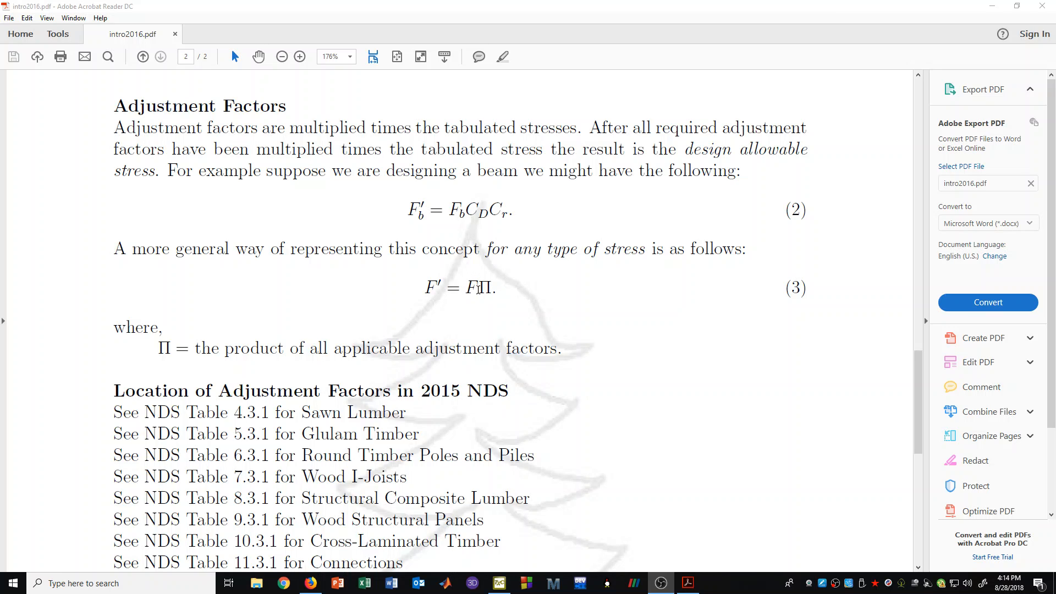
pyautogui.moveTo(511, 293)
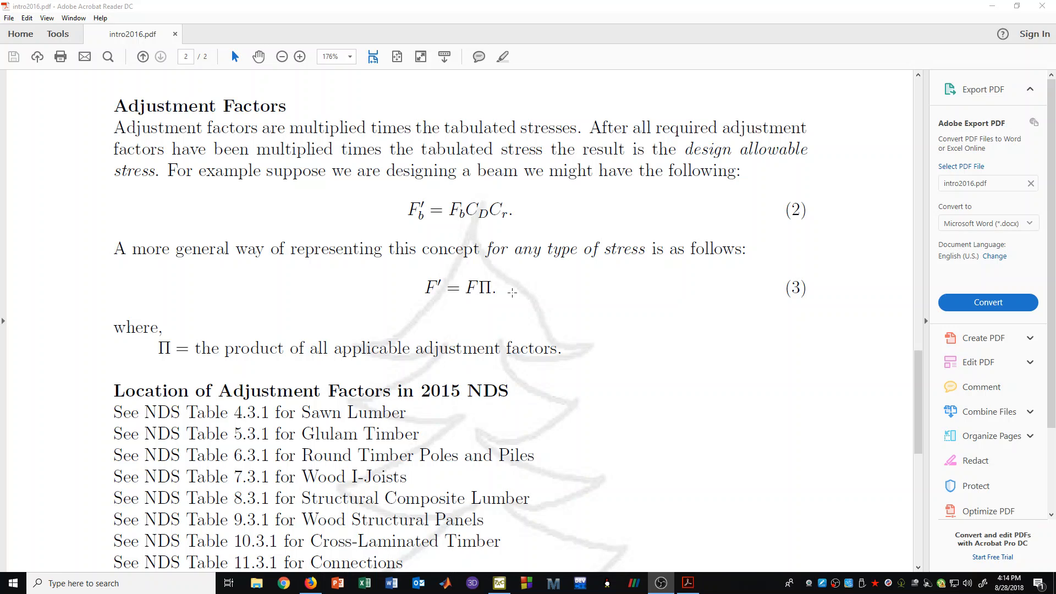
pyautogui.moveTo(336, 340)
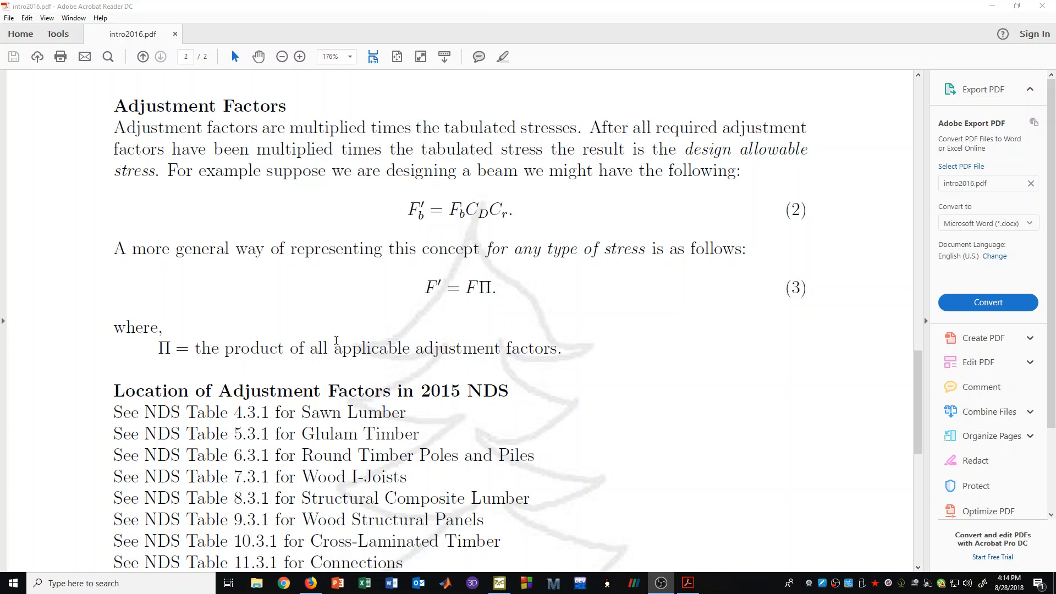
pyautogui.moveTo(171, 335)
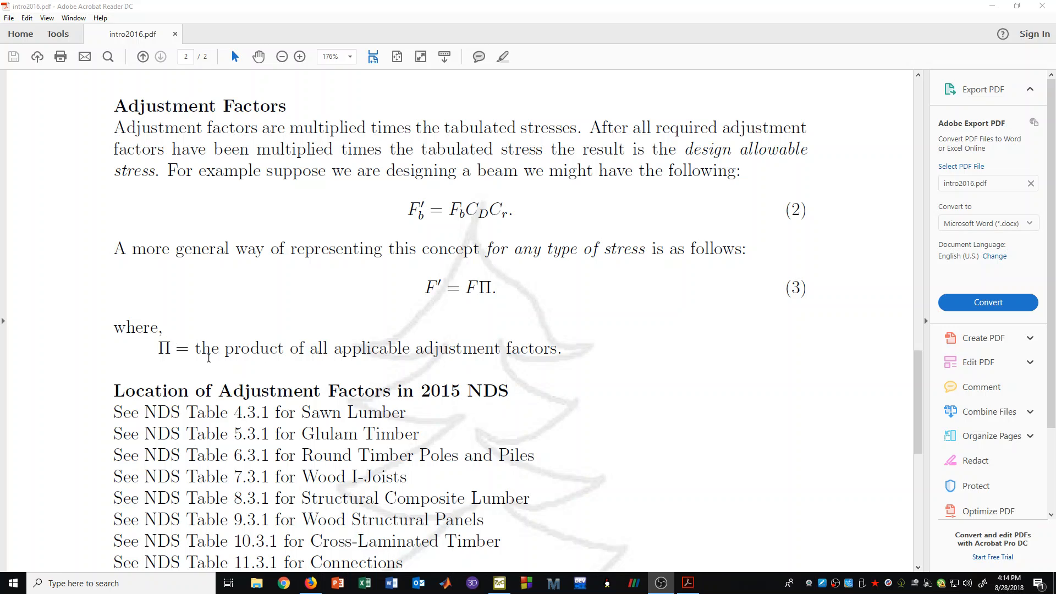
pyautogui.moveTo(357, 361)
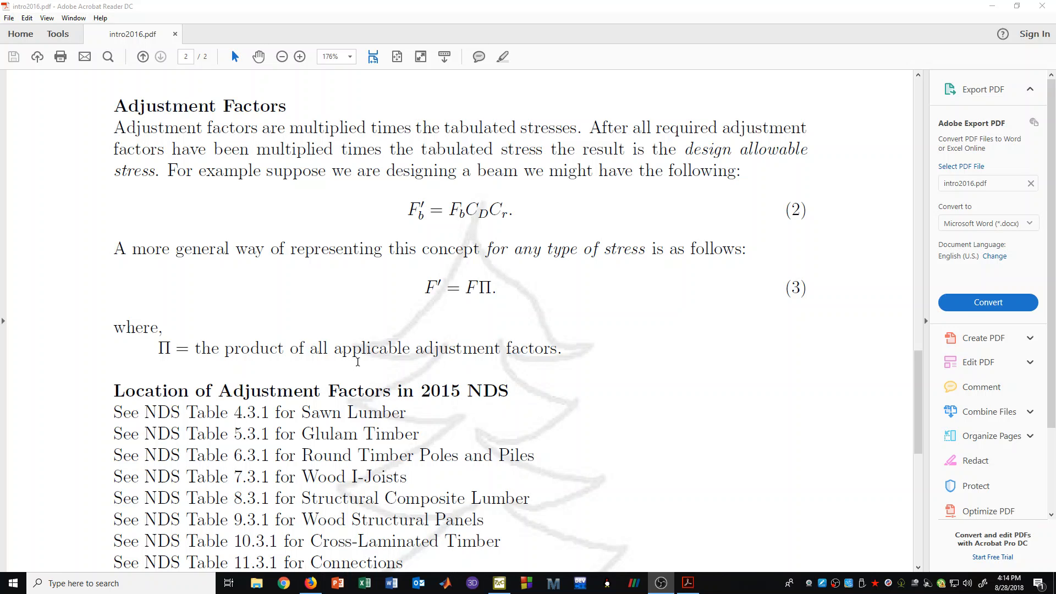
pyautogui.moveTo(564, 358)
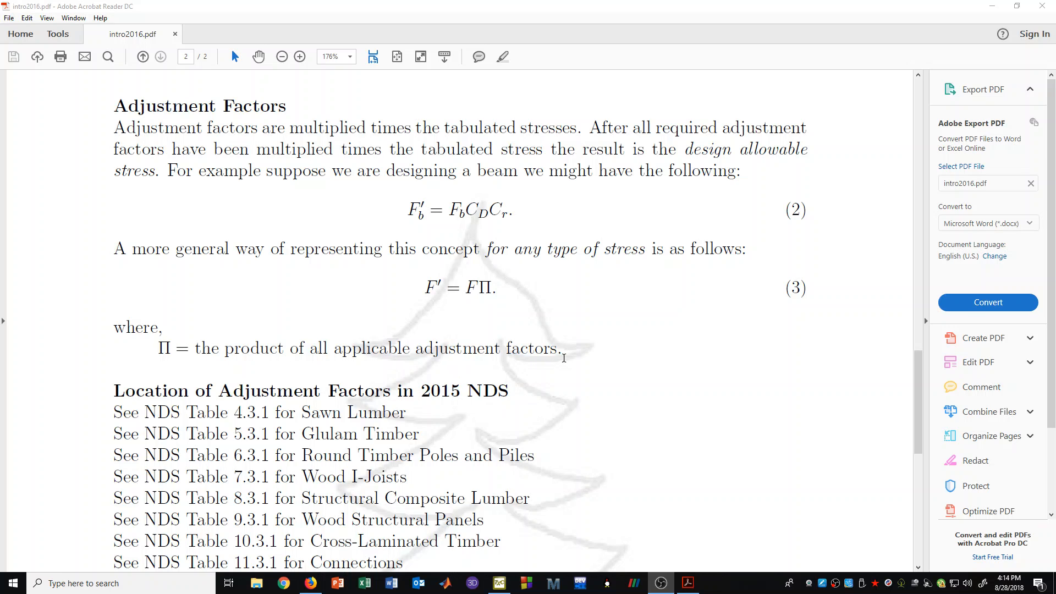
pyautogui.scroll(-3)
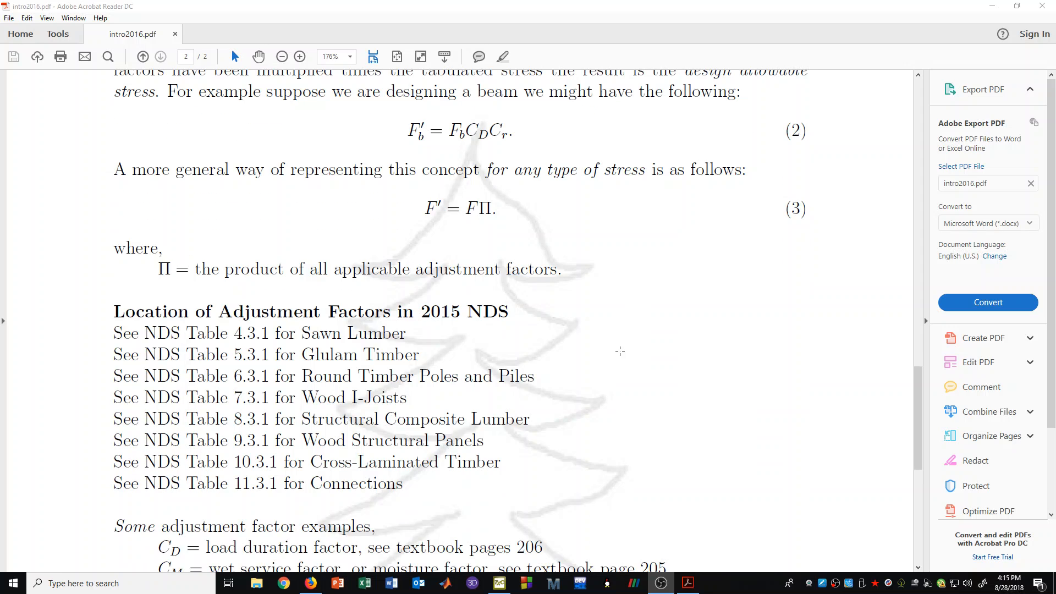
pyautogui.scroll(-3)
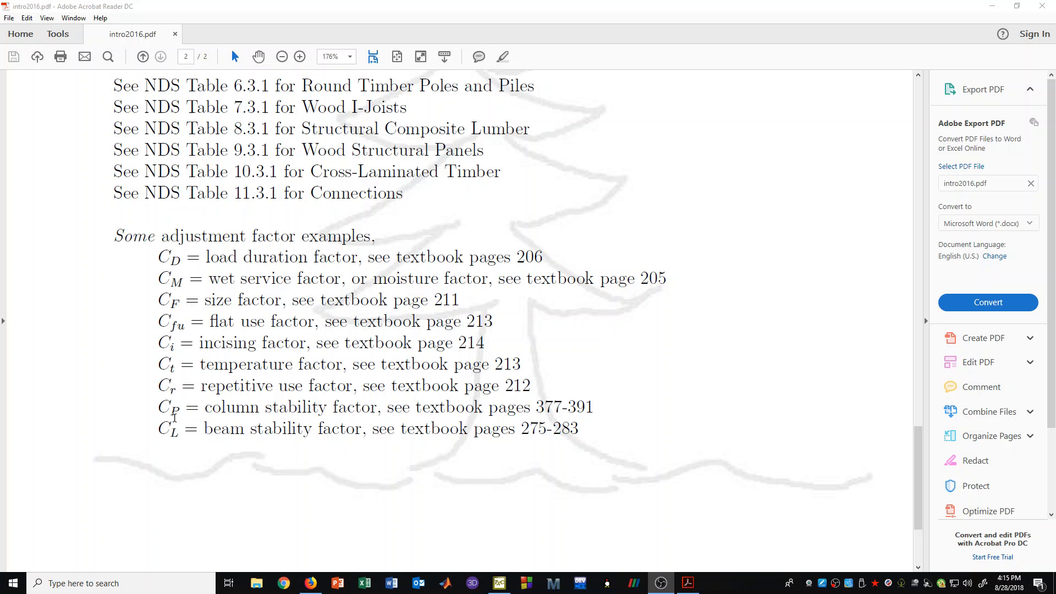
pyautogui.moveTo(173, 476)
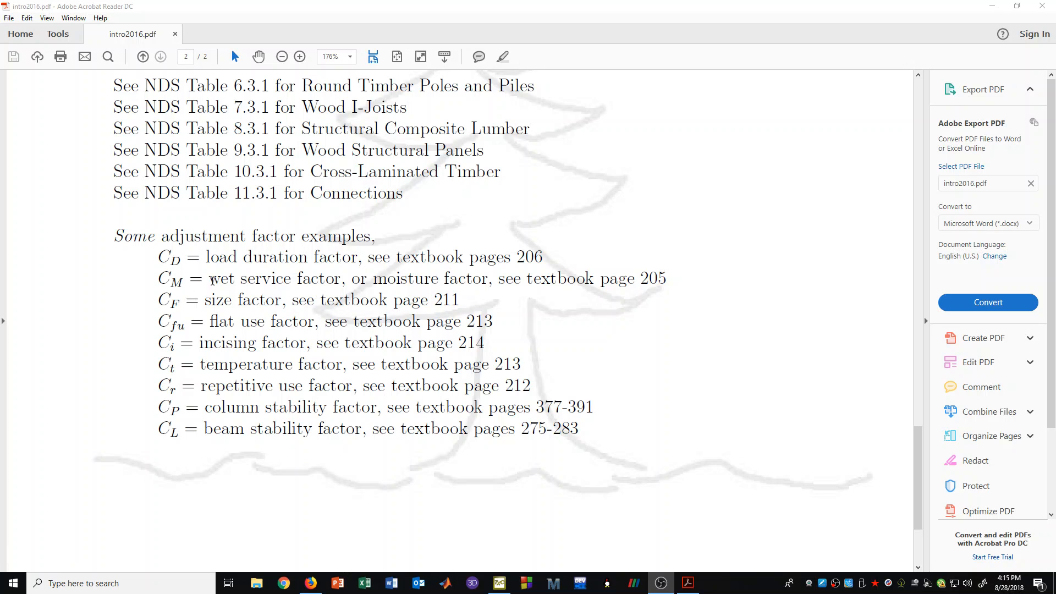
pyautogui.moveTo(142, 275)
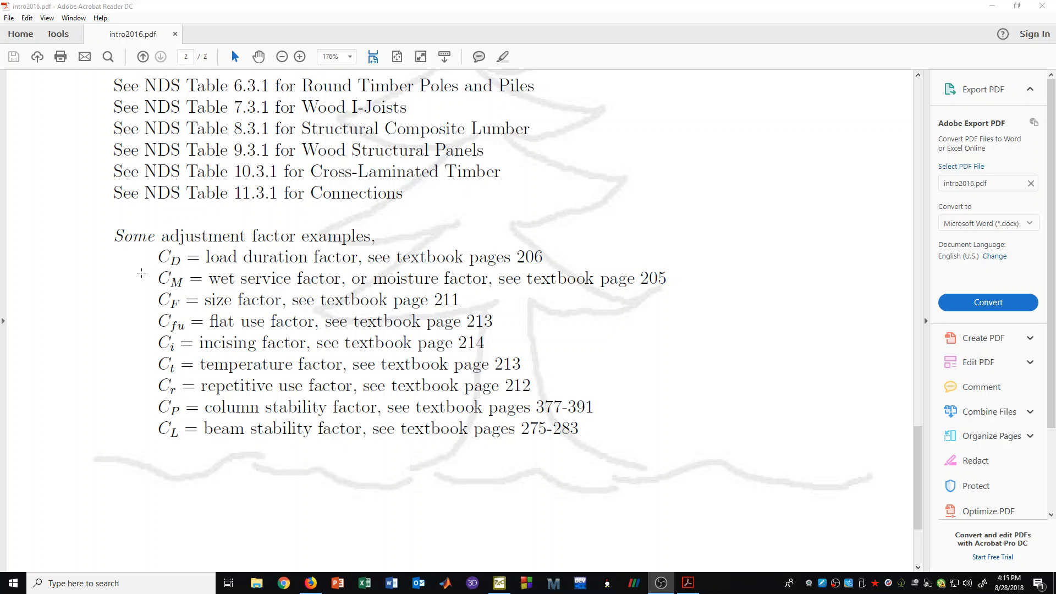
pyautogui.moveTo(152, 297)
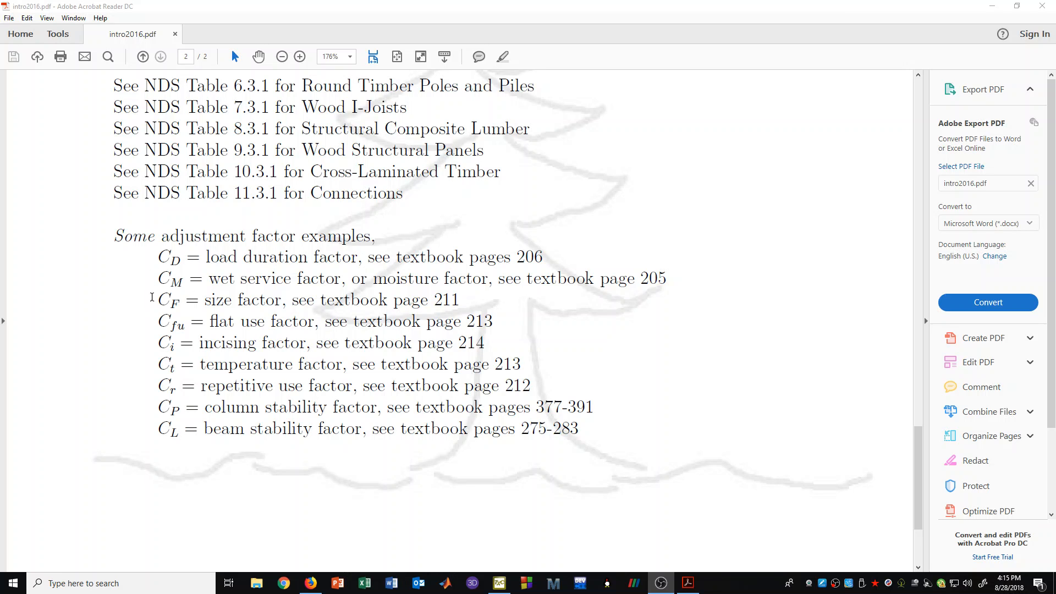
pyautogui.moveTo(136, 319)
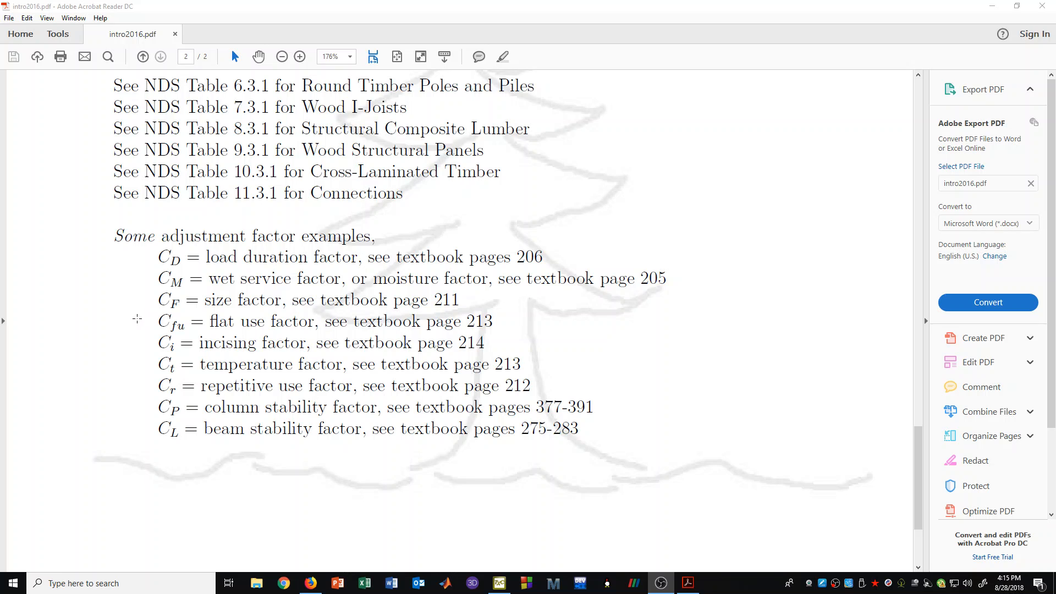
pyautogui.moveTo(187, 258)
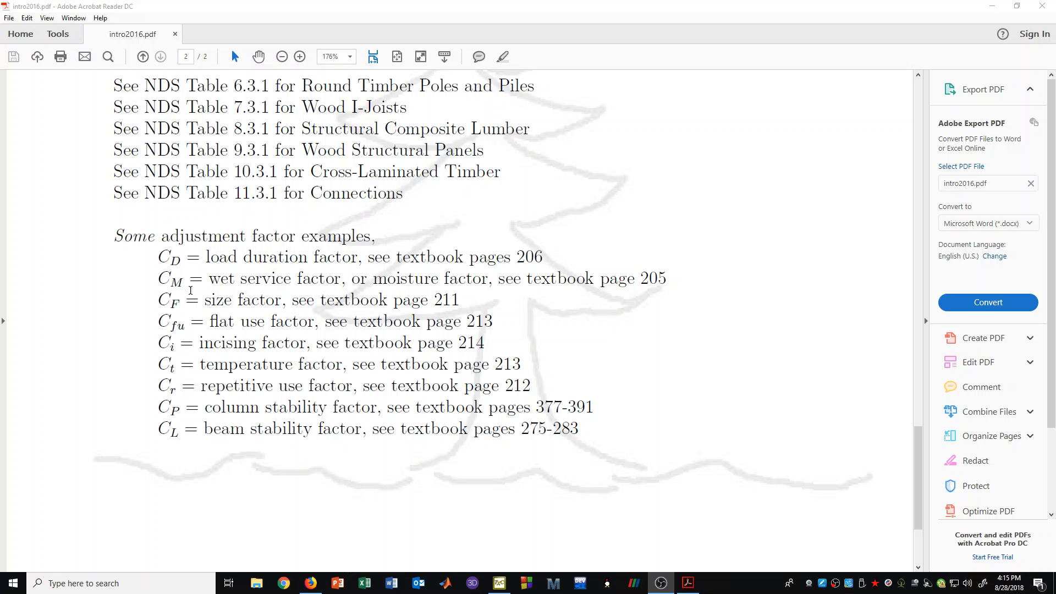
pyautogui.moveTo(345, 286)
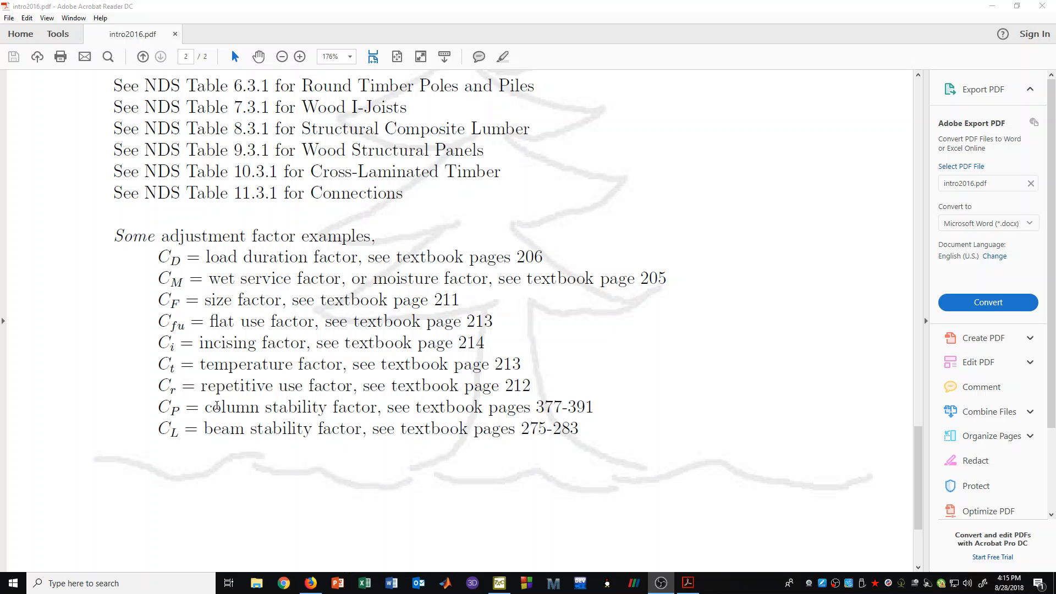
pyautogui.moveTo(217, 435)
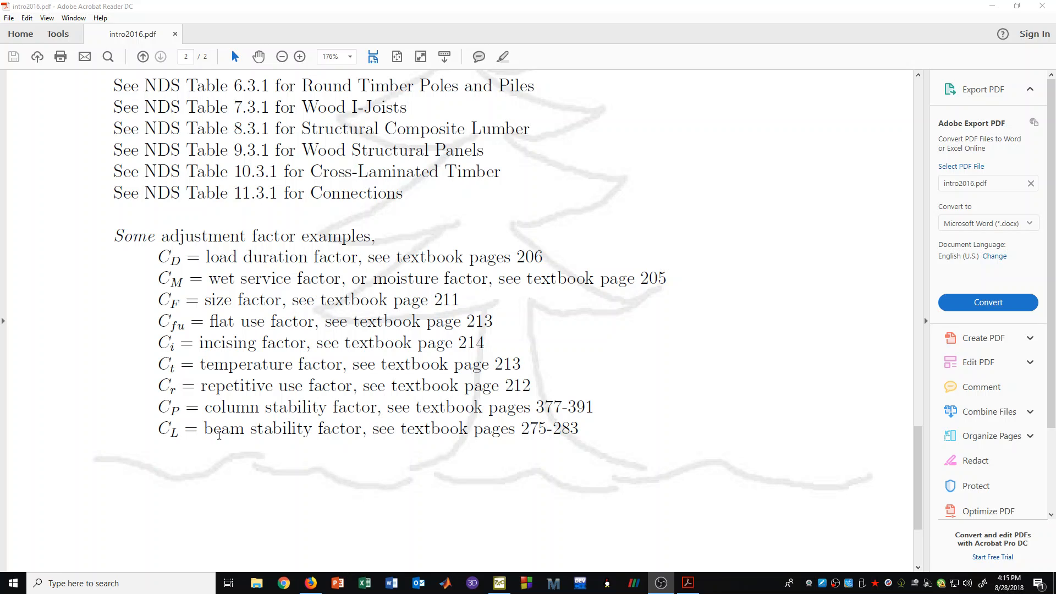
pyautogui.moveTo(350, 449)
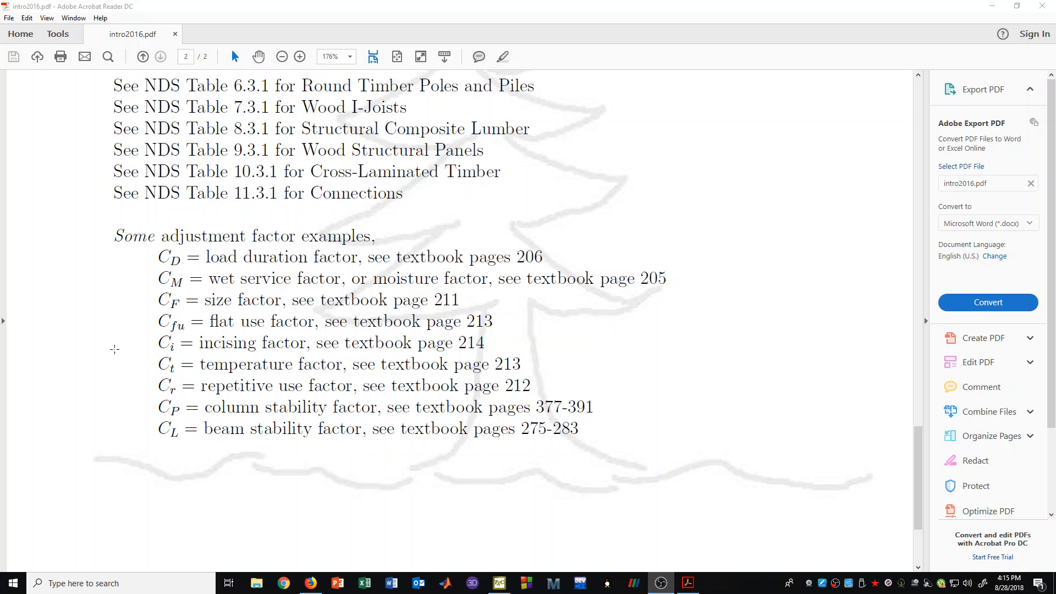
pyautogui.scroll(3)
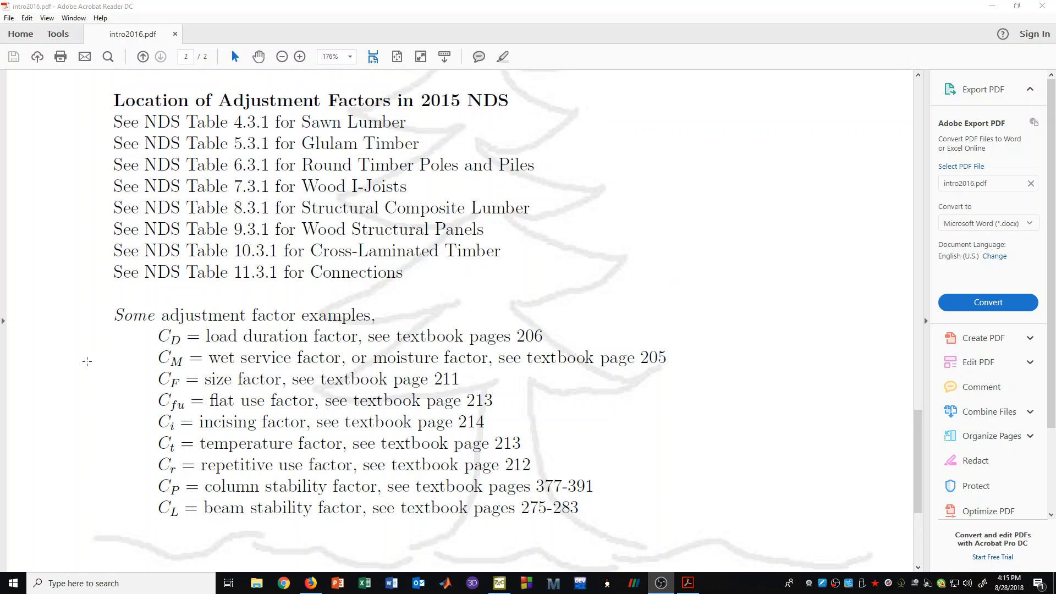
pyautogui.scroll(-3)
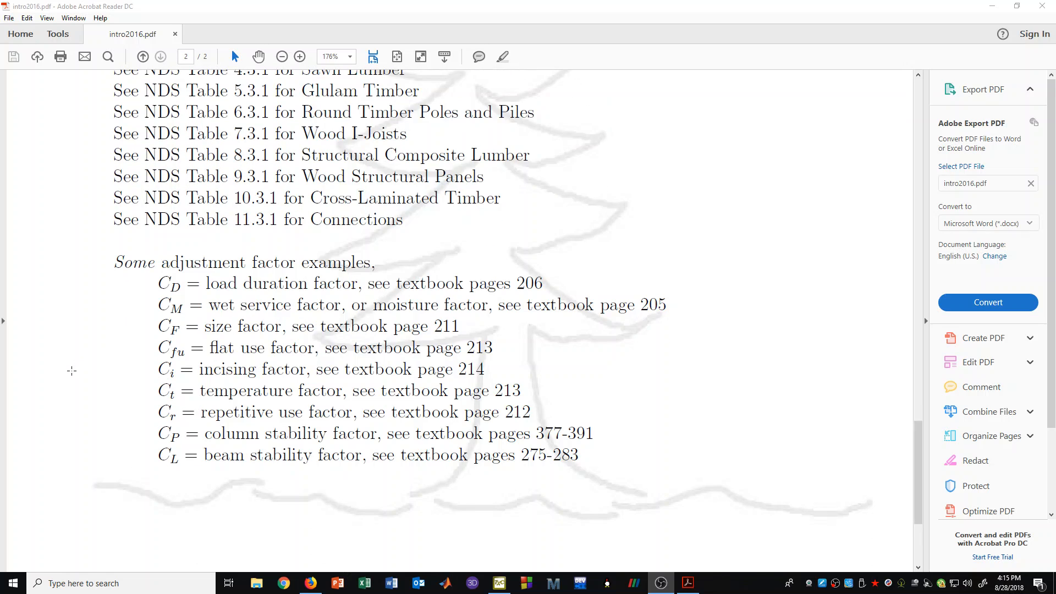
pyautogui.moveTo(133, 295)
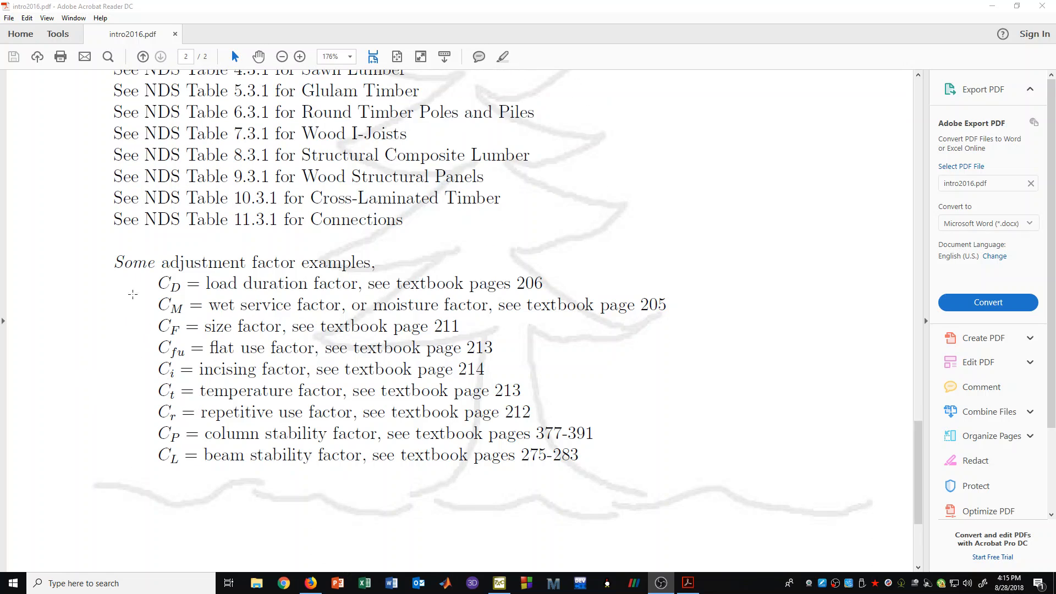
pyautogui.moveTo(144, 496)
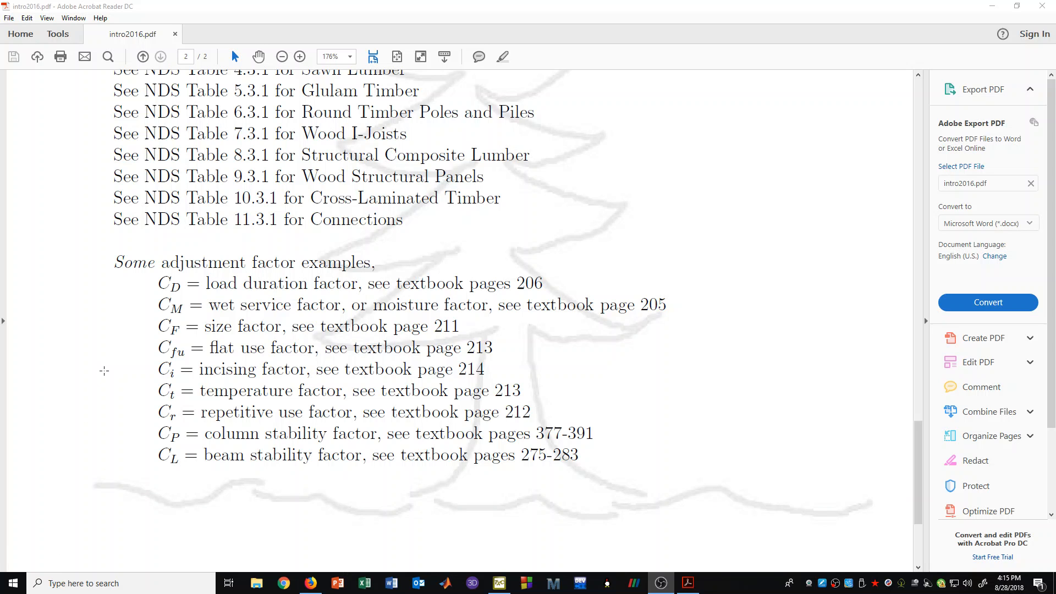
pyautogui.moveTo(76, 345)
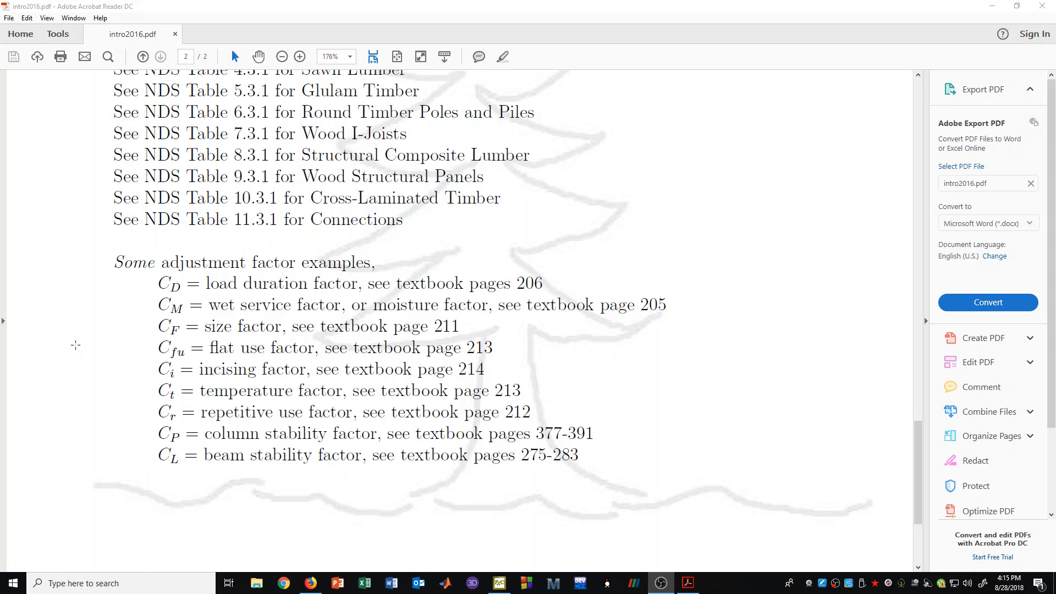
pyautogui.scroll(3)
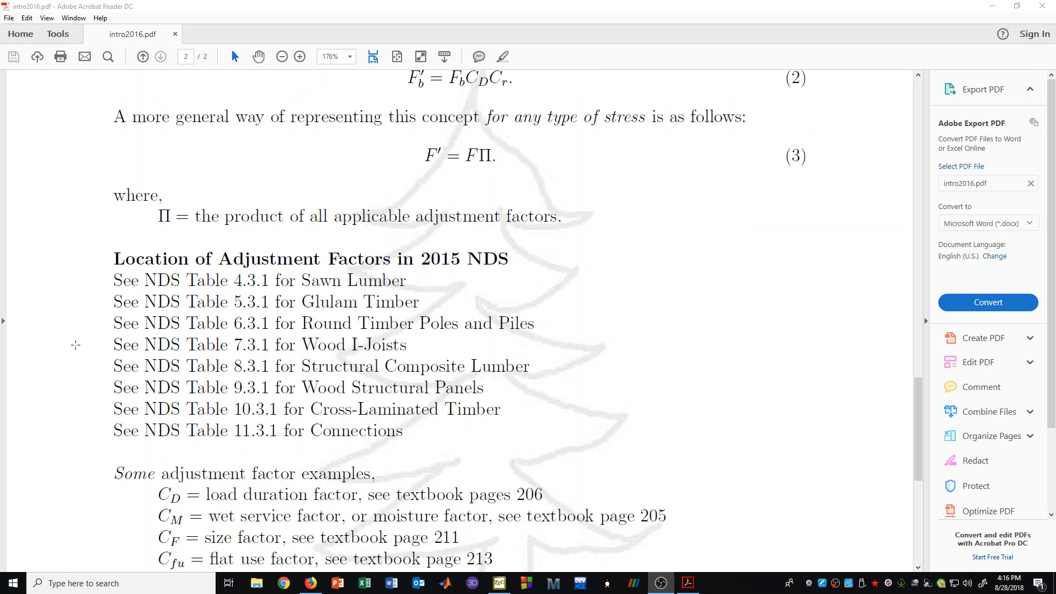
pyautogui.moveTo(115, 307)
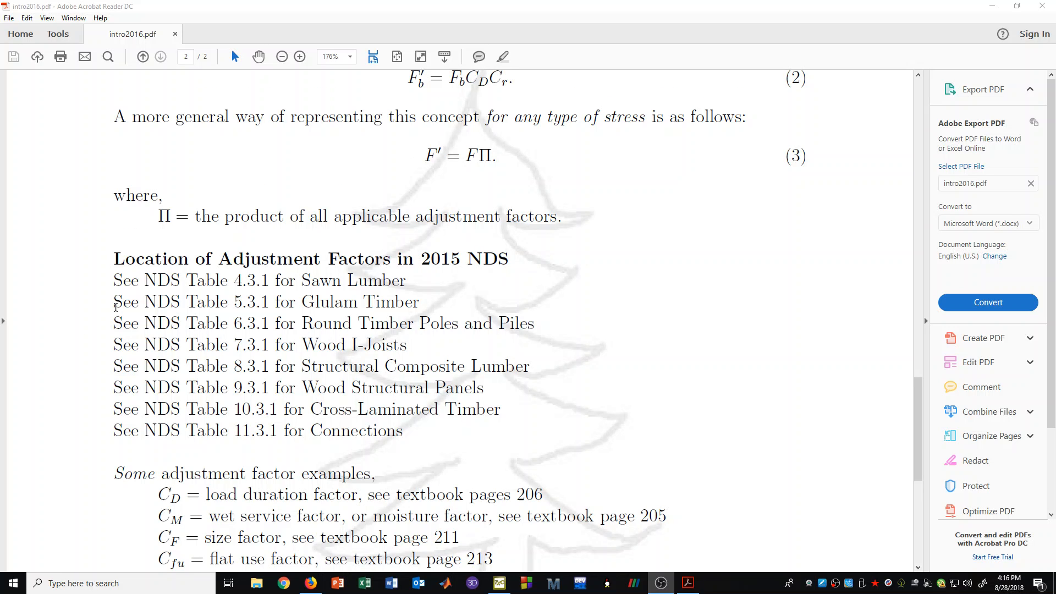
pyautogui.moveTo(190, 281)
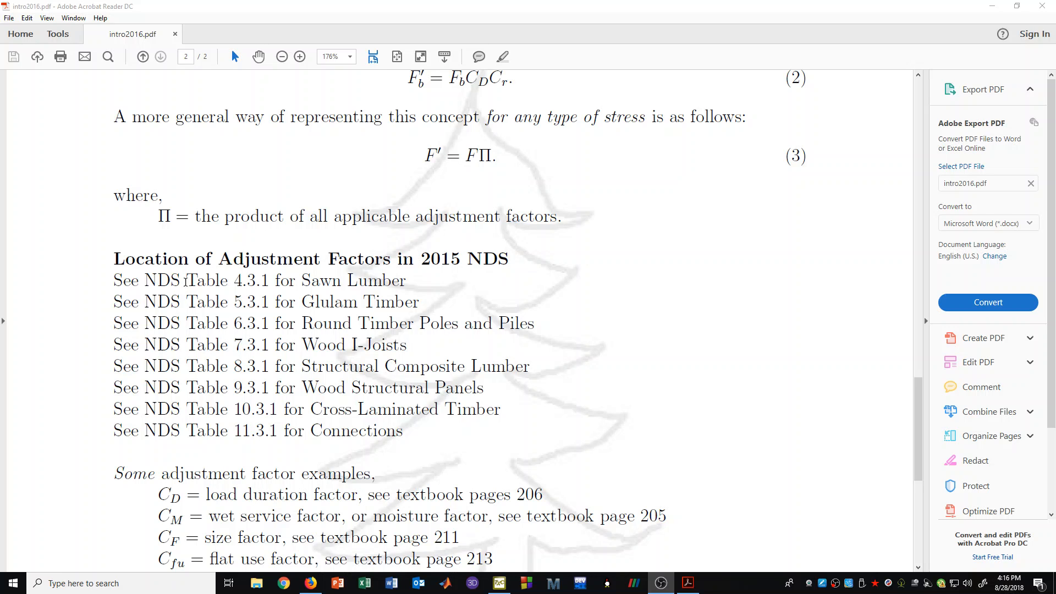
pyautogui.scroll(-3)
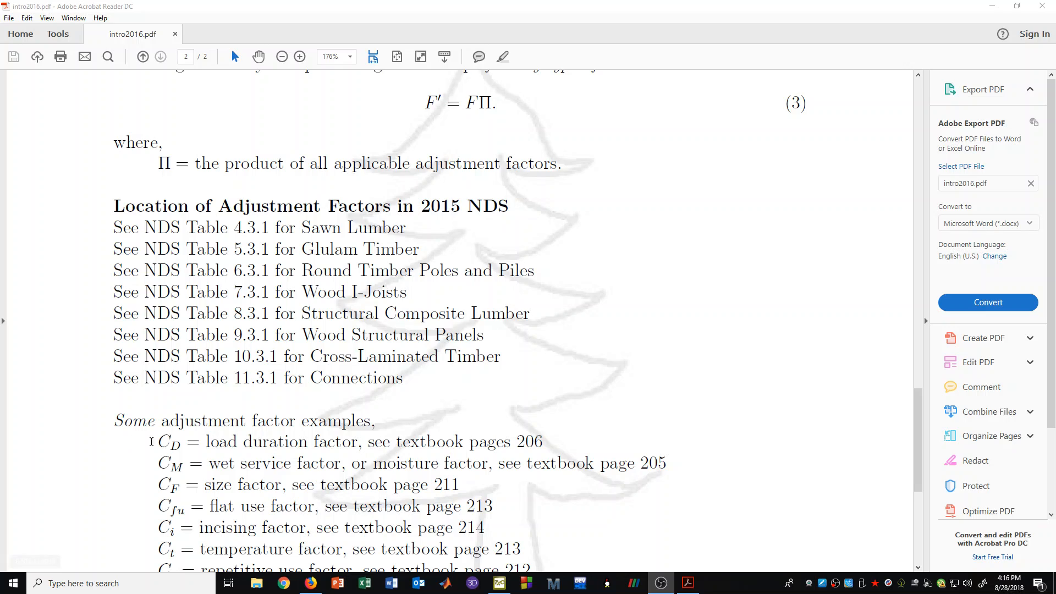
pyautogui.moveTo(412, 226)
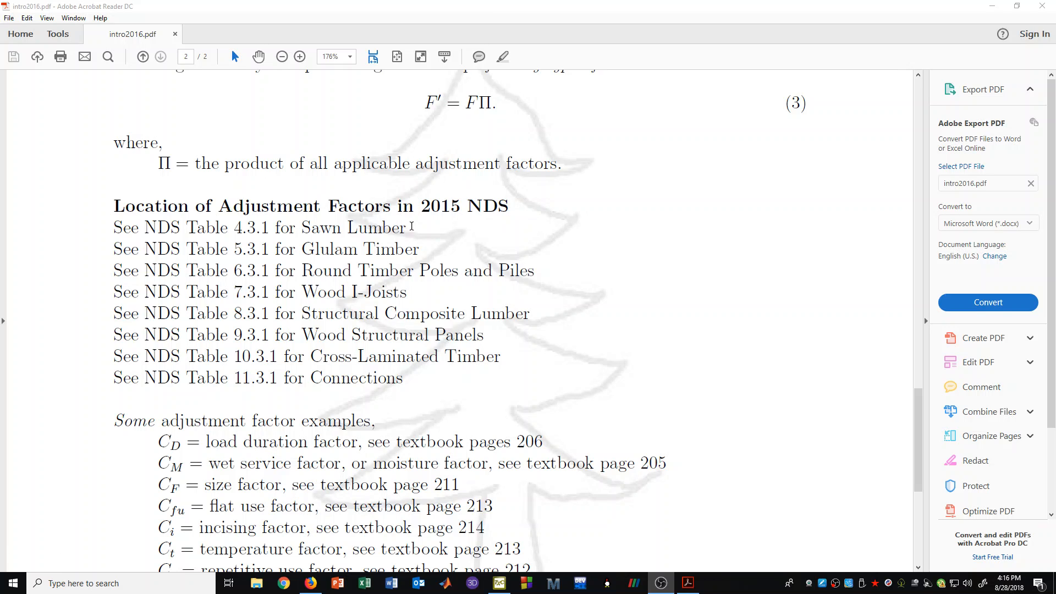
pyautogui.moveTo(418, 231)
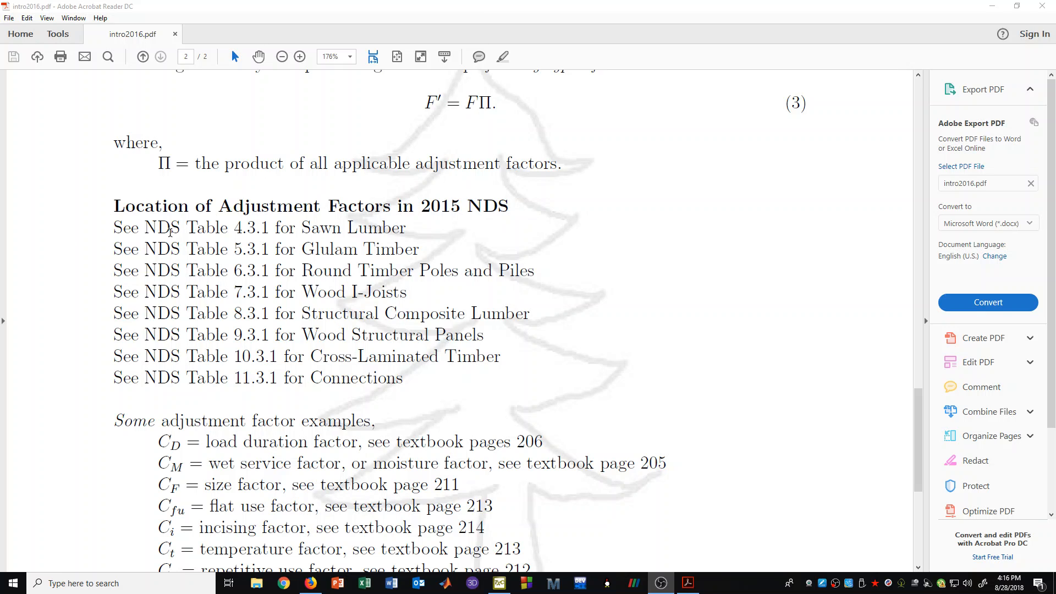
pyautogui.moveTo(123, 463)
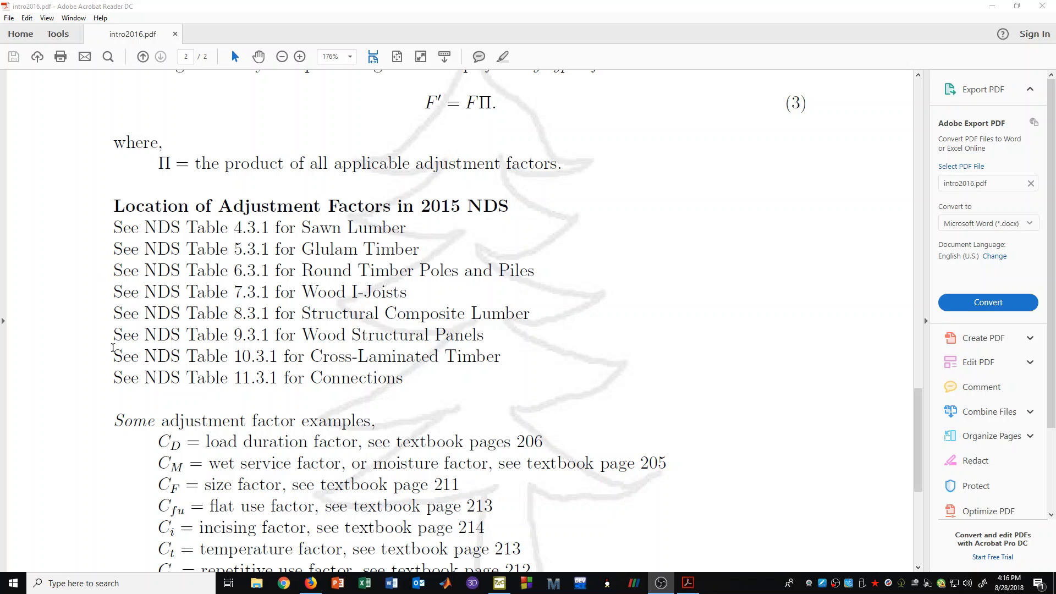
pyautogui.moveTo(103, 223)
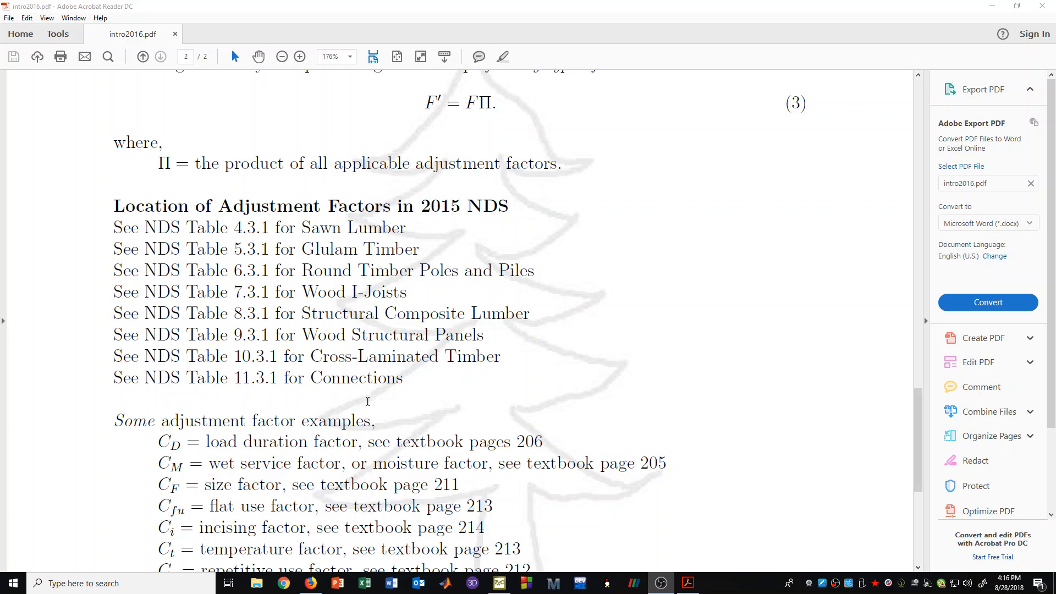
pyautogui.moveTo(317, 229)
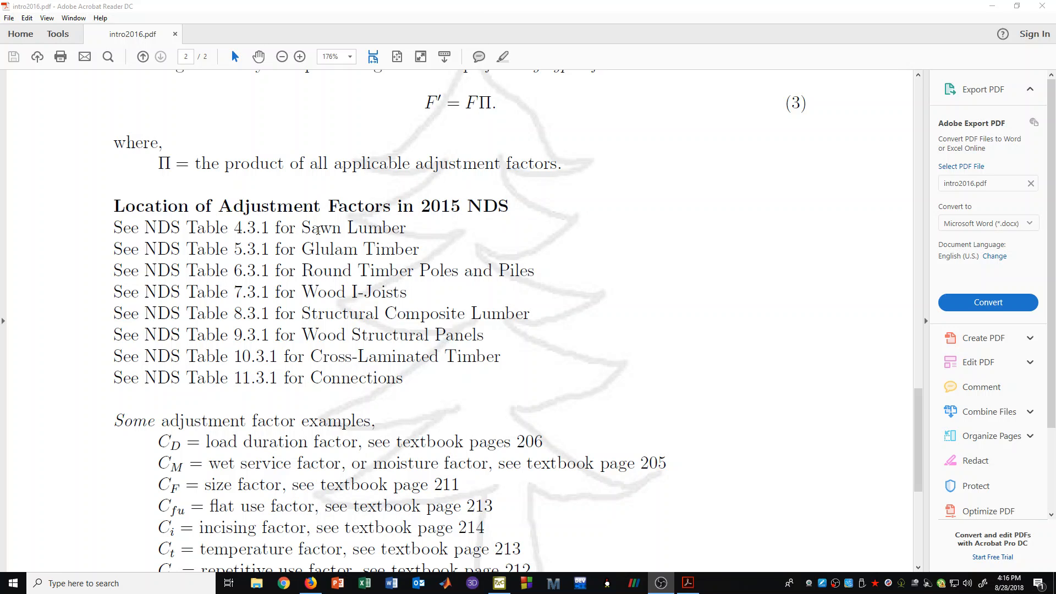
pyautogui.moveTo(263, 227)
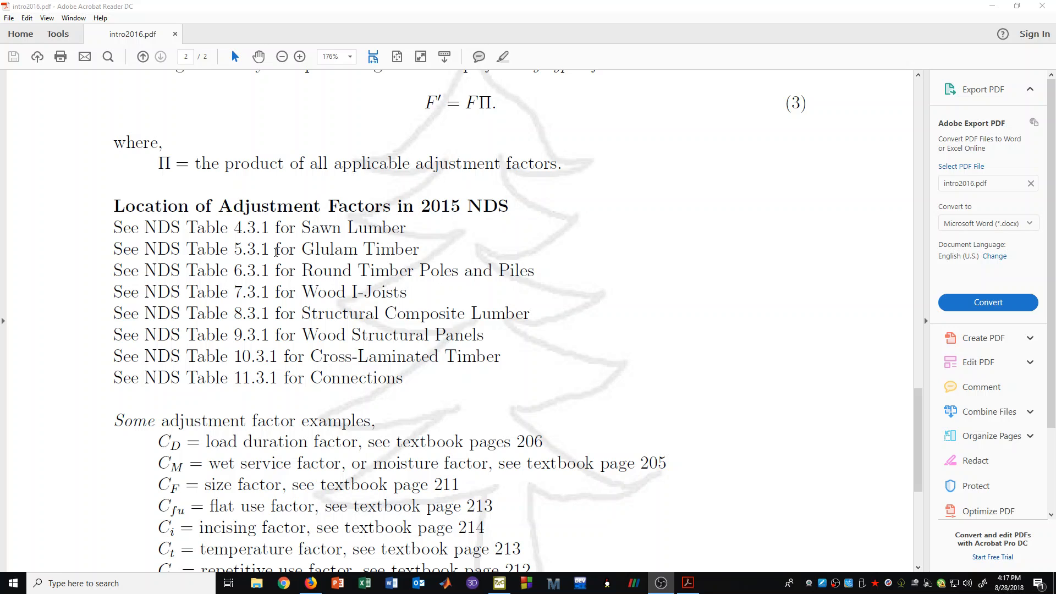
pyautogui.scroll(-3)
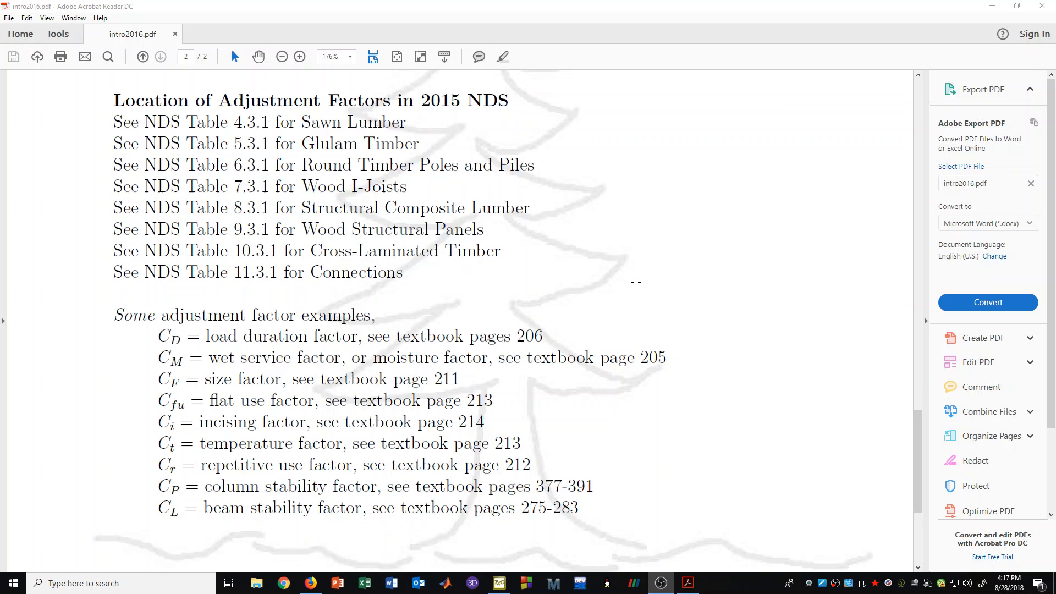
pyautogui.scroll(3)
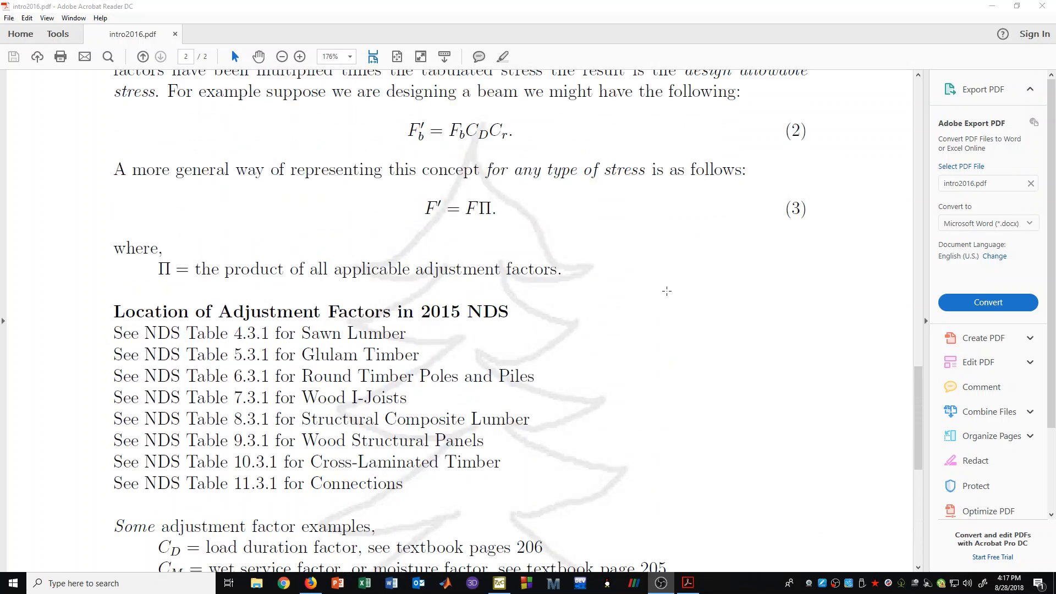
pyautogui.scroll(3)
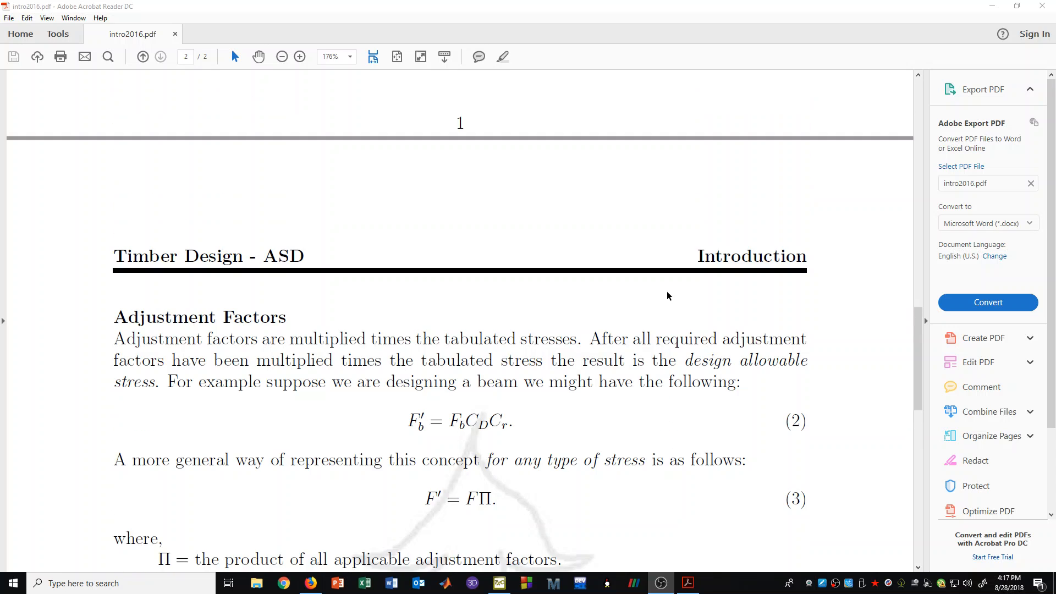
pyautogui.scroll(3)
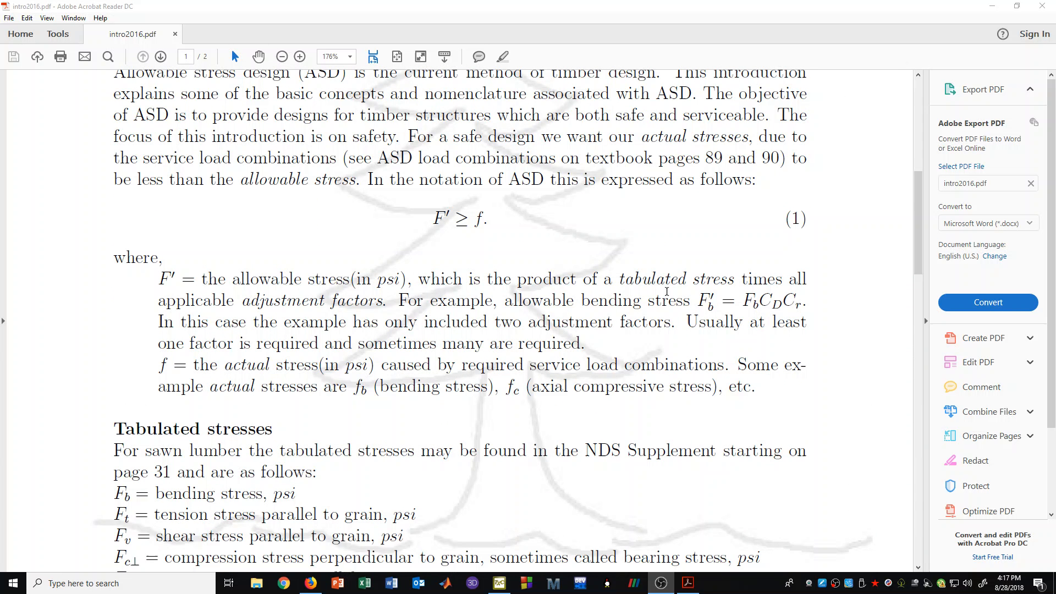
pyautogui.scroll(3)
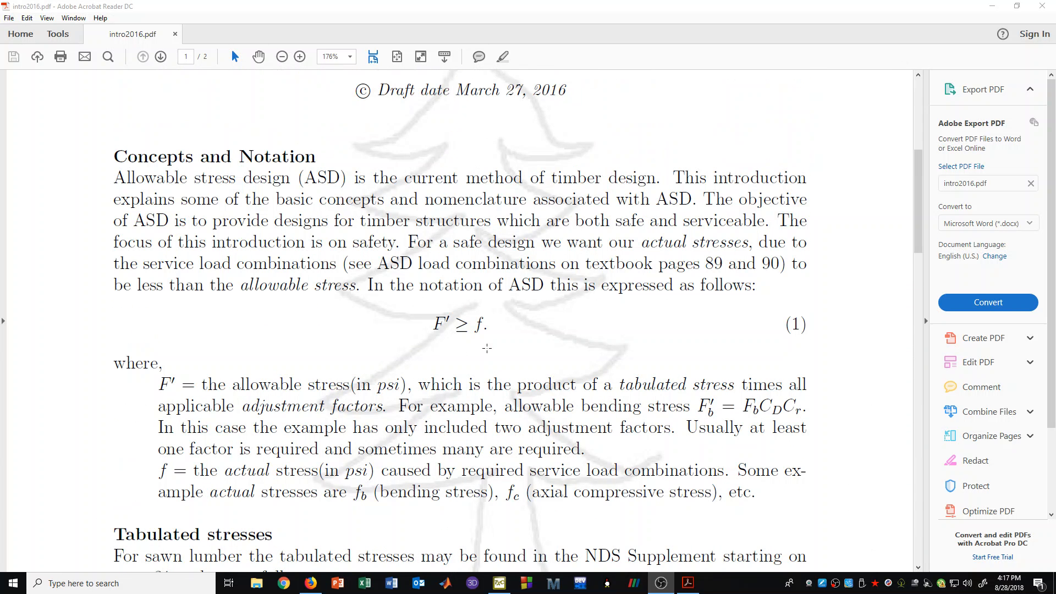
pyautogui.moveTo(499, 319)
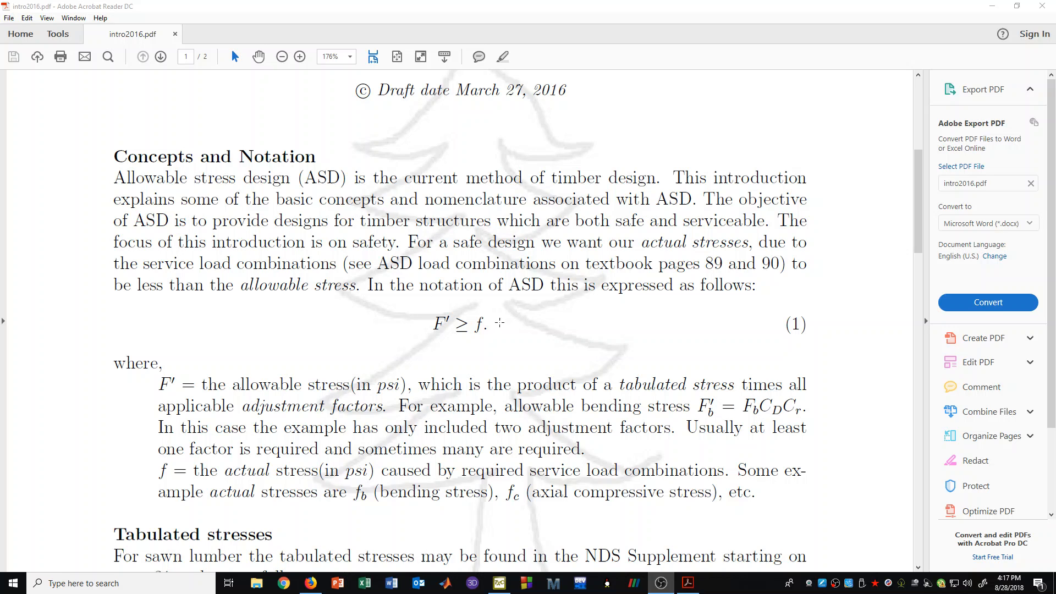
pyautogui.moveTo(440, 356)
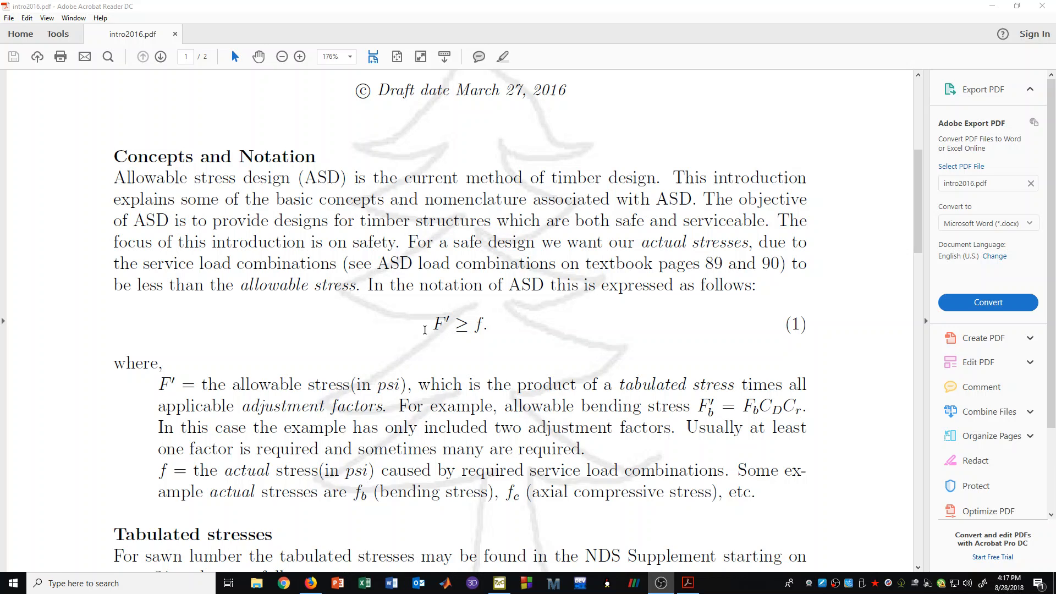
pyautogui.moveTo(478, 315)
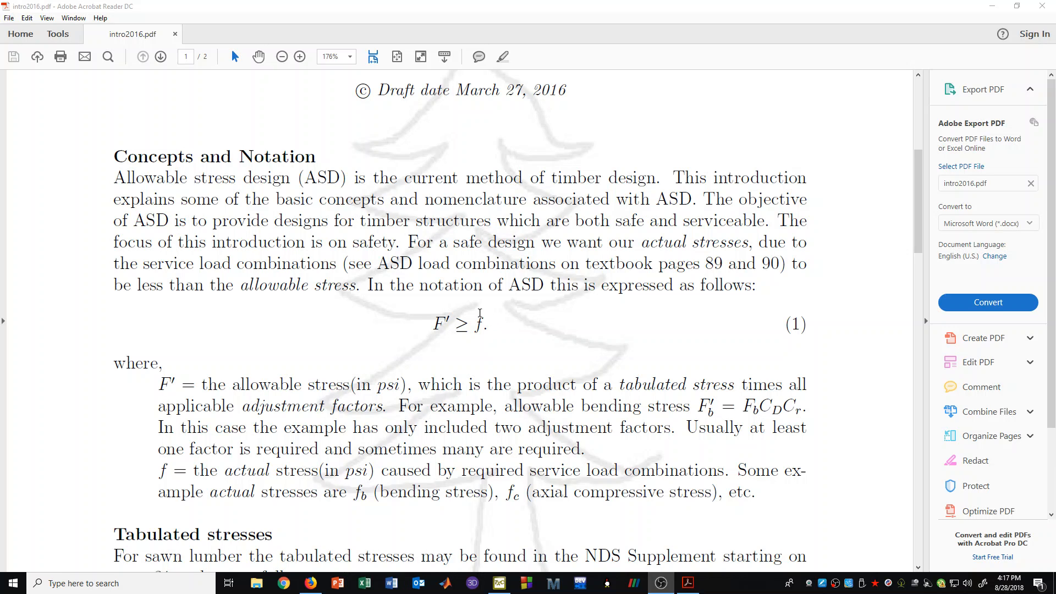
pyautogui.moveTo(489, 321)
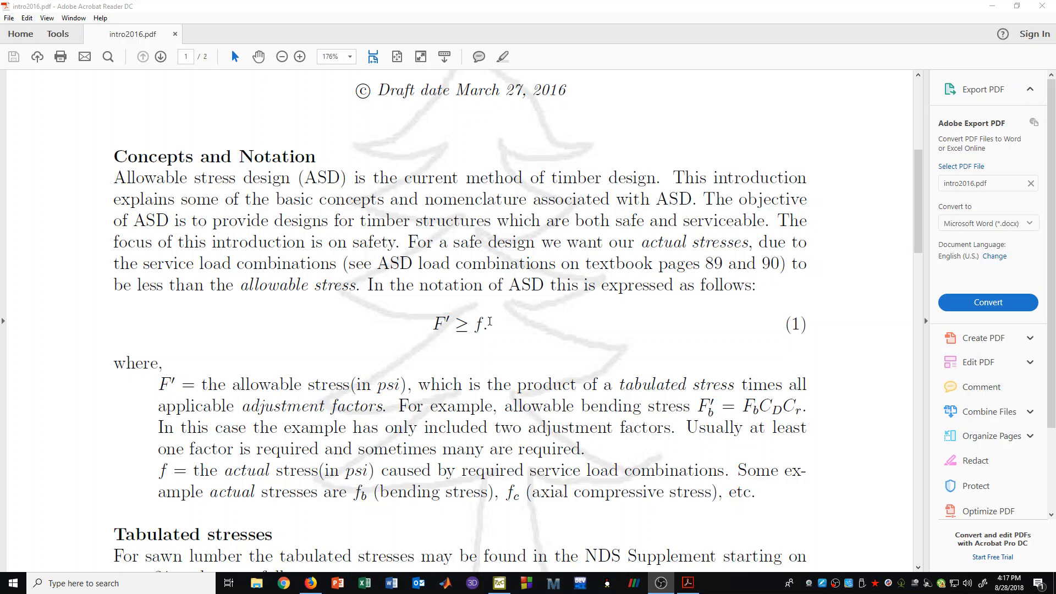
pyautogui.moveTo(477, 330)
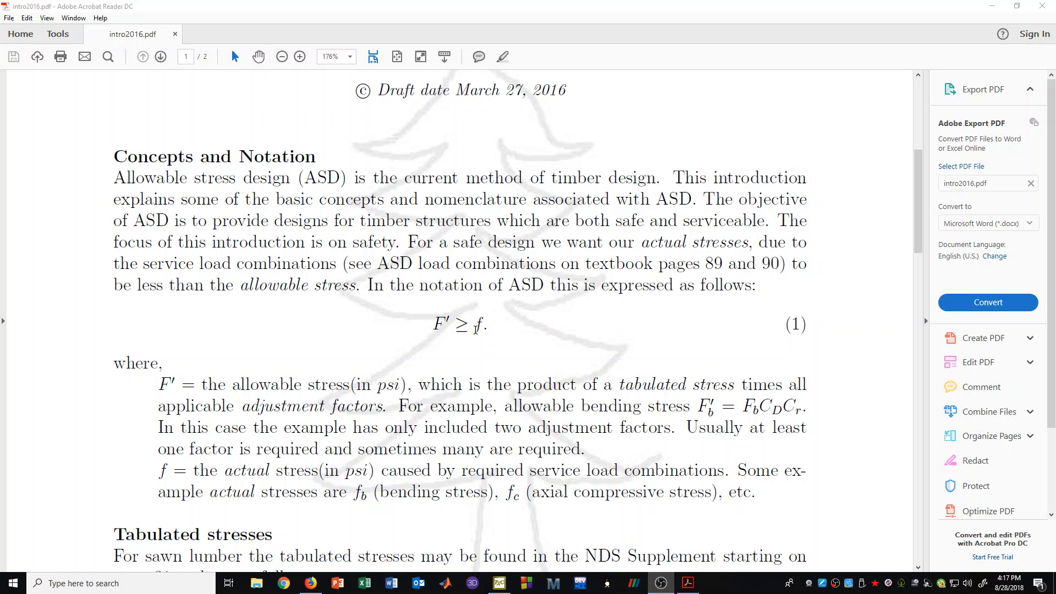